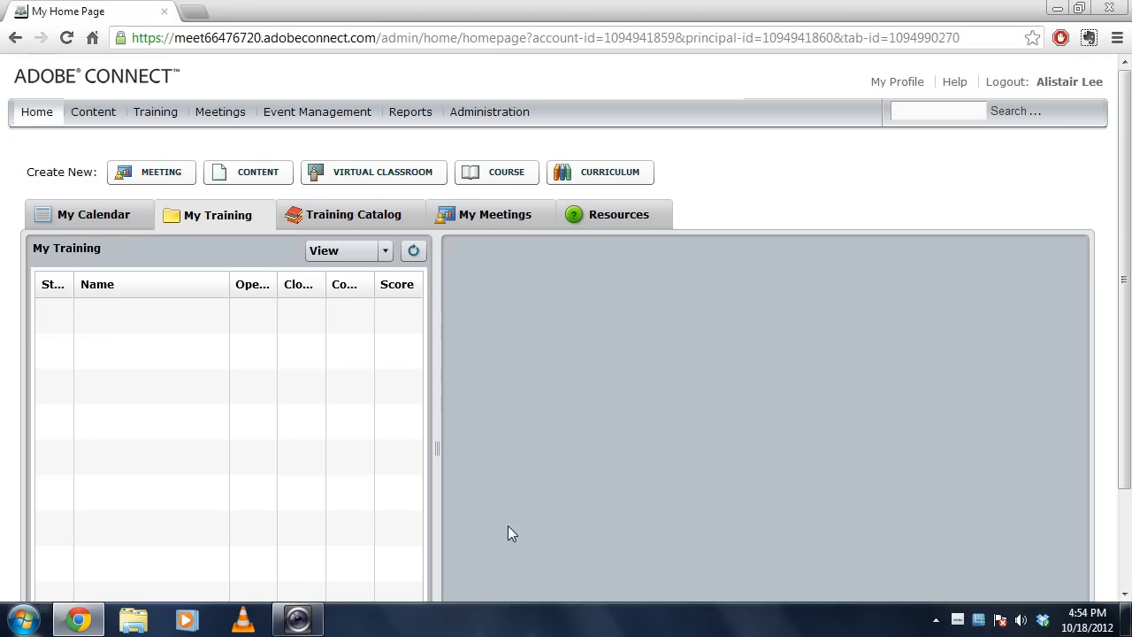
# - Open the My Profile page from the header links
pyautogui.click(897, 82)
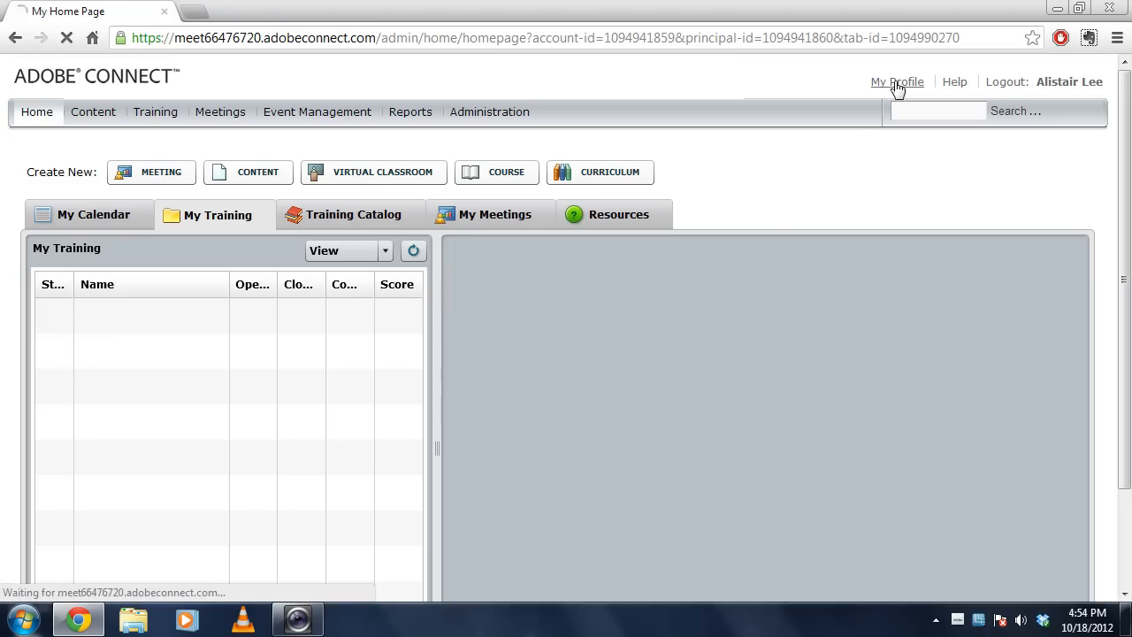
pyautogui.click(897, 82)
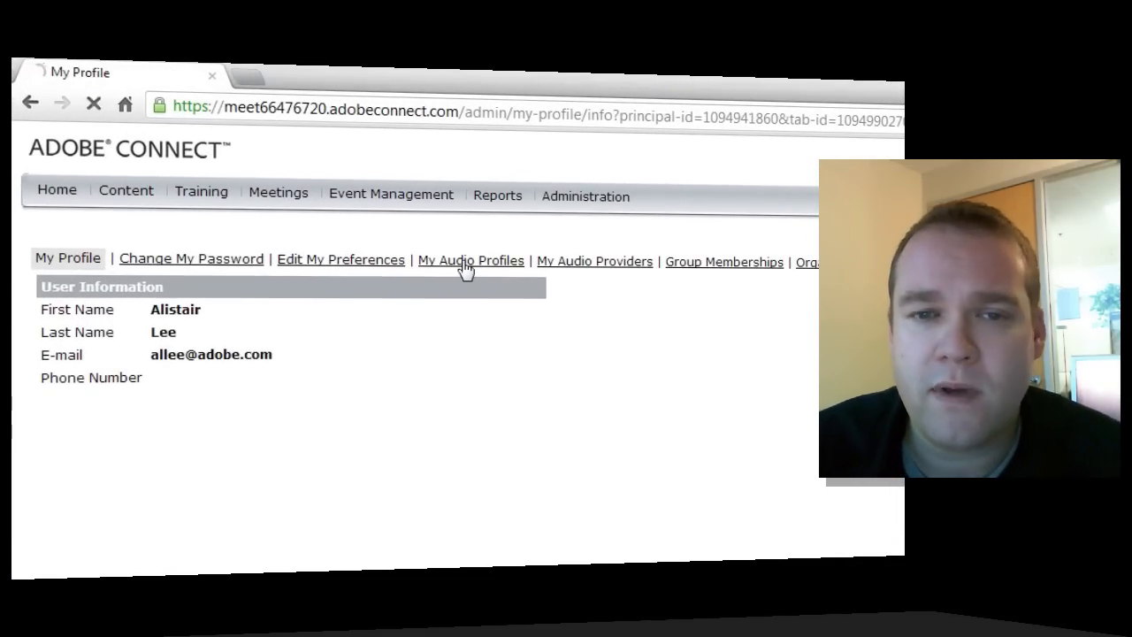
# - Go to the My Audio Profiles page
pyautogui.click(470, 260)
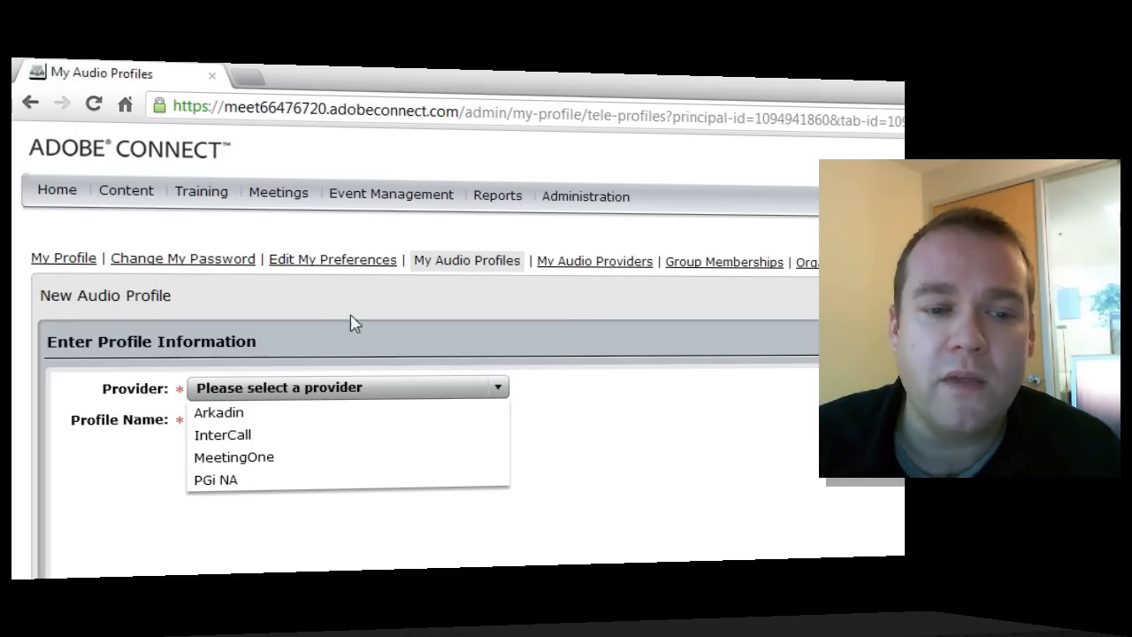
pyautogui.moveTo(352, 460)
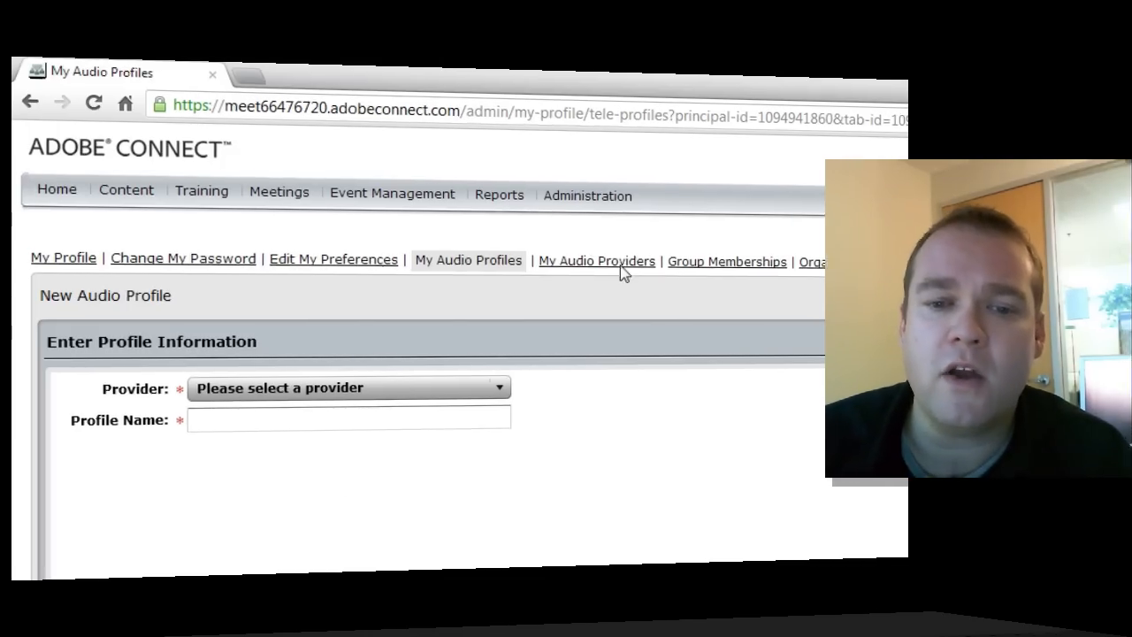
# - Start a new audio provider and enter the name 'My Audio Provider'
pyautogui.click(596, 260)
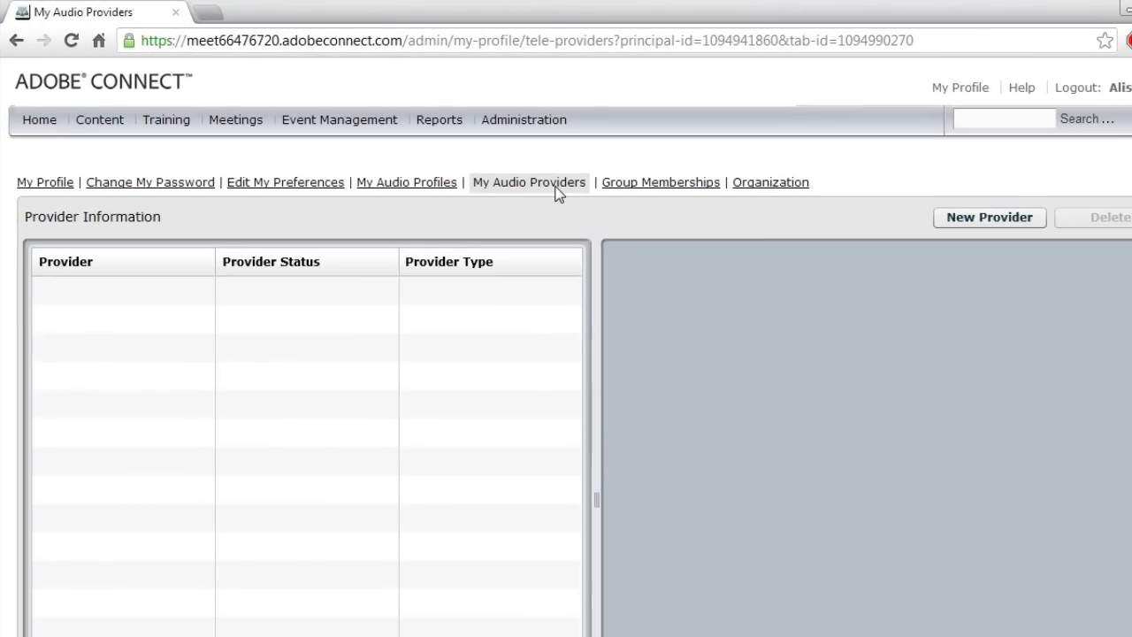
pyautogui.click(989, 217)
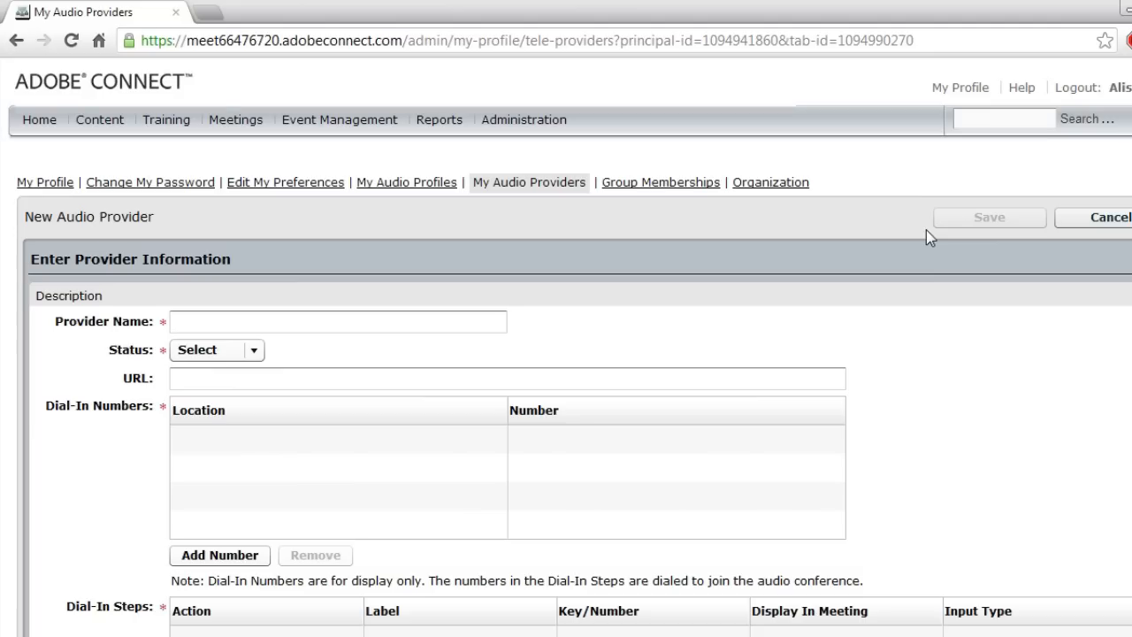
pyautogui.click(338, 321)
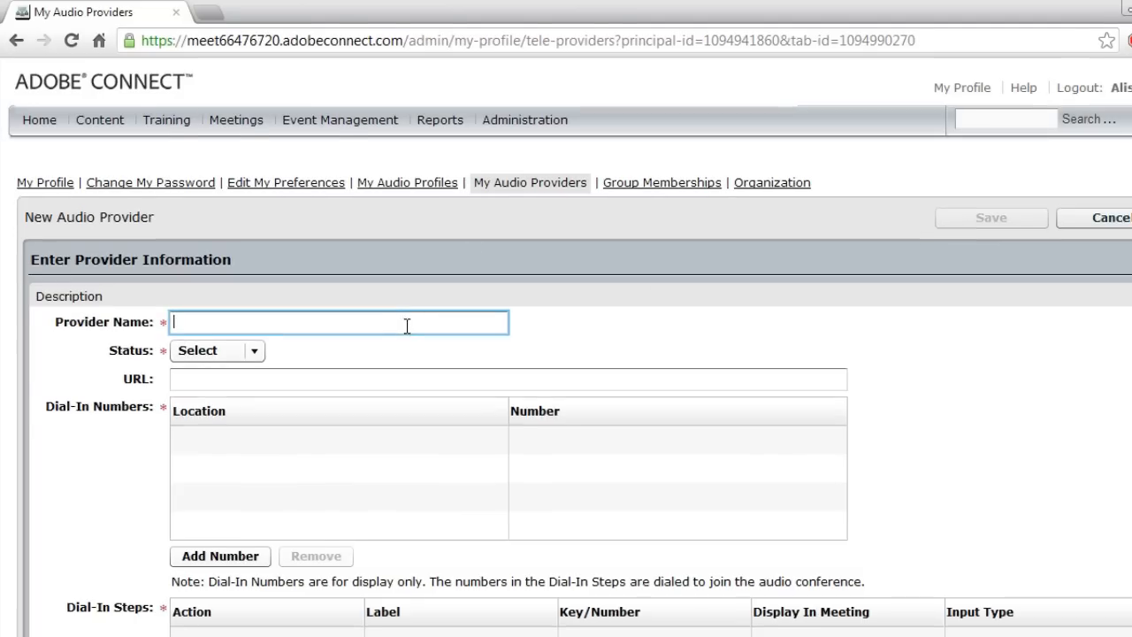
pyautogui.write('M')
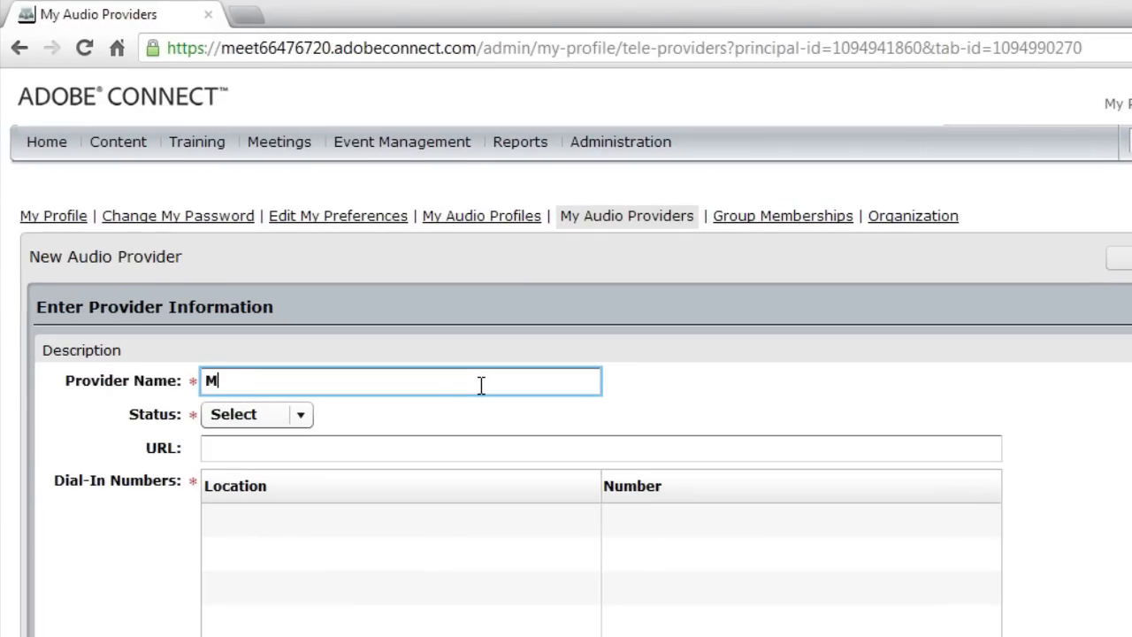
pyautogui.write('y Audio Provider')
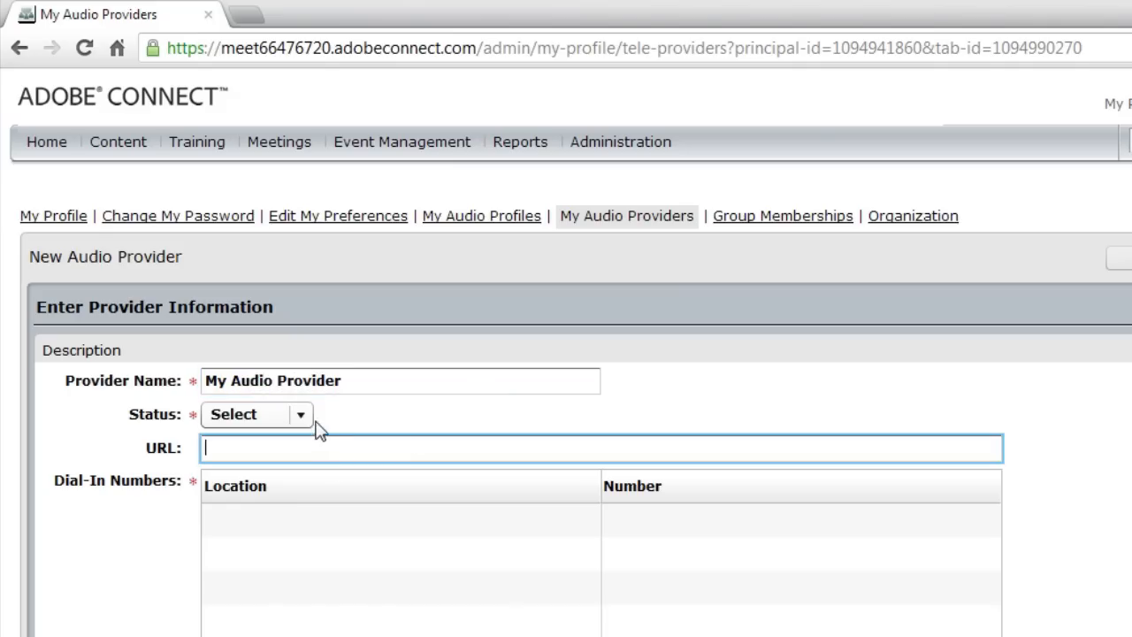
pyautogui.click(257, 414)
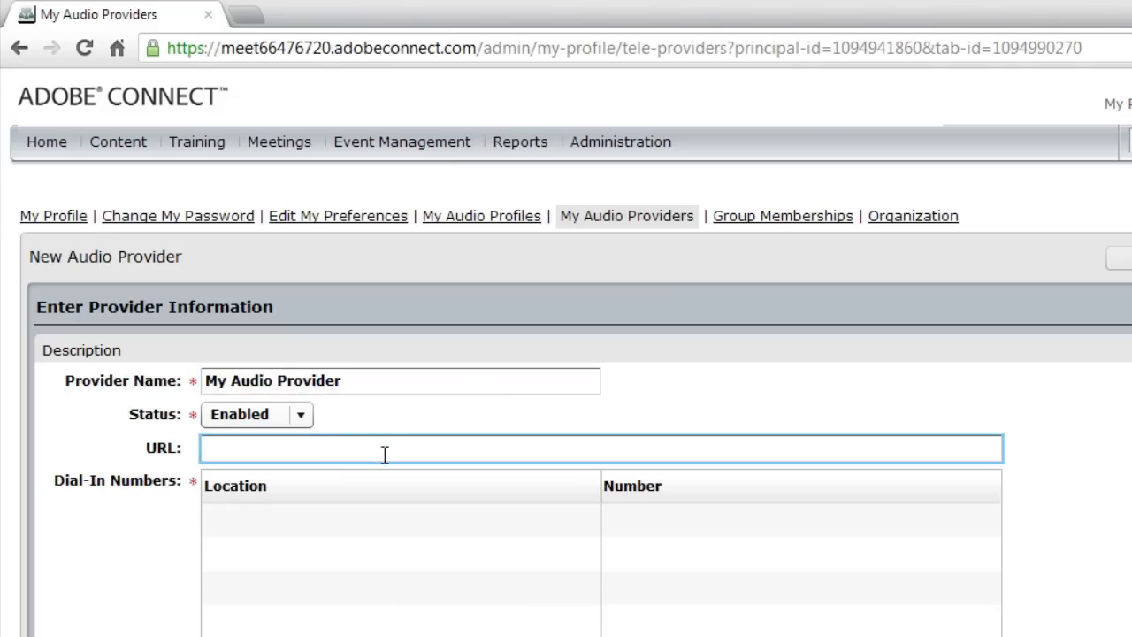
pyautogui.scroll(-3)
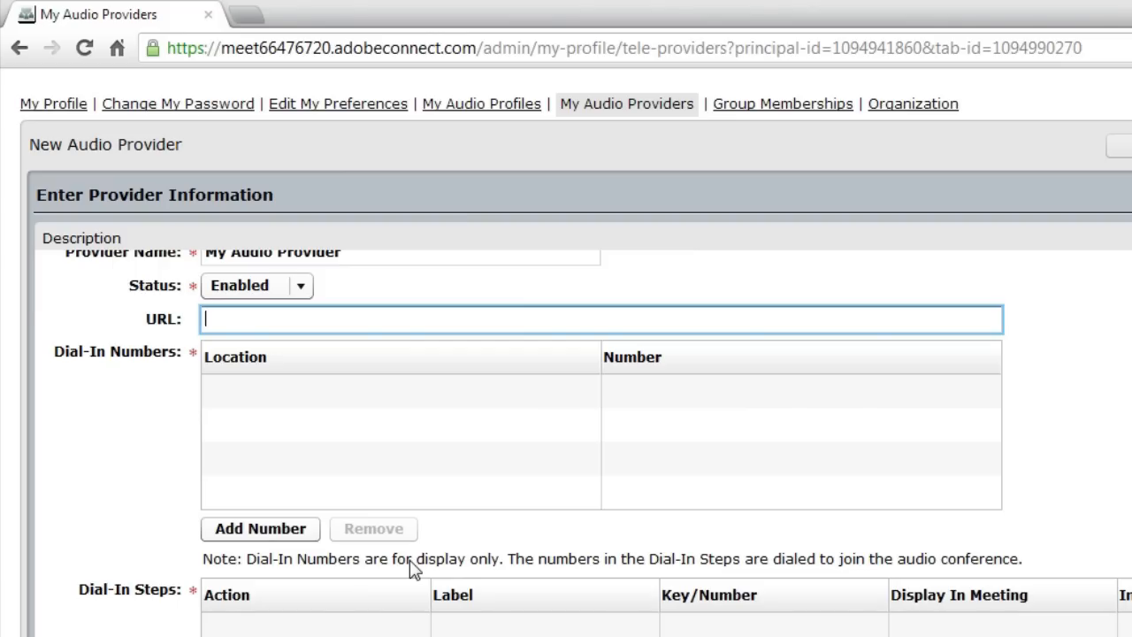
pyautogui.write('http')
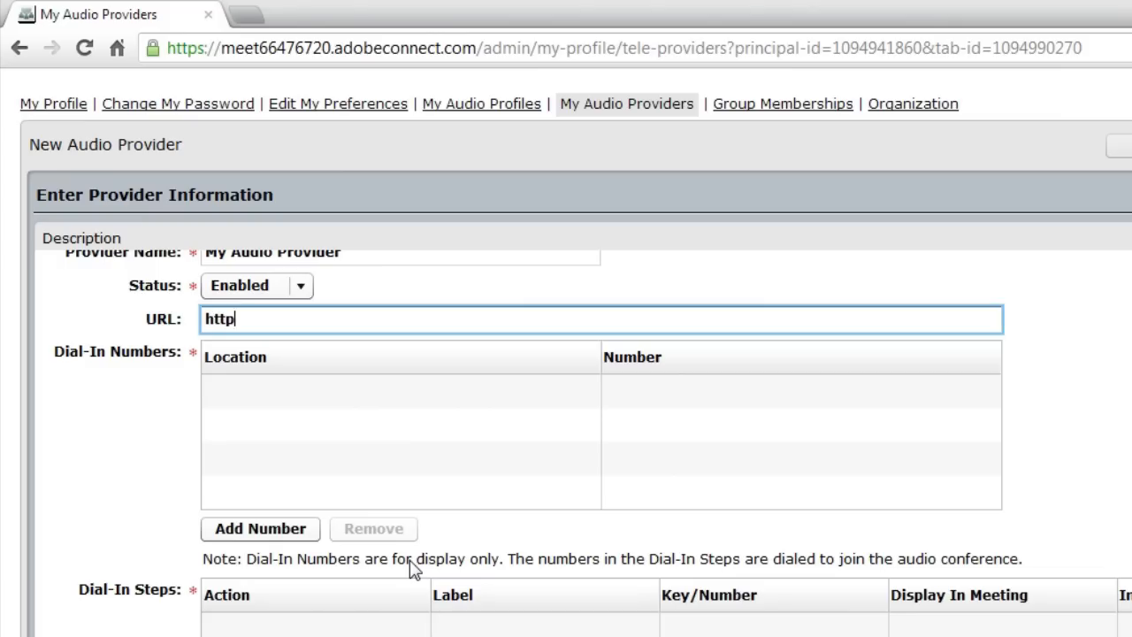
pyautogui.write('://')
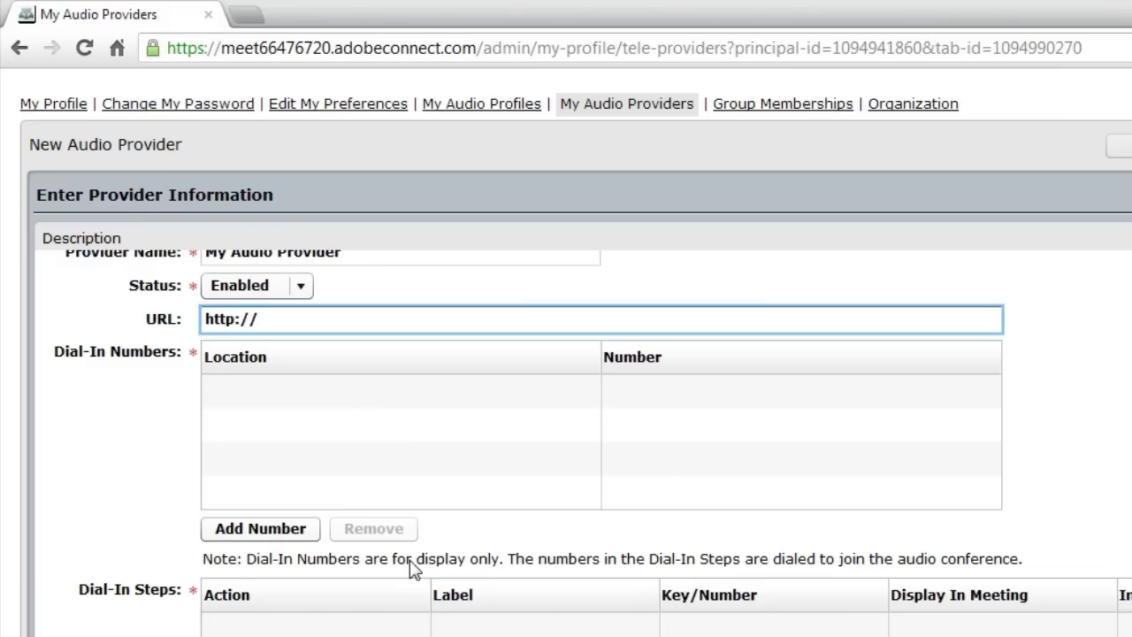
pyautogui.click(257, 319)
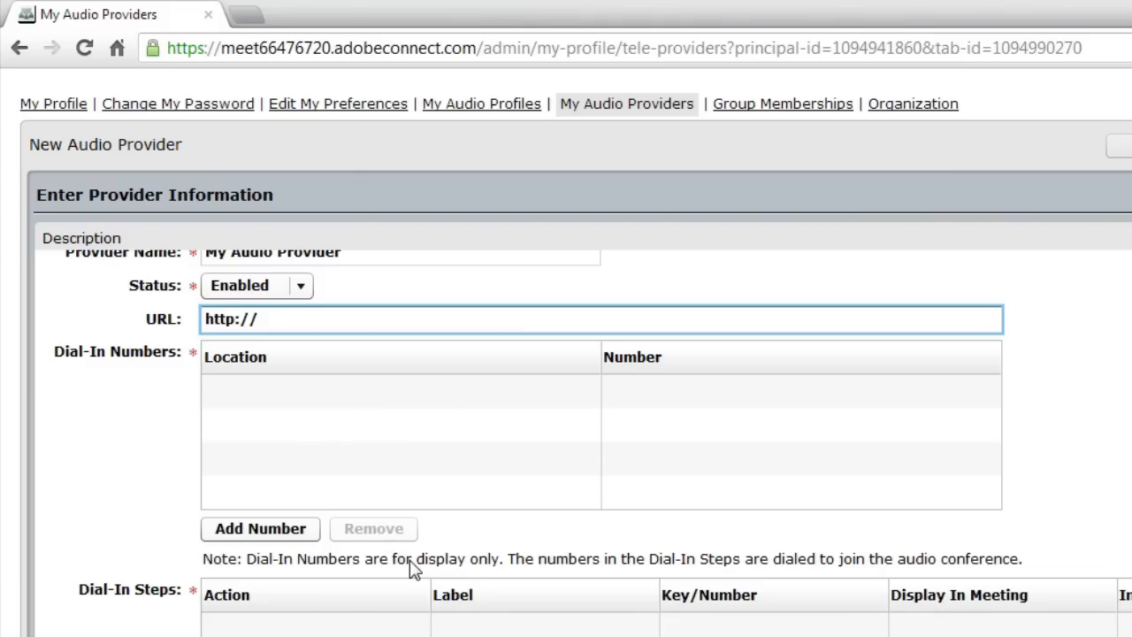
pyautogui.write('www.connectusers.com')
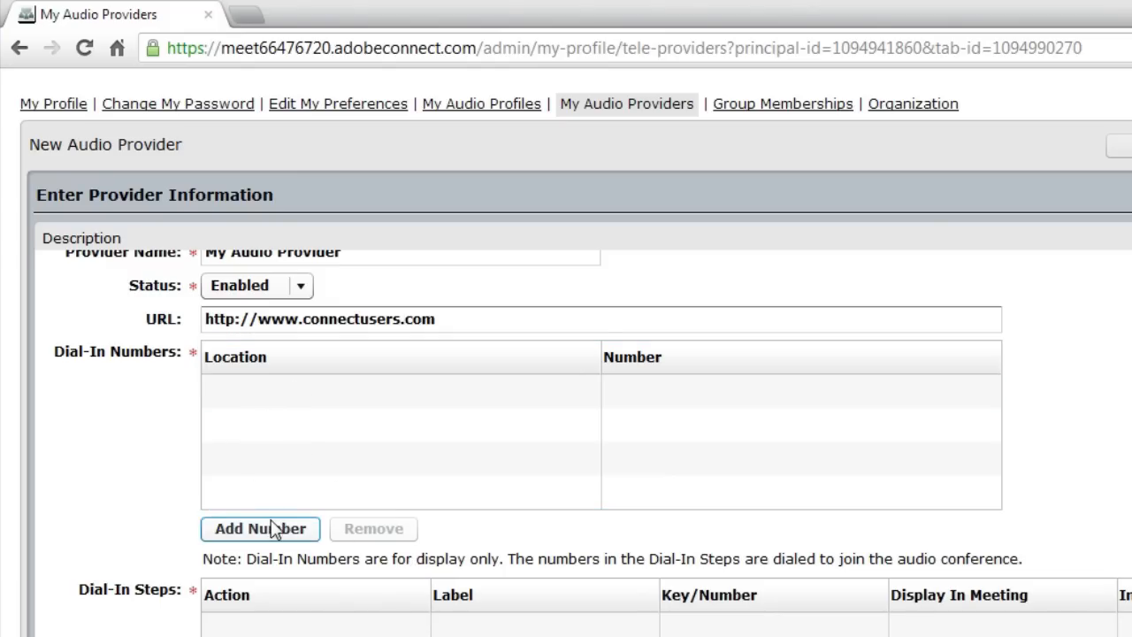
pyautogui.click(260, 528)
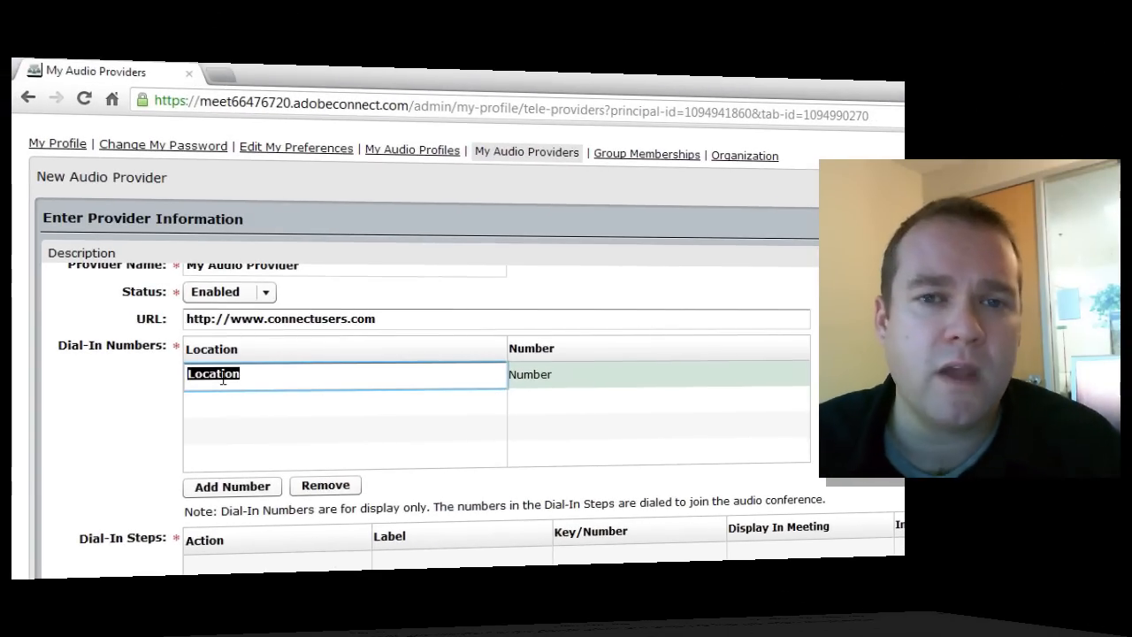
pyautogui.moveTo(295, 364)
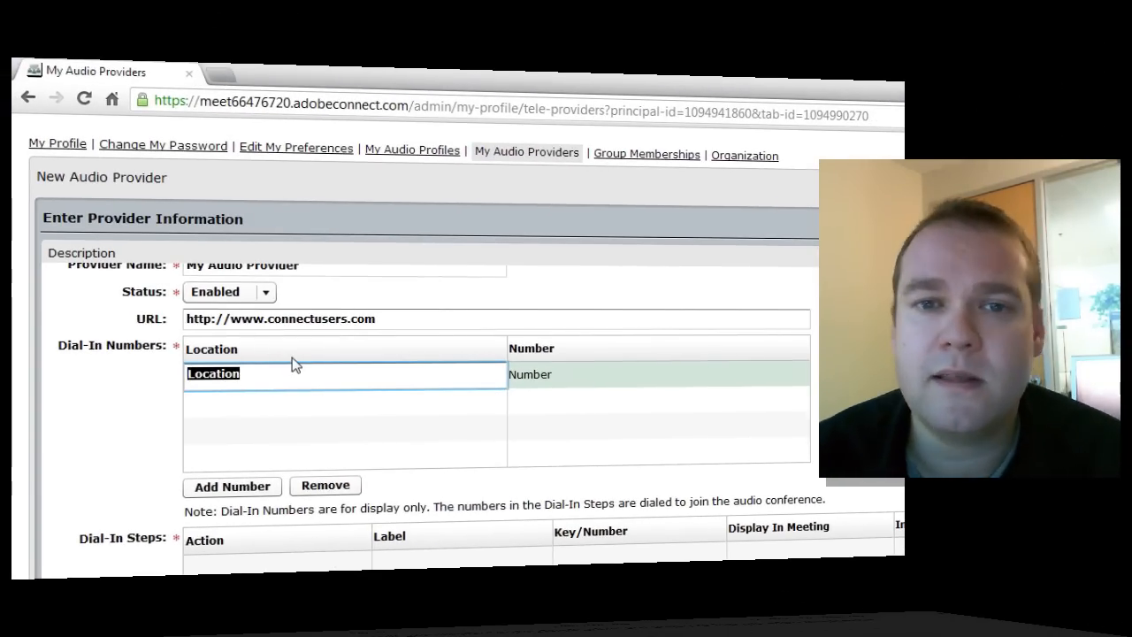
pyautogui.write('North Americ')
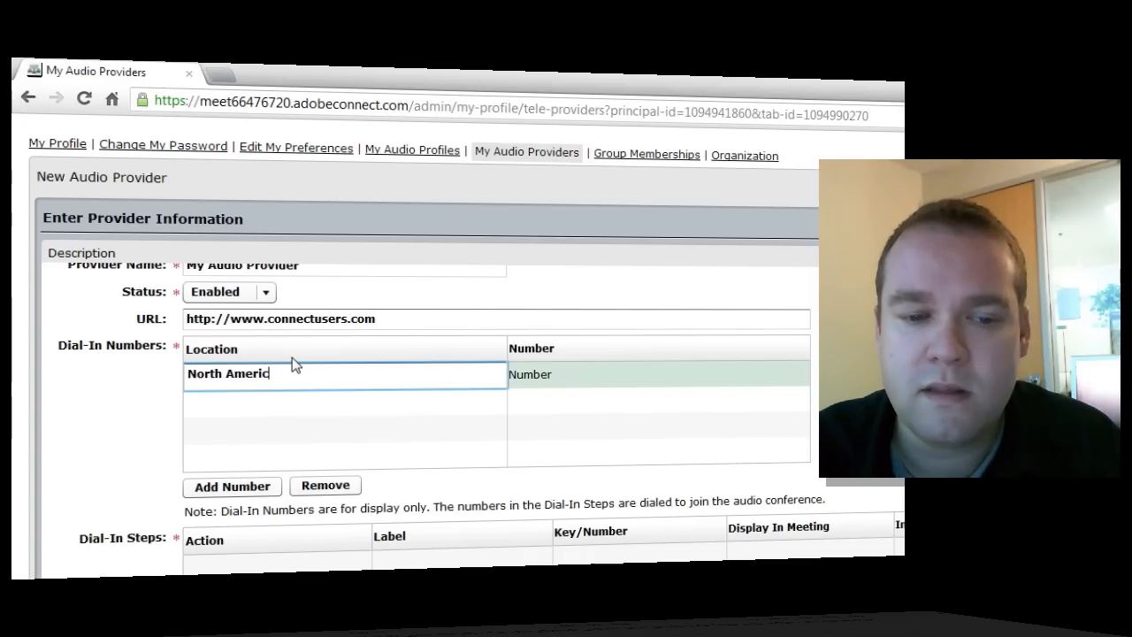
pyautogui.write('1-800-555-1234')
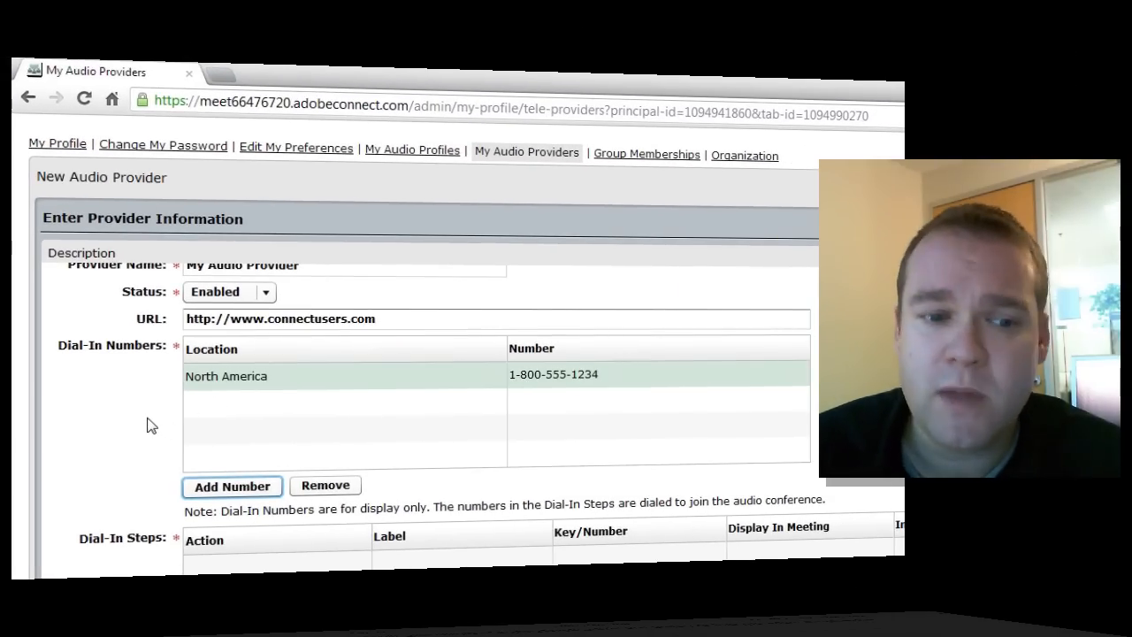
pyautogui.scroll(-3)
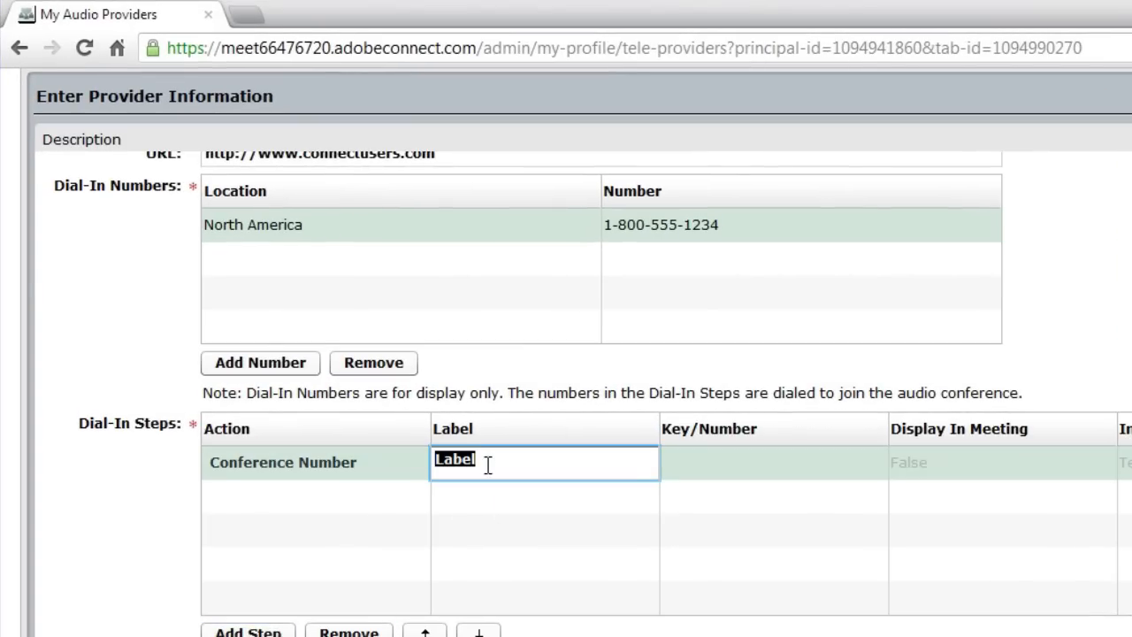
pyautogui.moveTo(502, 500)
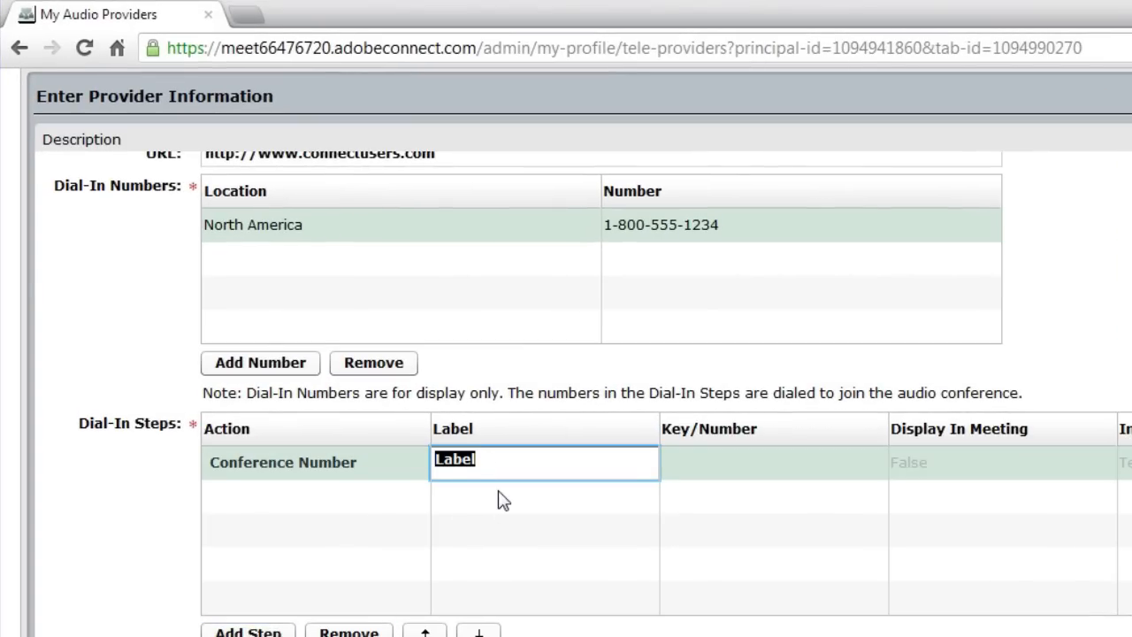
pyautogui.write('Conference Num')
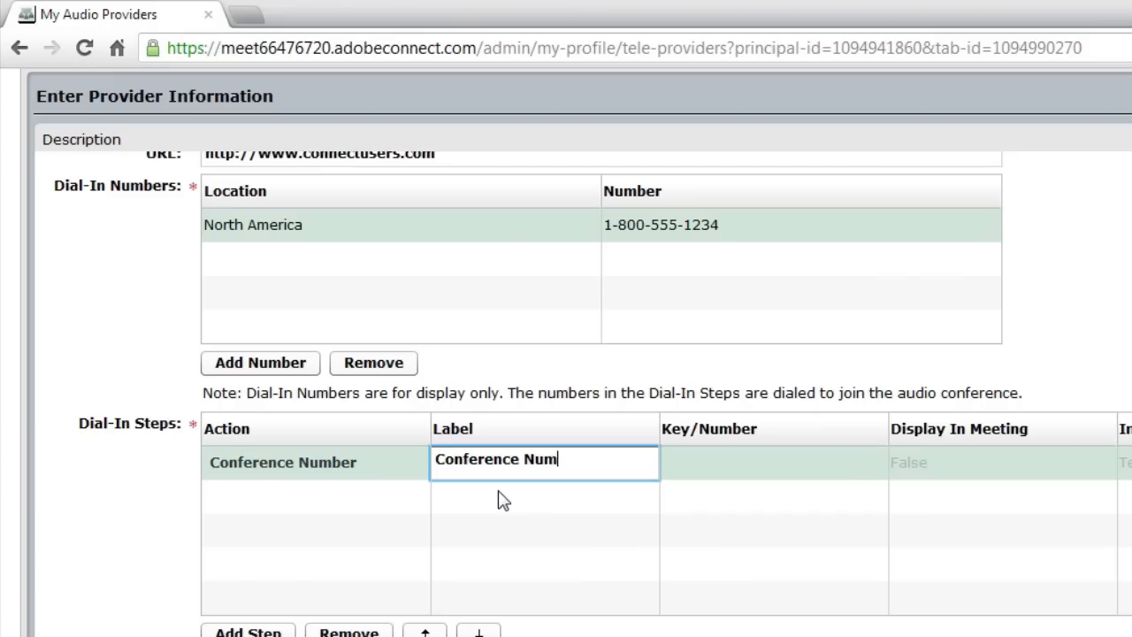
pyautogui.write('1-')
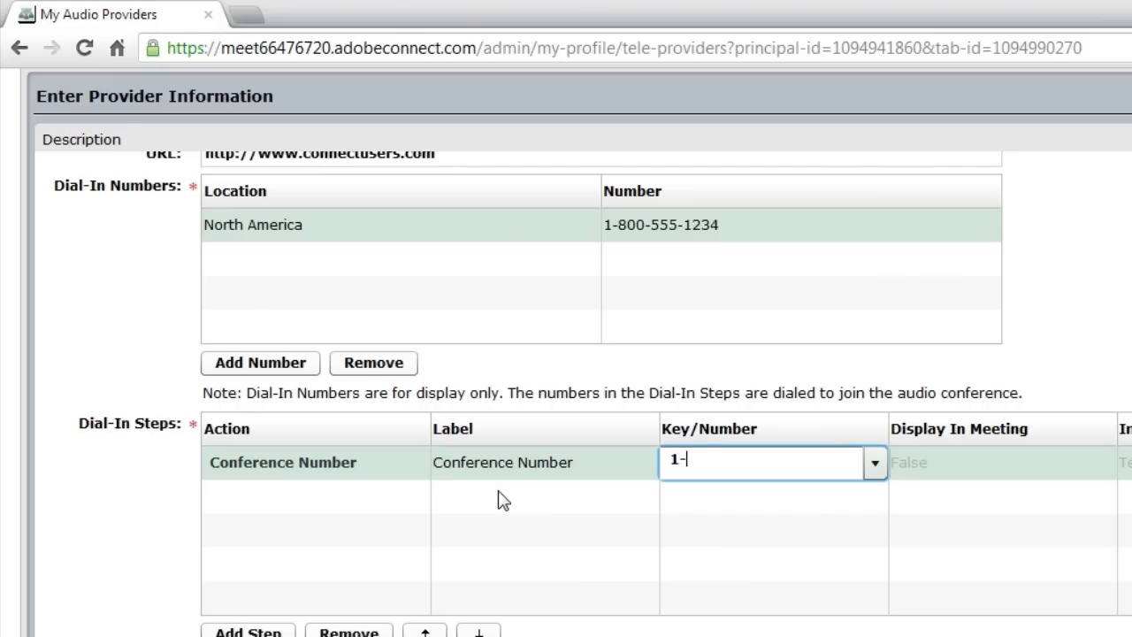
pyautogui.write('800-')
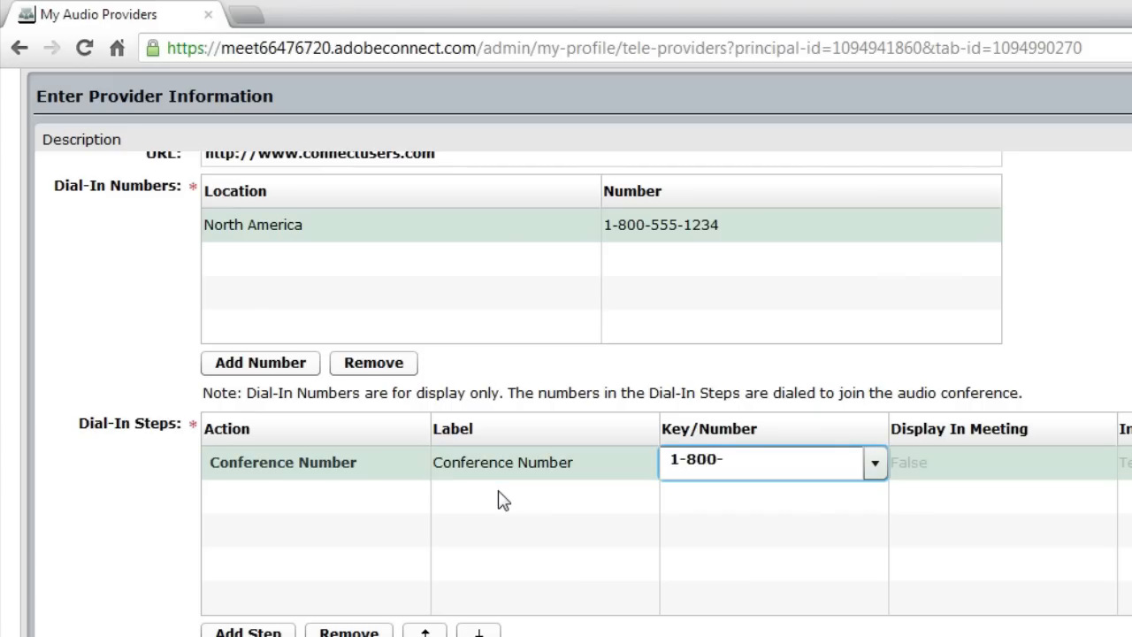
pyautogui.write('555-1234')
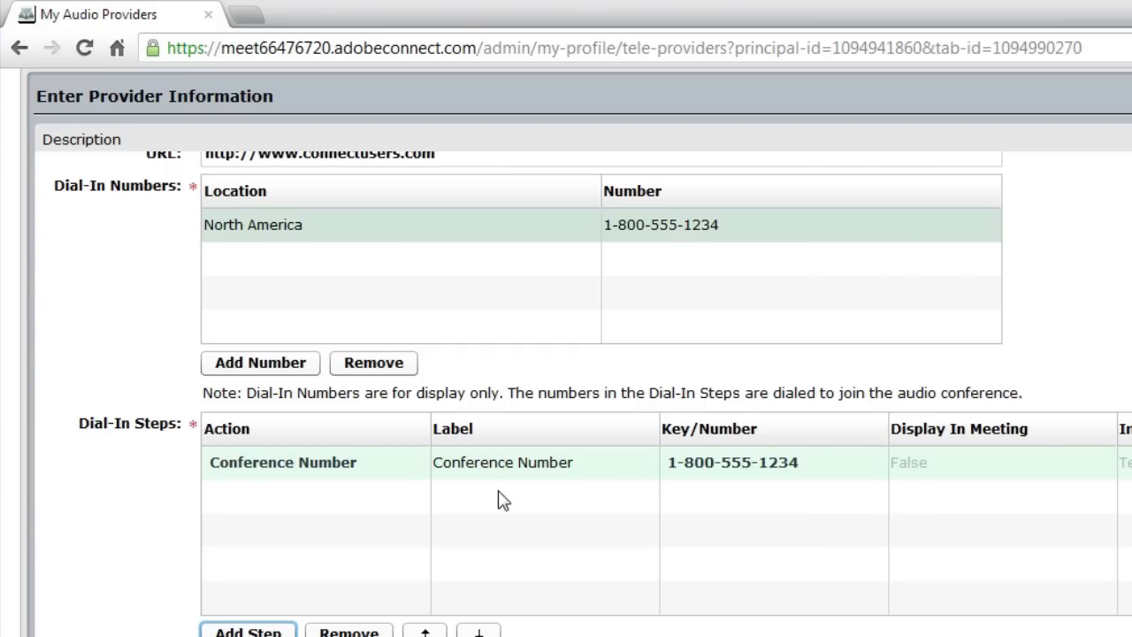
pyautogui.scroll(-3)
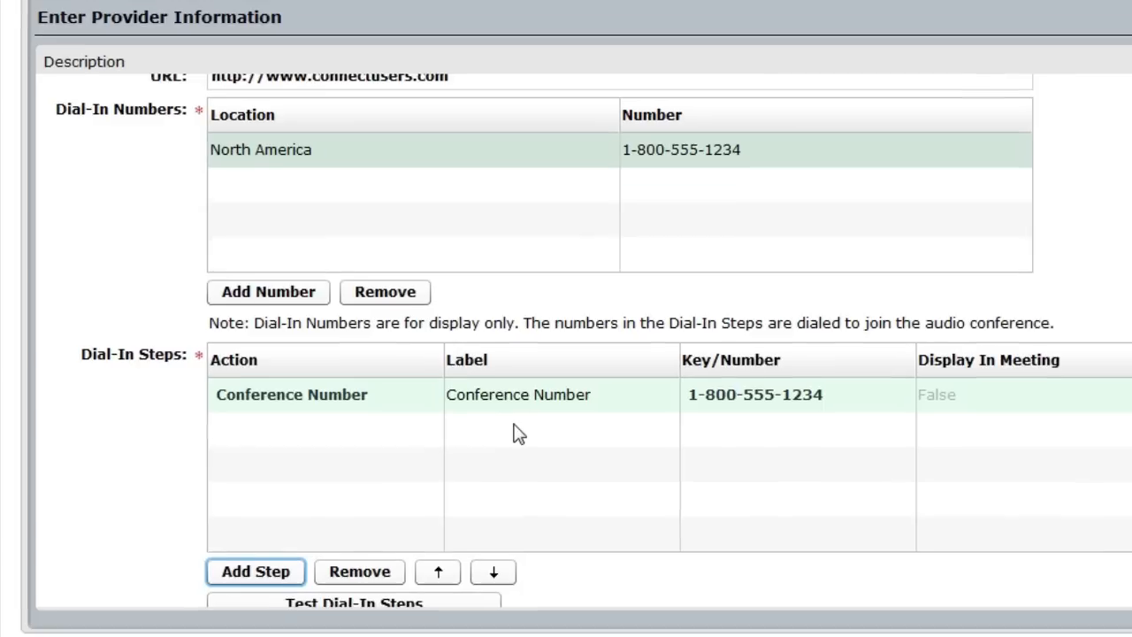
pyautogui.scroll(-3)
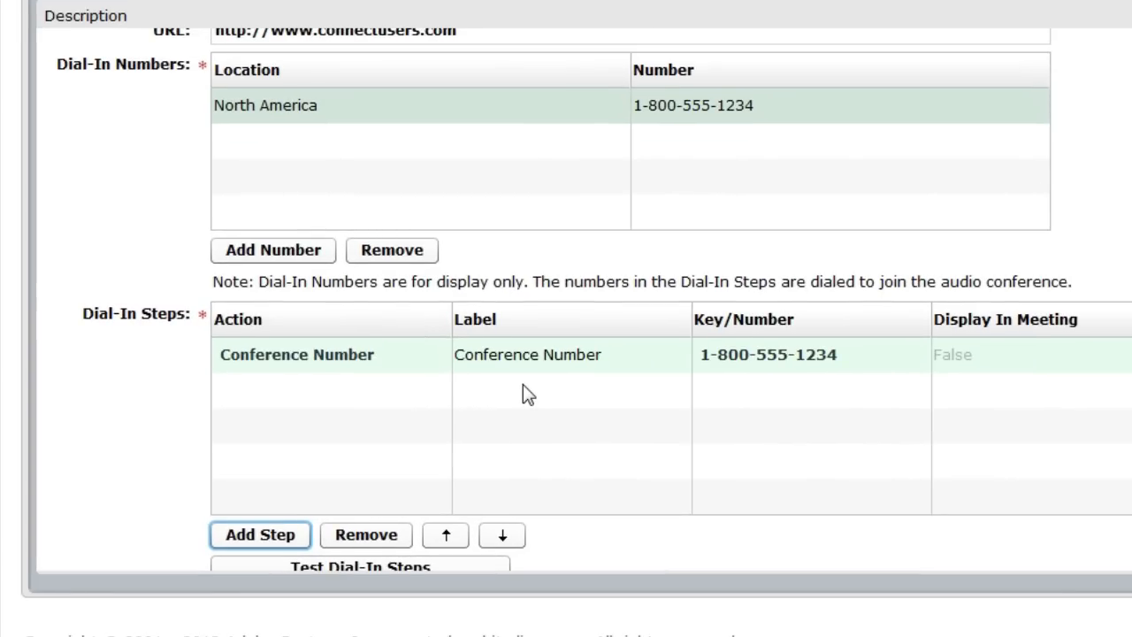
pyautogui.moveTo(696, 277)
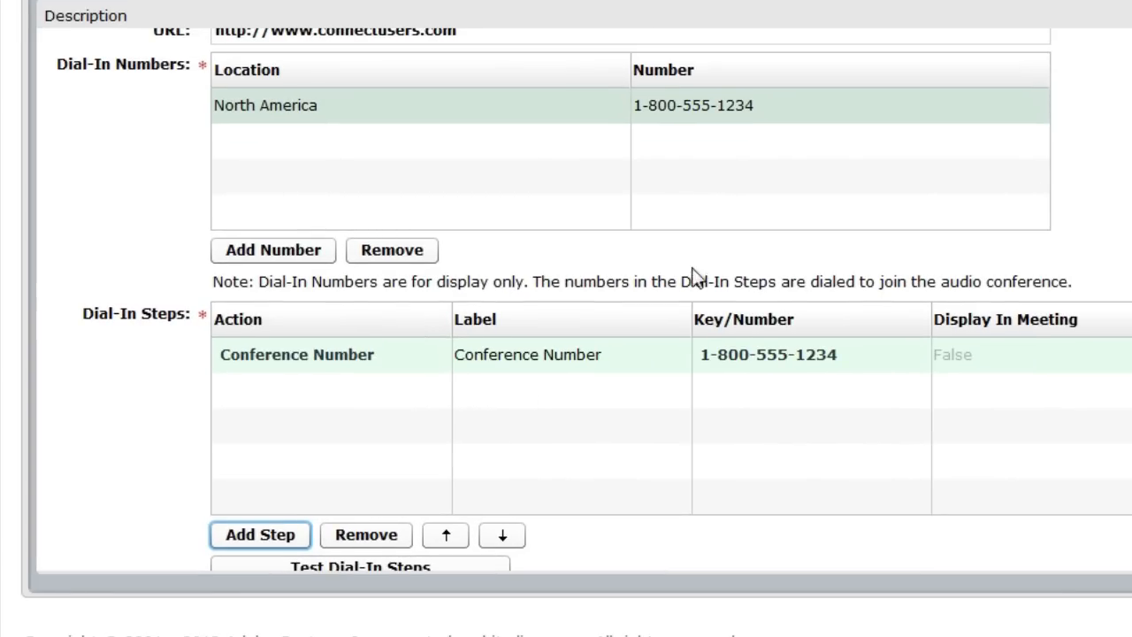
pyautogui.moveTo(844, 363)
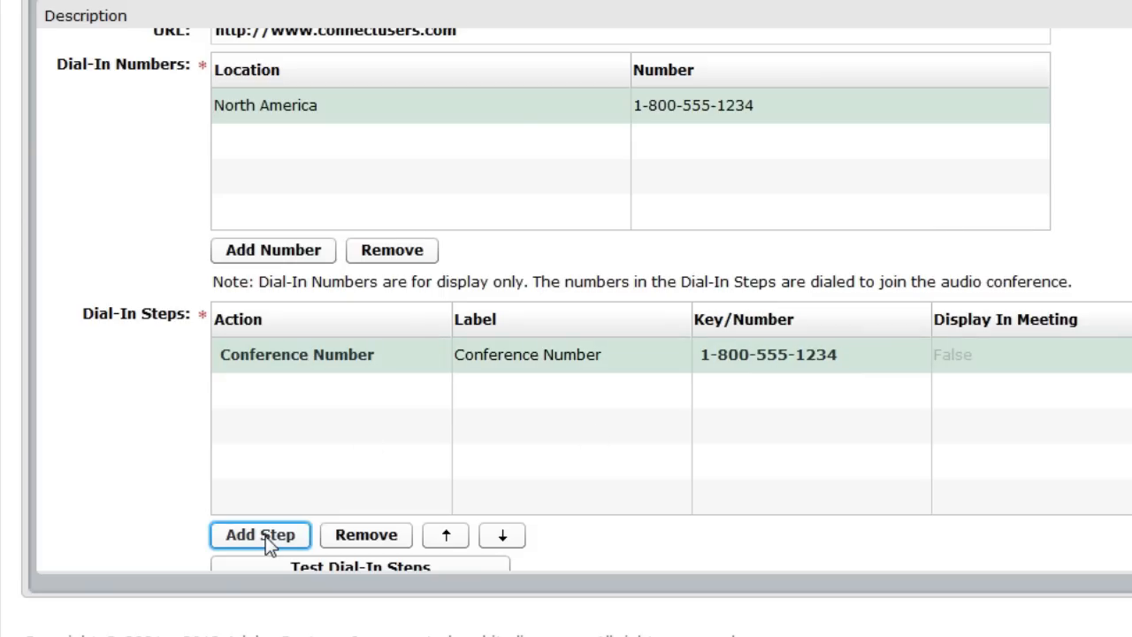
# - Add a Delay (ms) step labelled '3 second delay' with value 3000
pyautogui.click(260, 534)
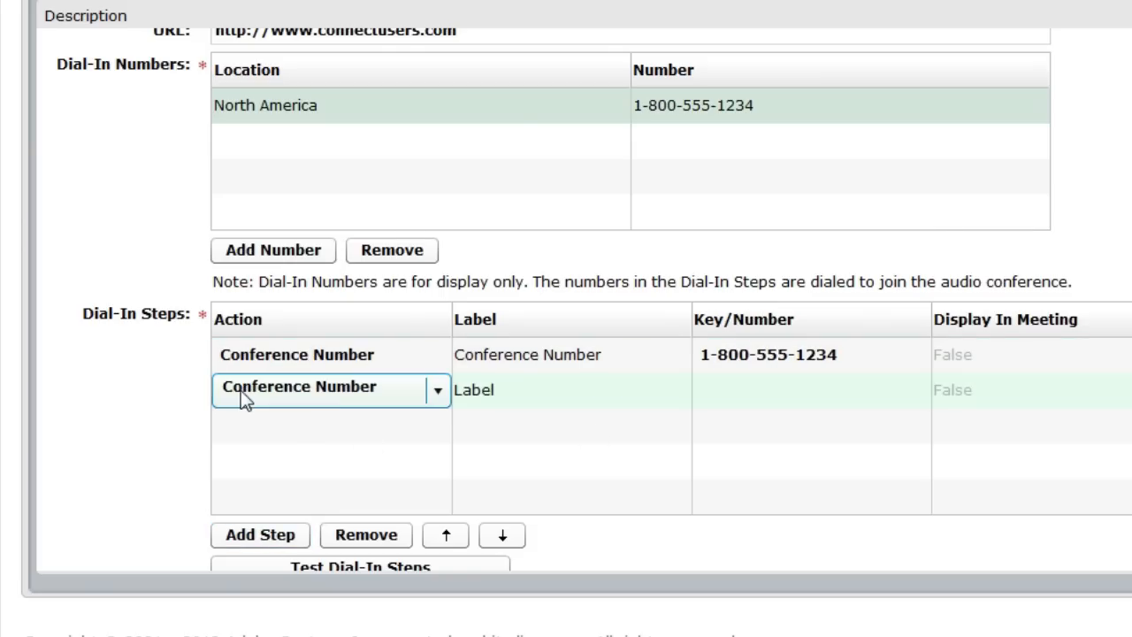
pyautogui.click(437, 390)
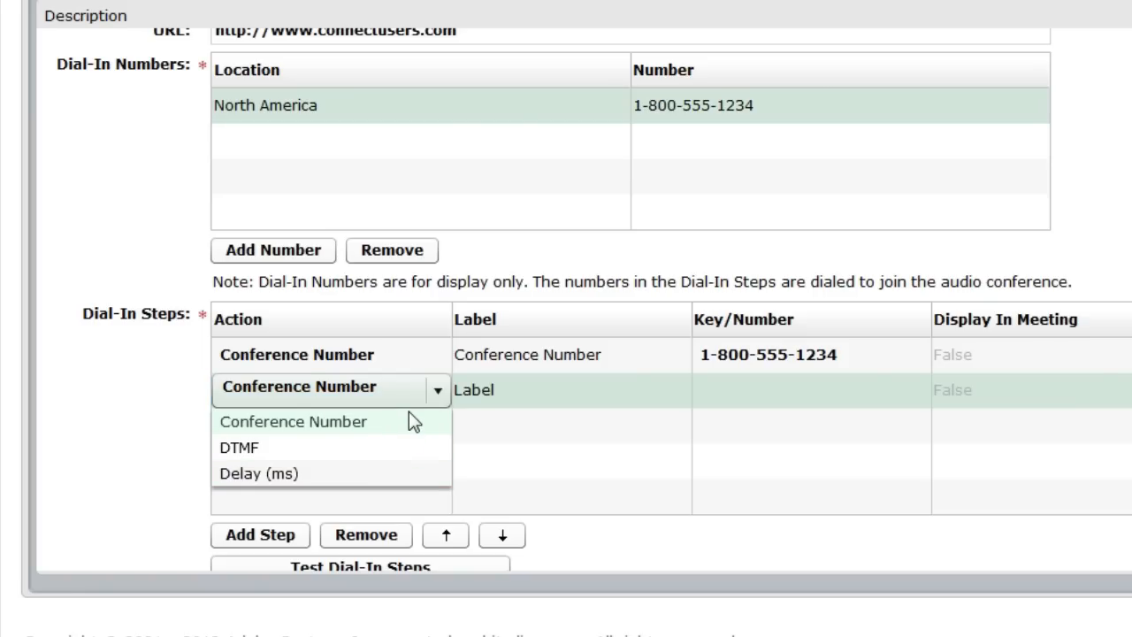
pyautogui.moveTo(378, 429)
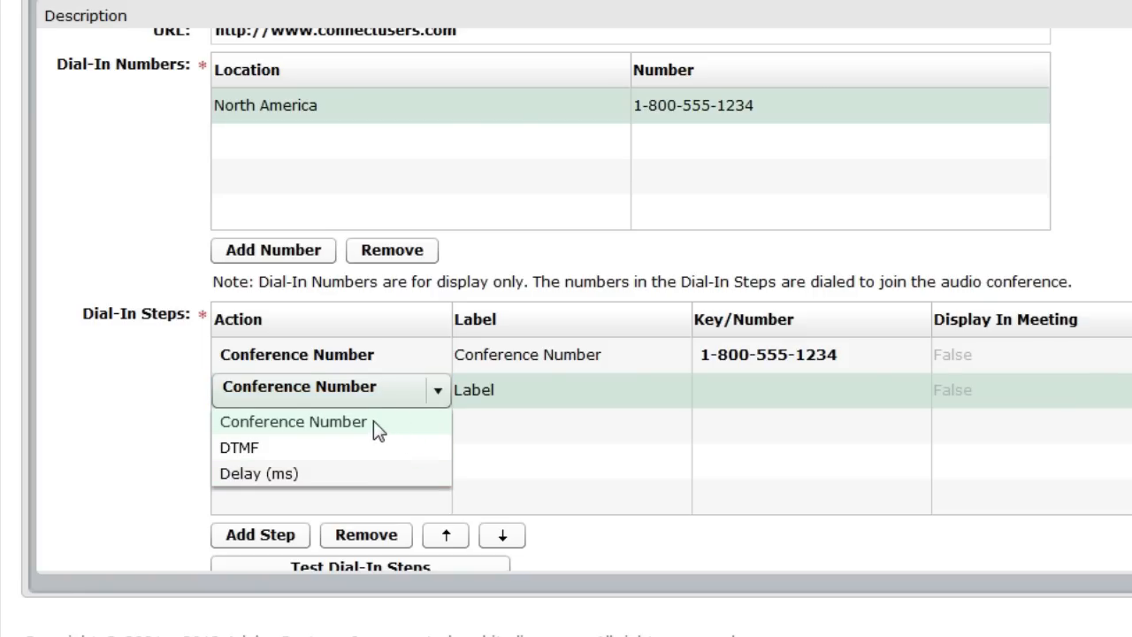
pyautogui.moveTo(367, 438)
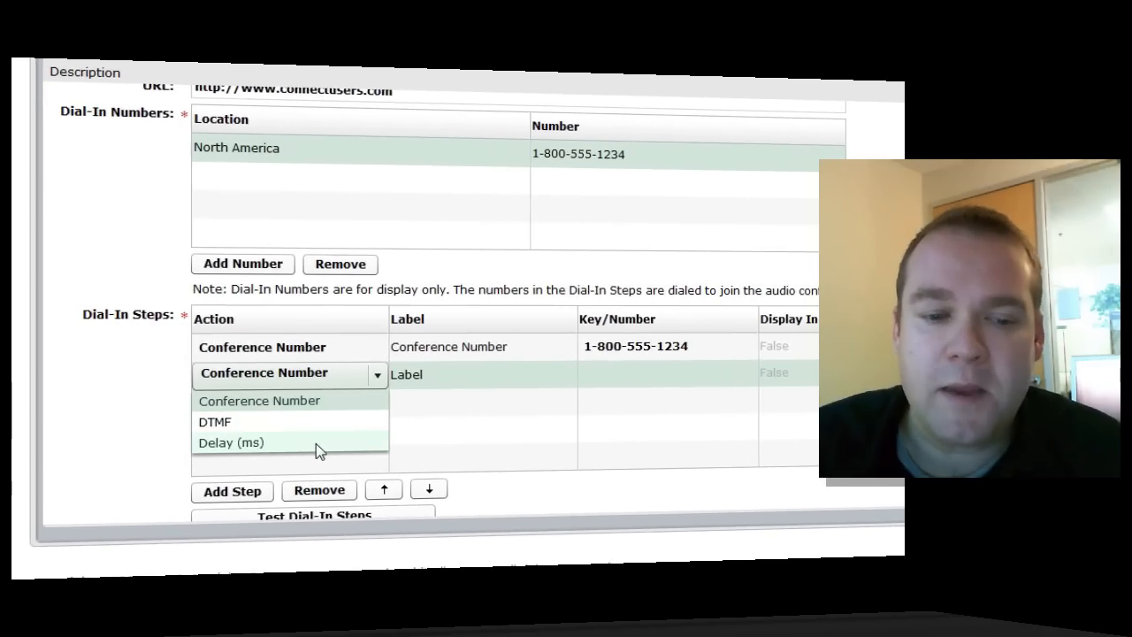
pyautogui.moveTo(331, 427)
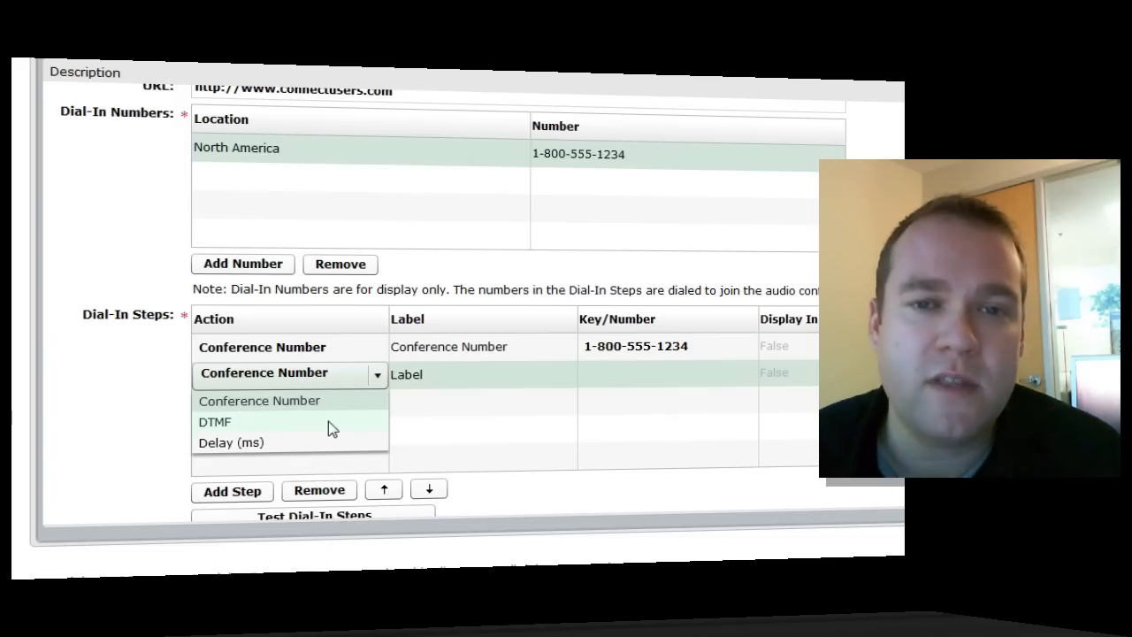
pyautogui.click(214, 421)
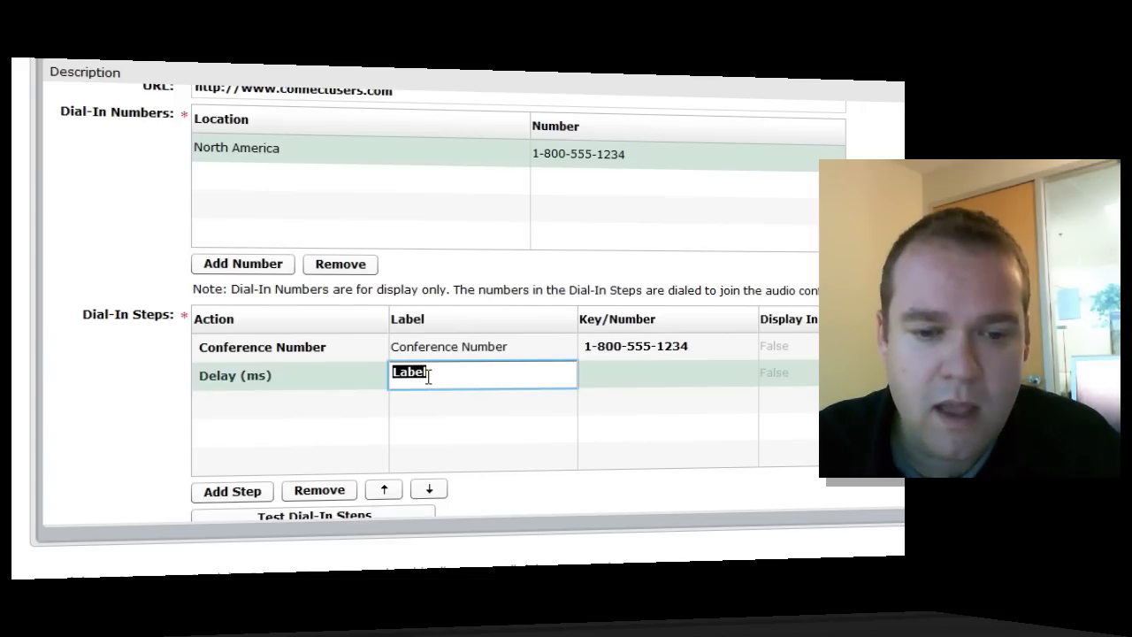
pyautogui.write('3 se')
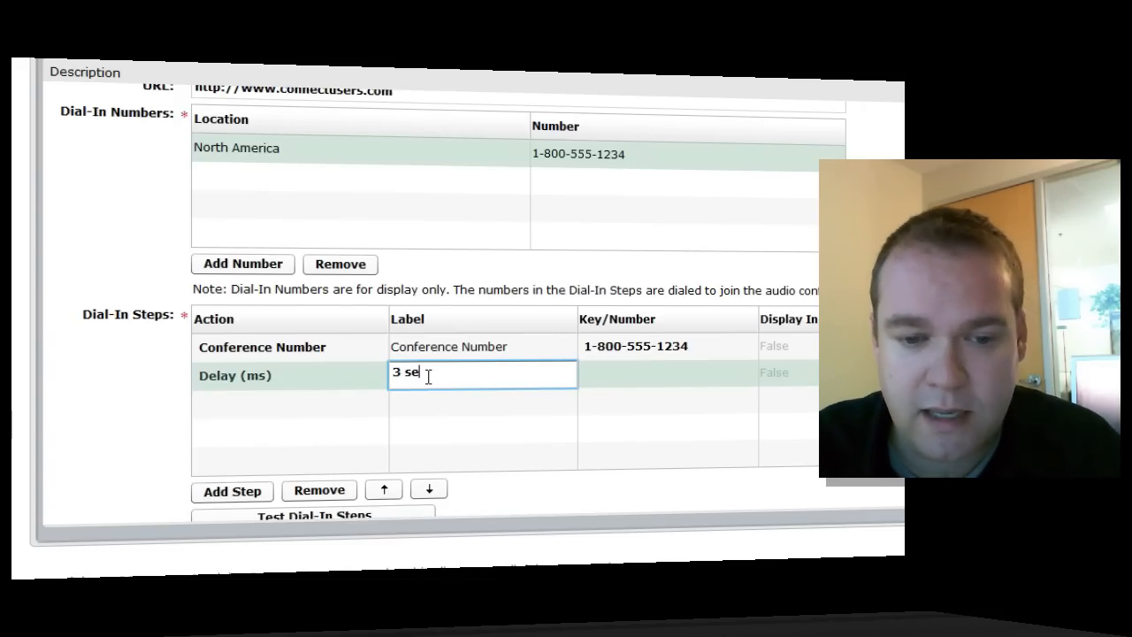
pyautogui.write('cond delay')
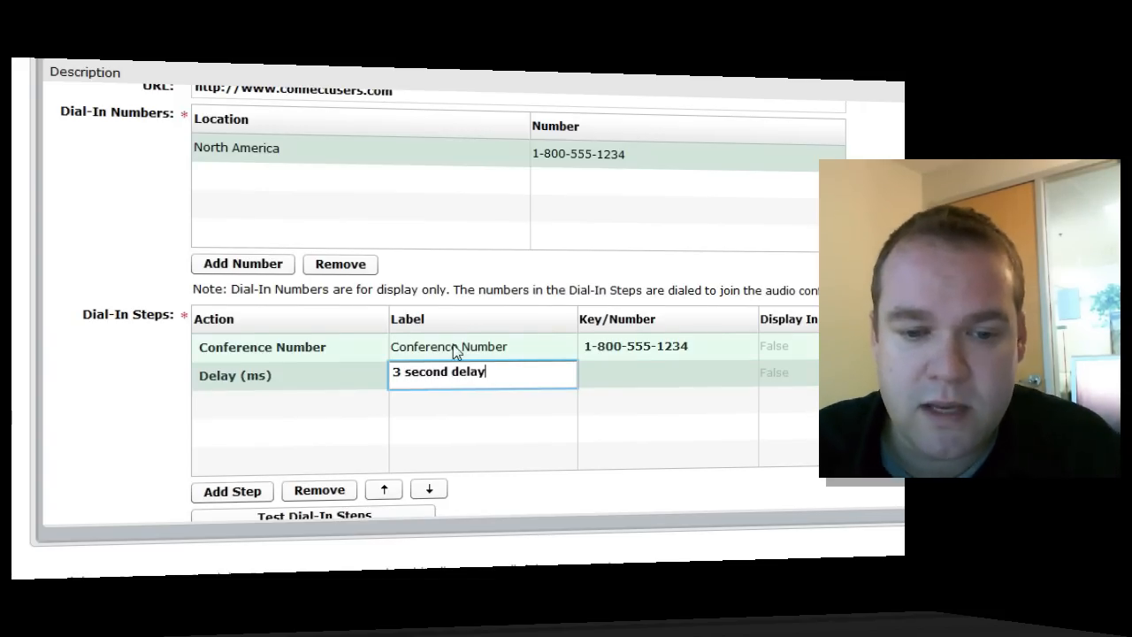
pyautogui.click(659, 372)
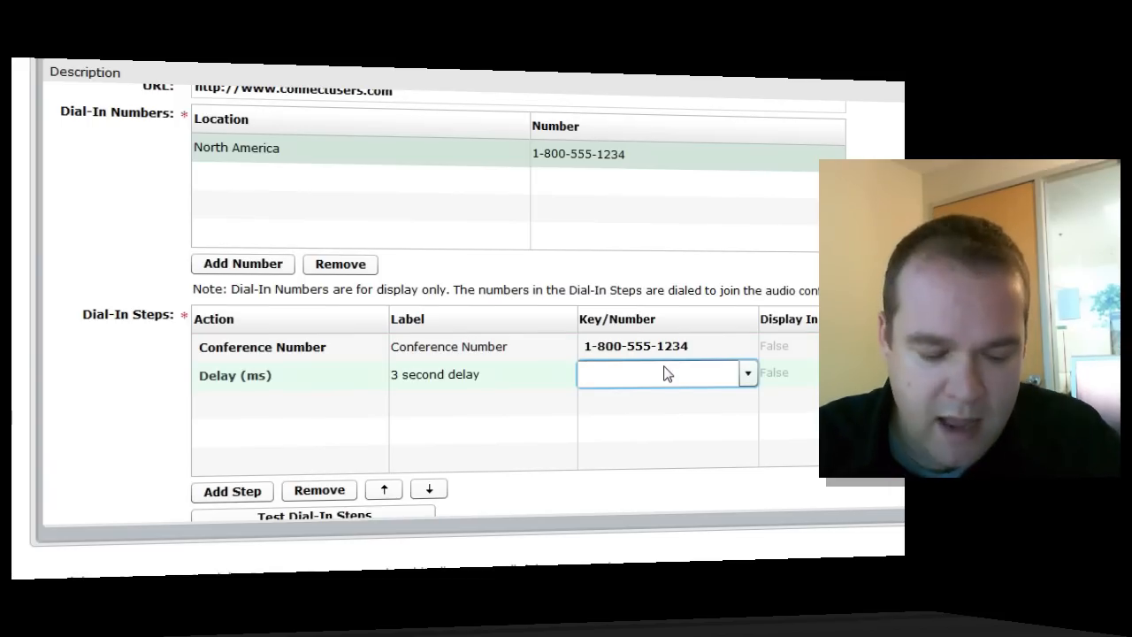
pyautogui.write('3')
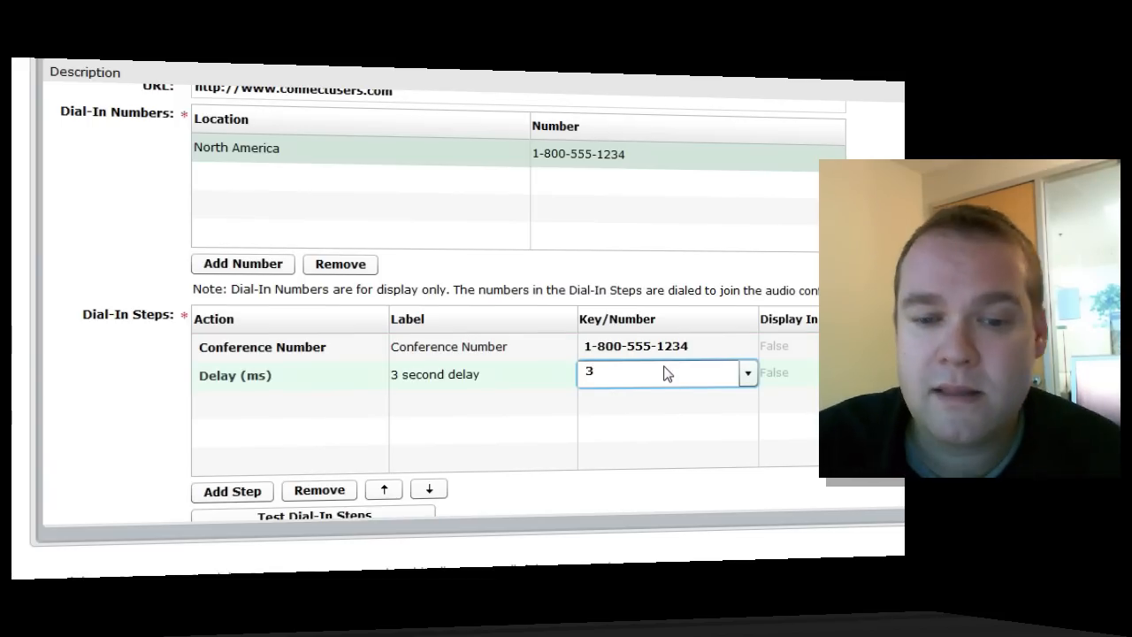
pyautogui.write('000')
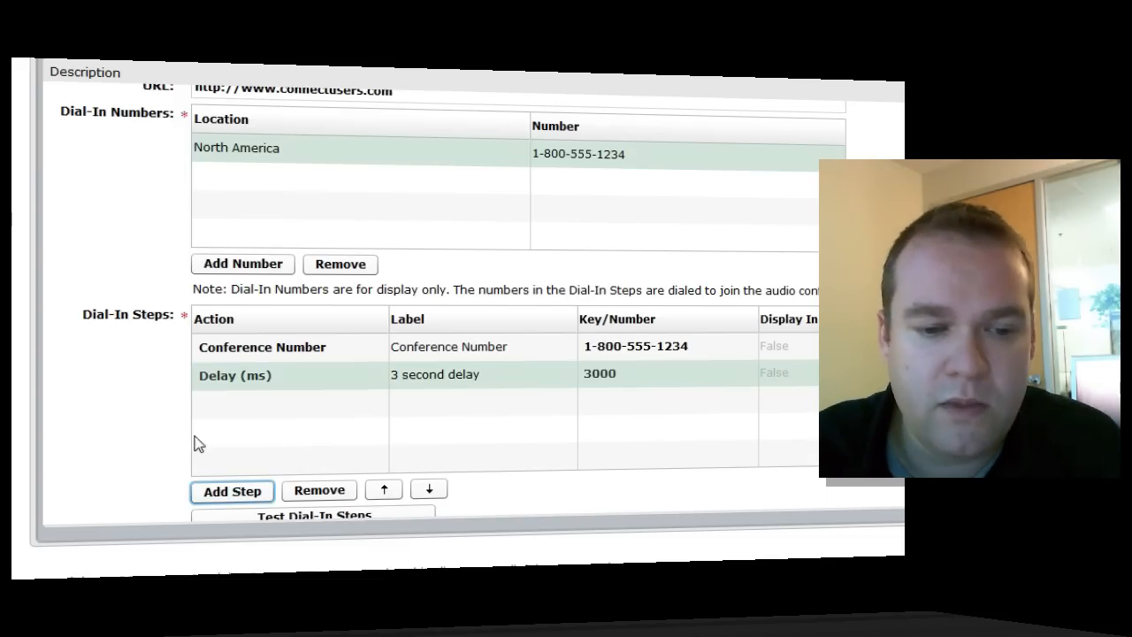
# - Add a DTMF step labelled 'Conference Code' with key/number Defined By Host
pyautogui.click(232, 491)
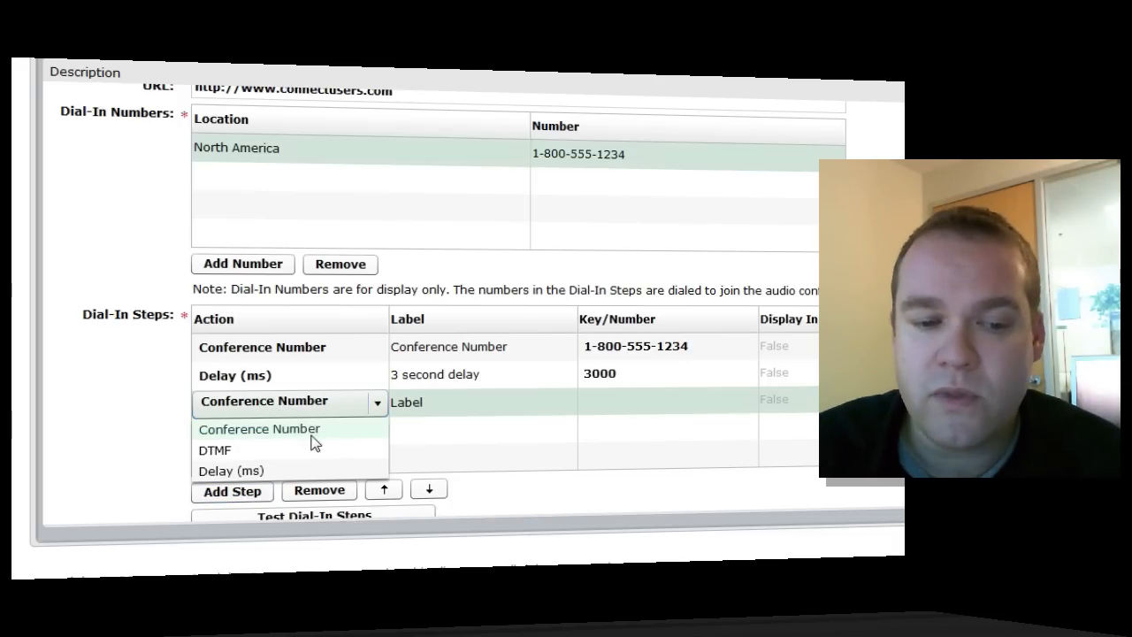
pyautogui.click(215, 450)
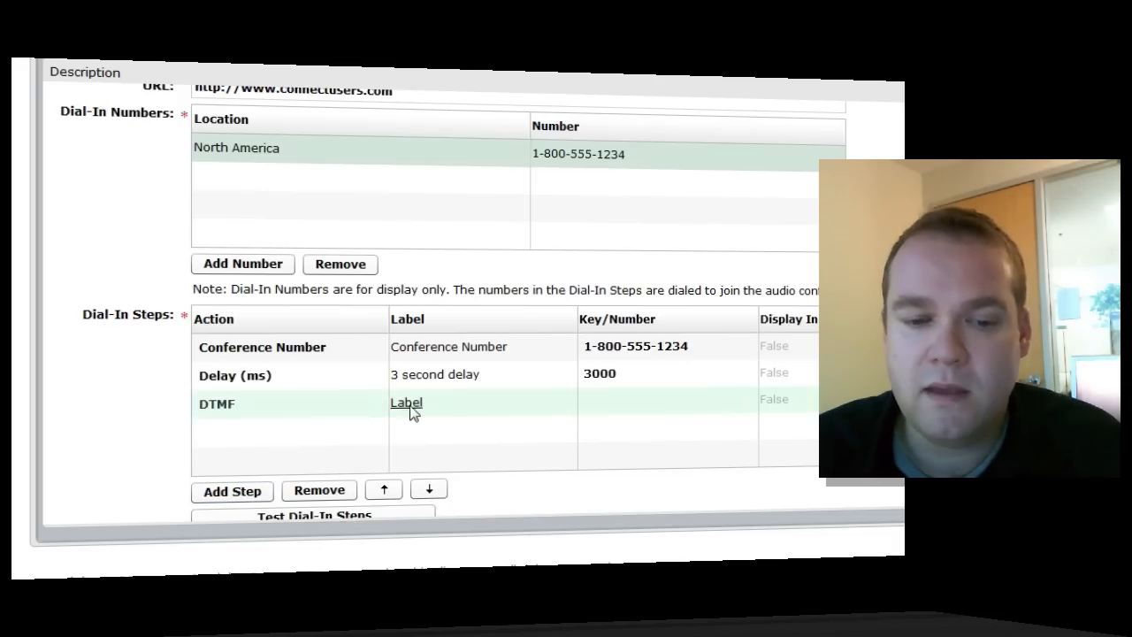
pyautogui.write('Conference Code')
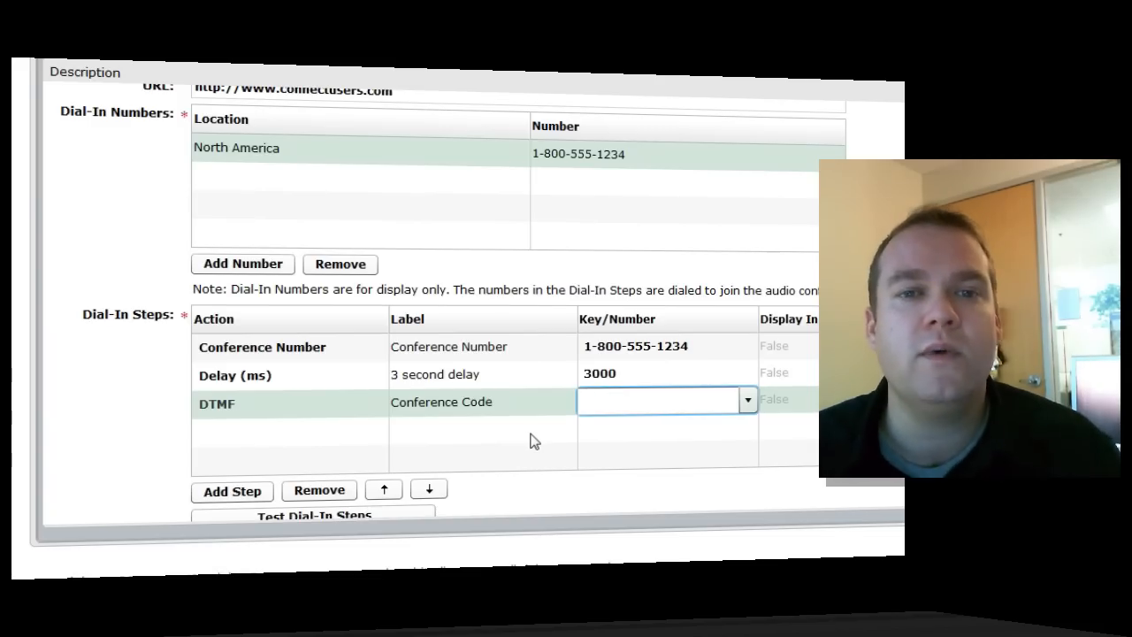
pyautogui.click(659, 399)
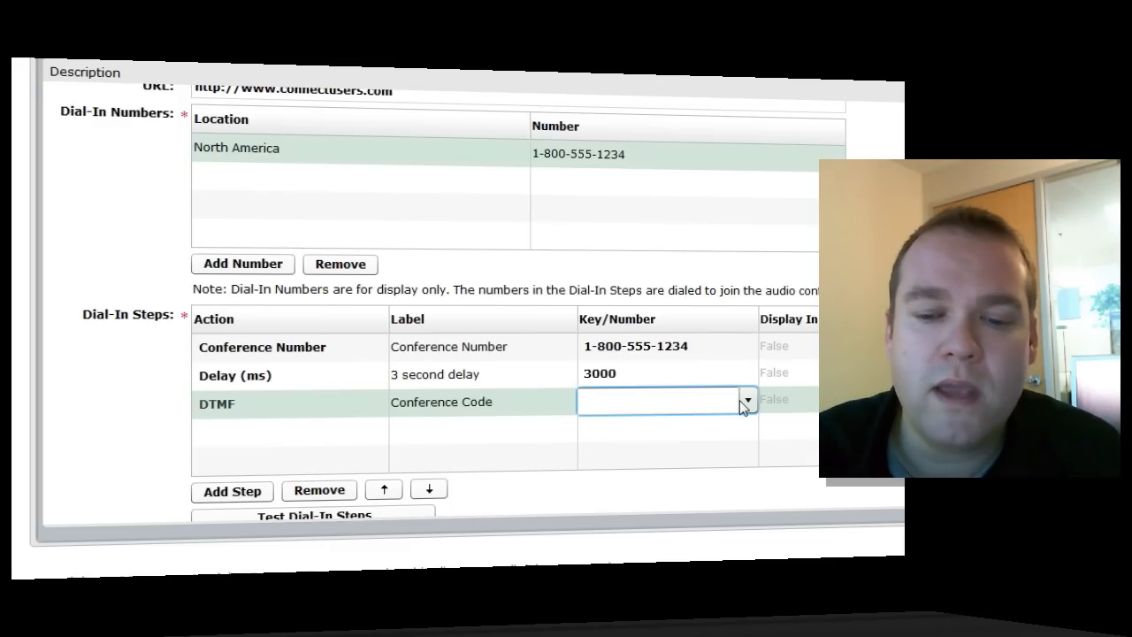
pyautogui.click(747, 400)
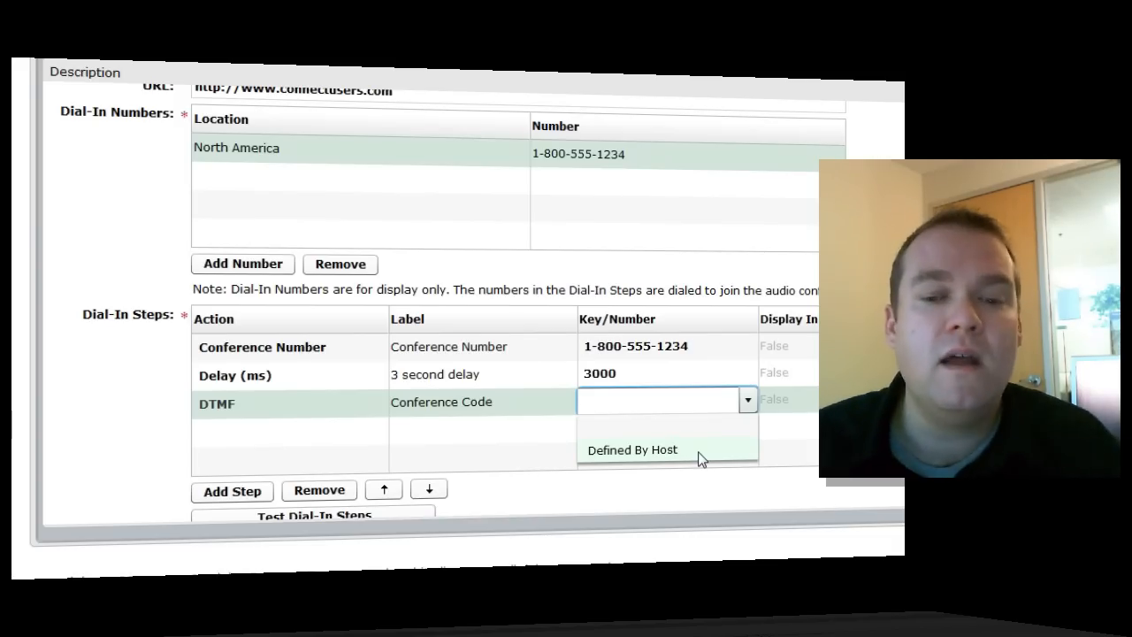
pyautogui.click(631, 449)
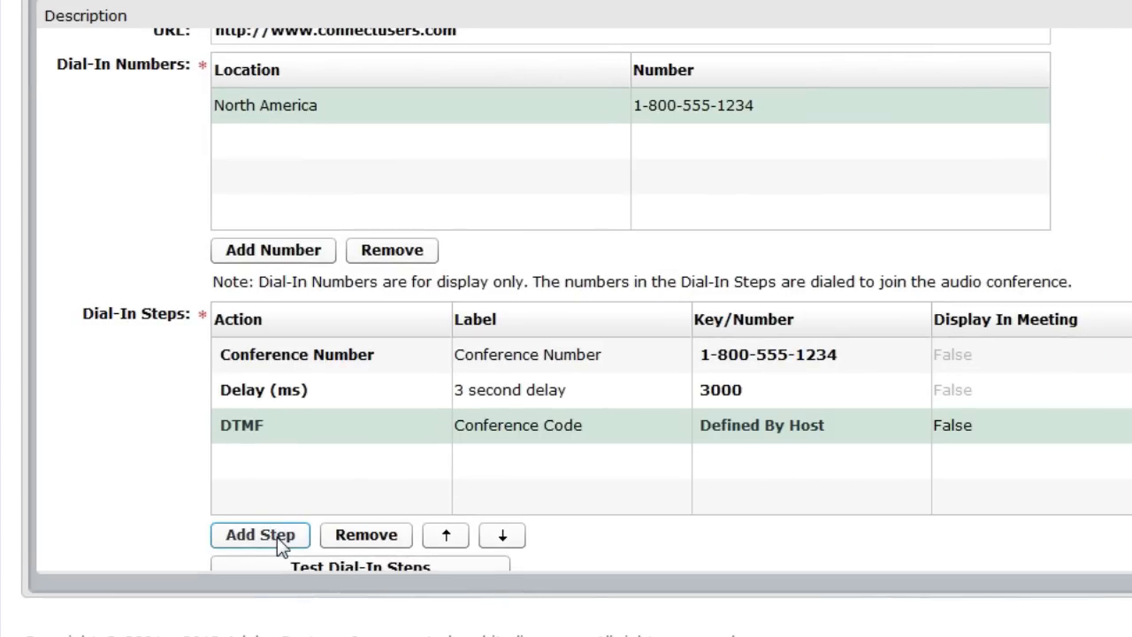
# - Add a DTMF step labelled 'Pound Symbol' that sends #
pyautogui.click(259, 534)
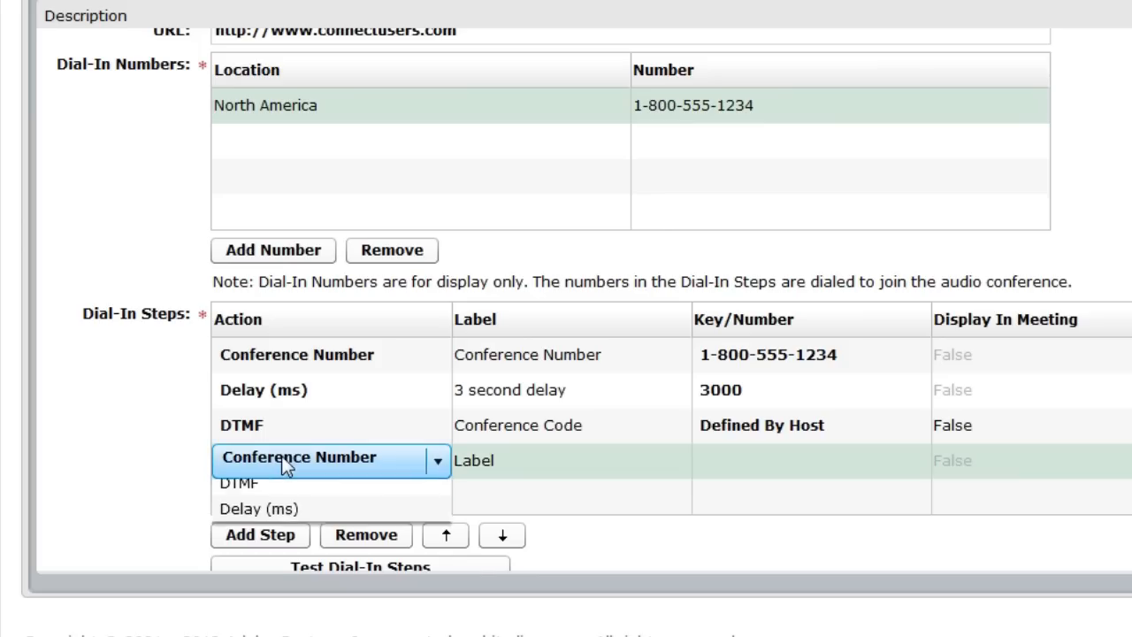
pyautogui.click(238, 482)
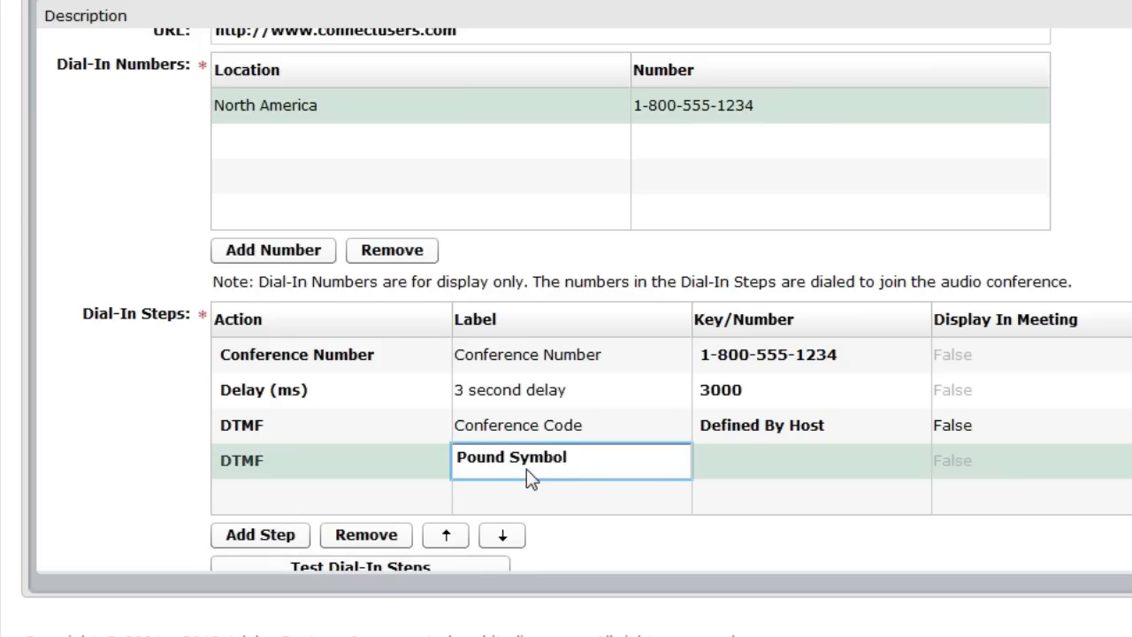
pyautogui.click(796, 460)
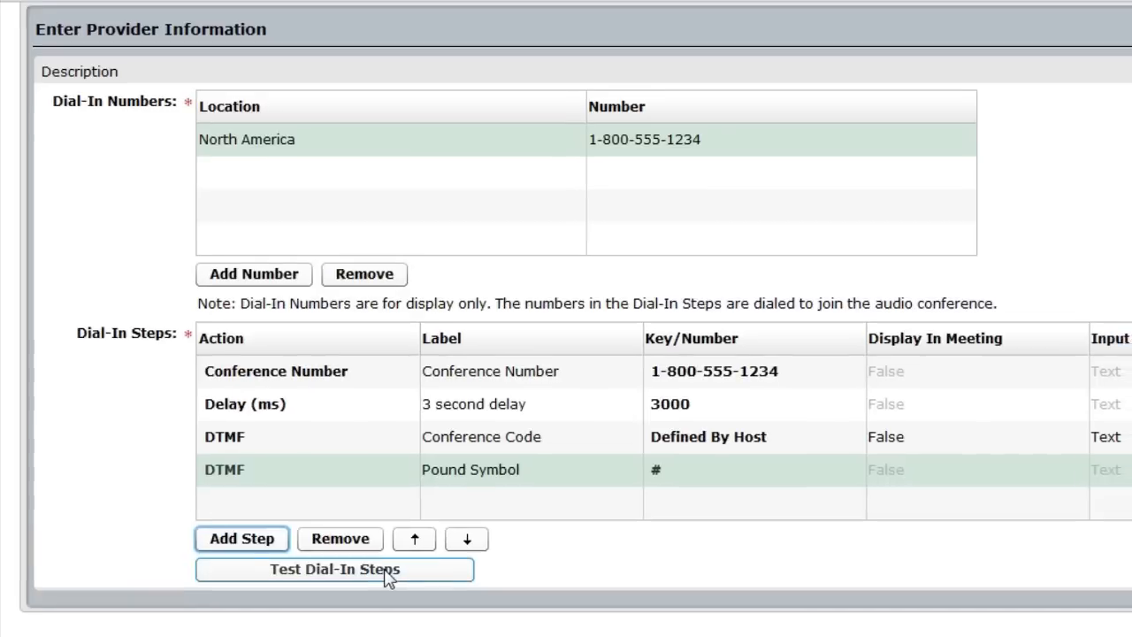
# - Test the dial-in sequence with sample conference code 23432
pyautogui.click(333, 568)
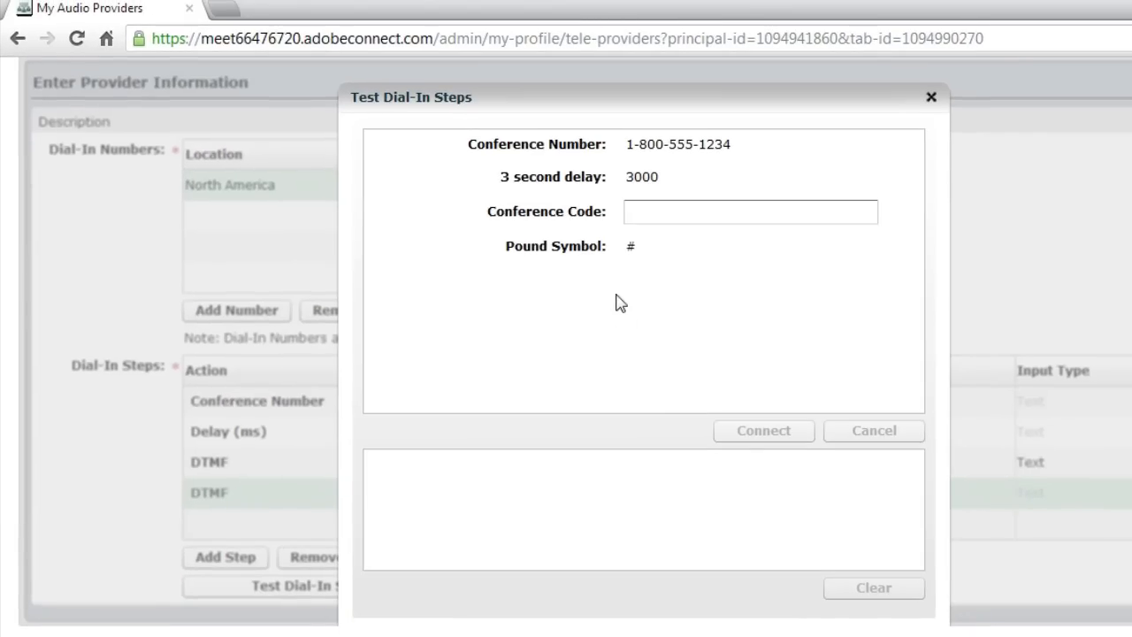
pyautogui.write('23432432')
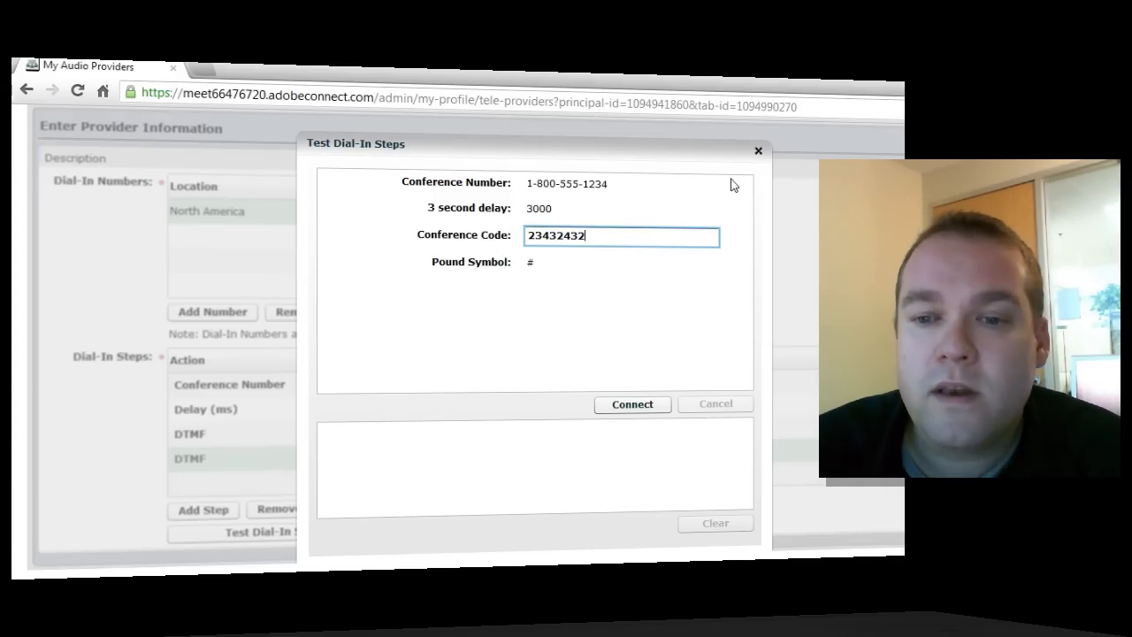
pyautogui.click(757, 150)
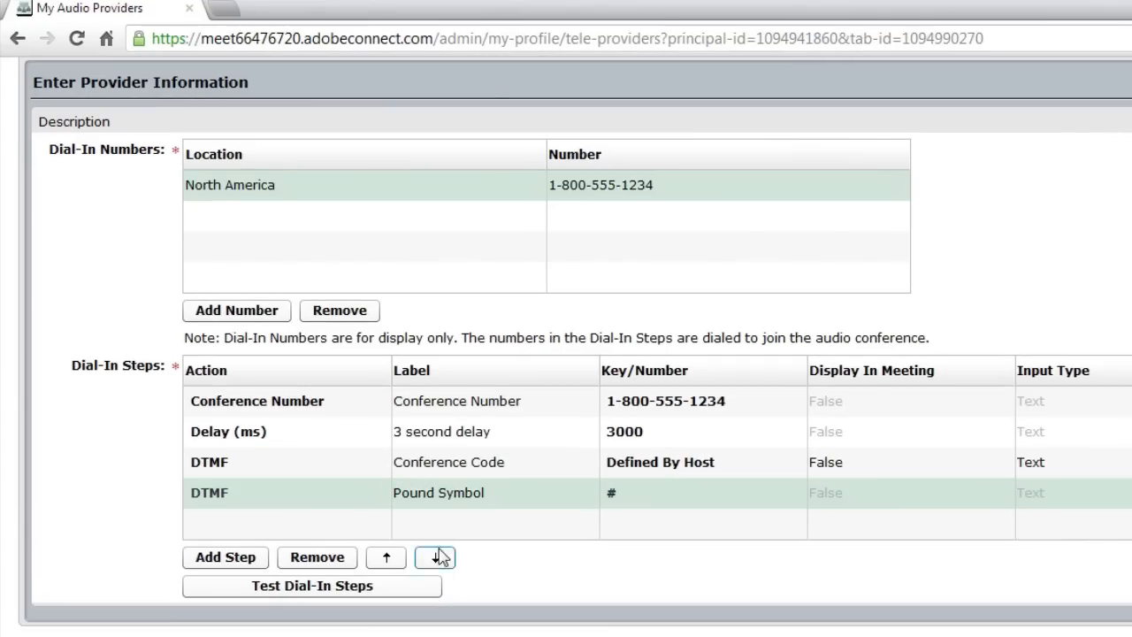
# - Save the new My Audio Provider
pyautogui.scroll(3)
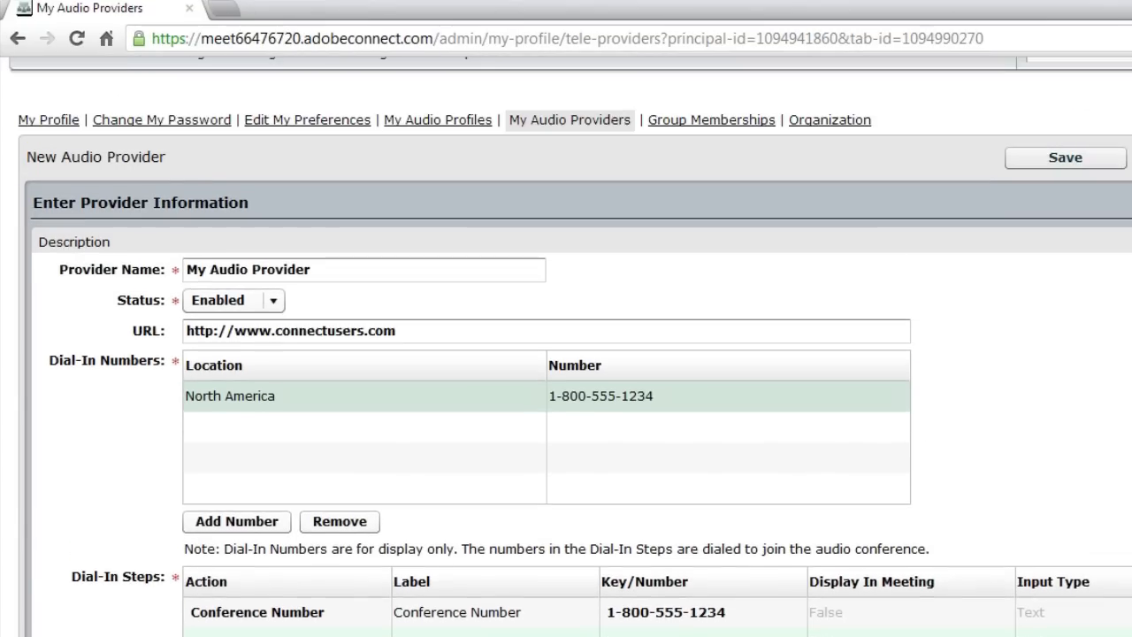
pyautogui.click(1065, 157)
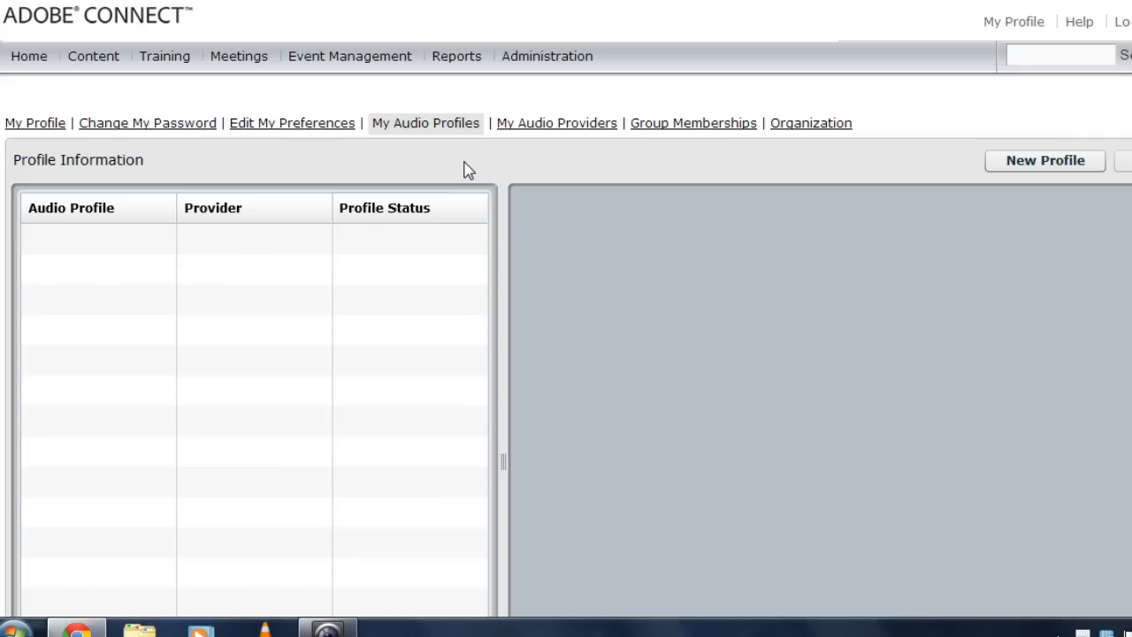
# - Create a profile using My Audio Provider, named 'Alistair's Audio Profile'
pyautogui.click(1044, 160)
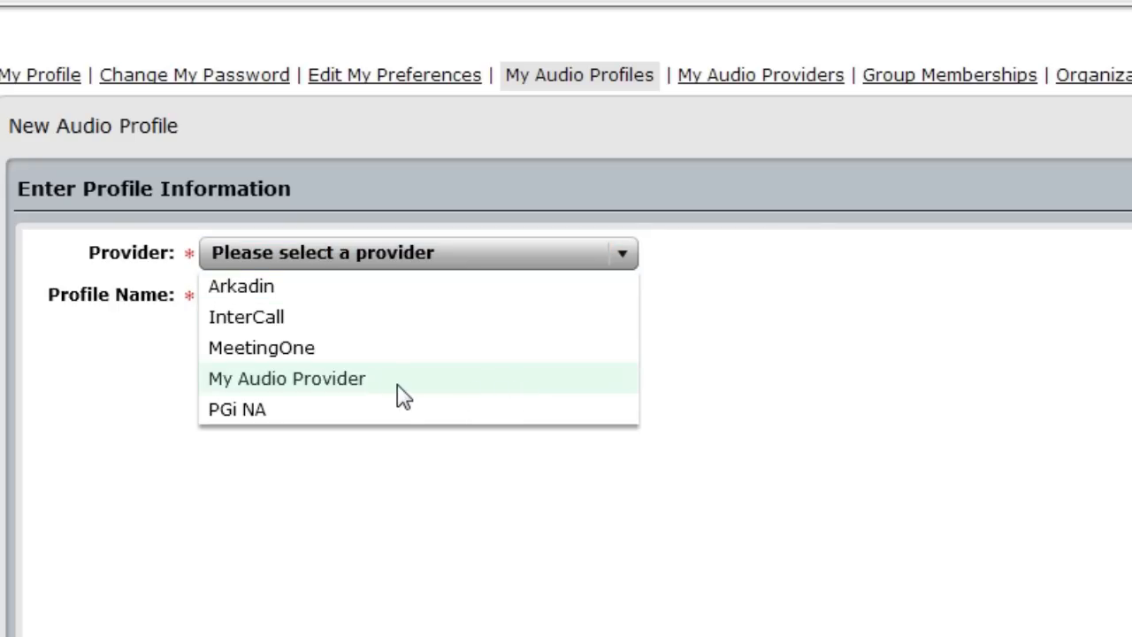
pyautogui.click(286, 379)
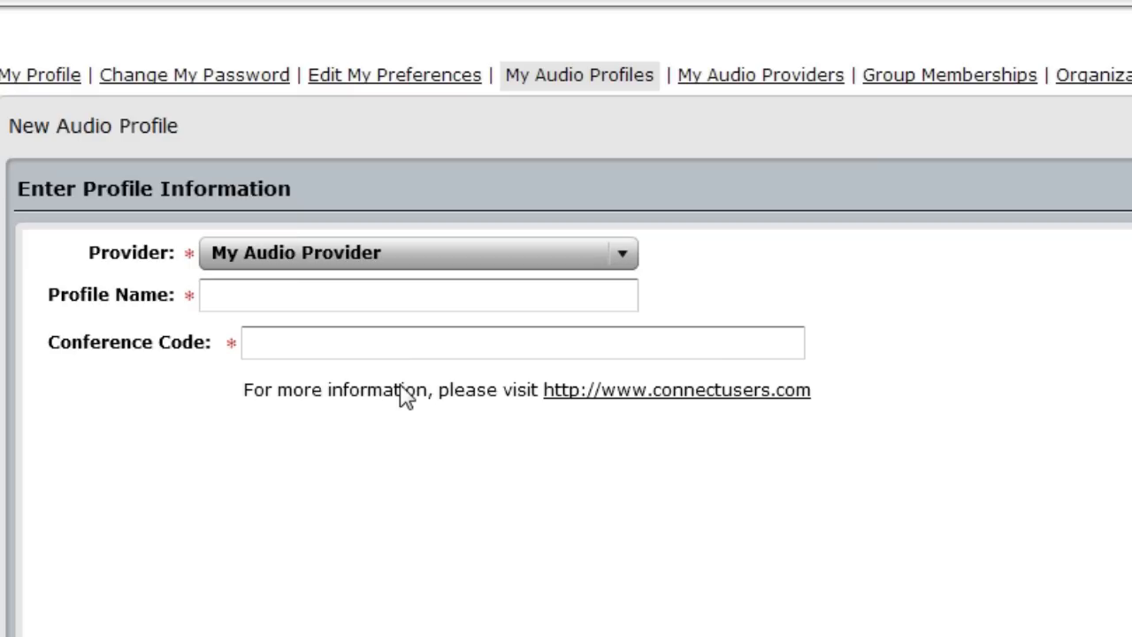
pyautogui.scroll(-3)
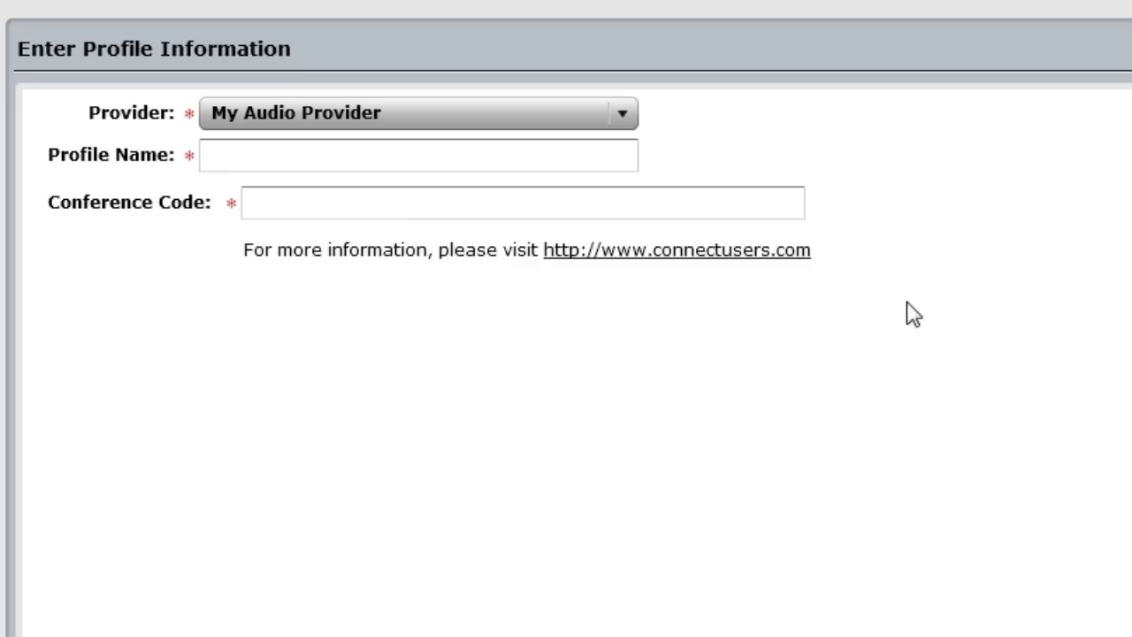
pyautogui.click(417, 155)
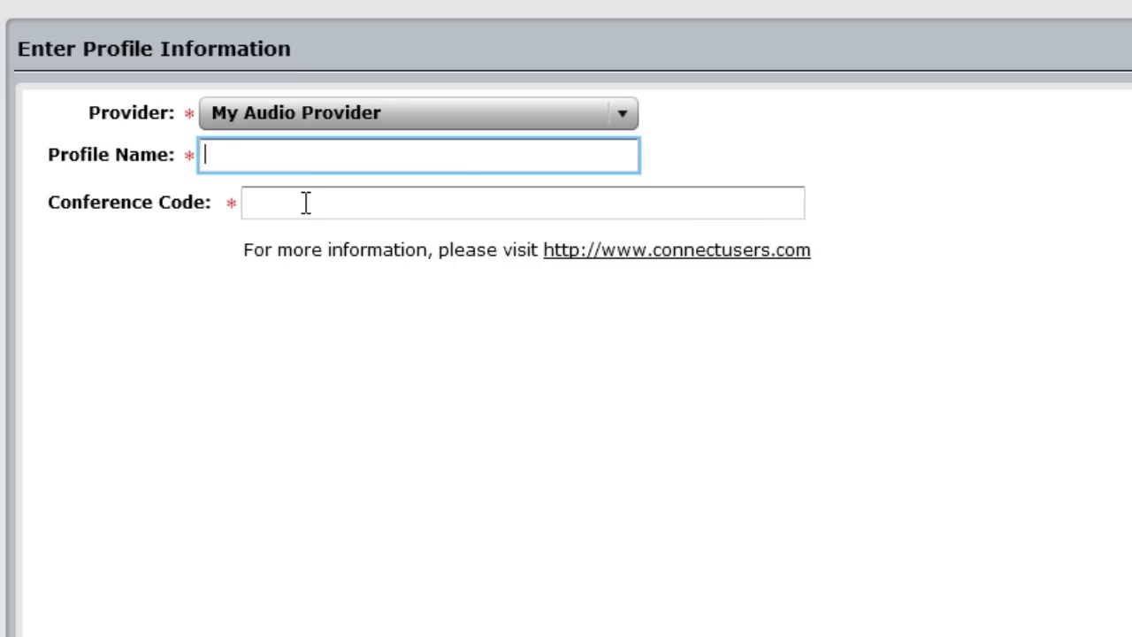
pyautogui.write("Alistair's")
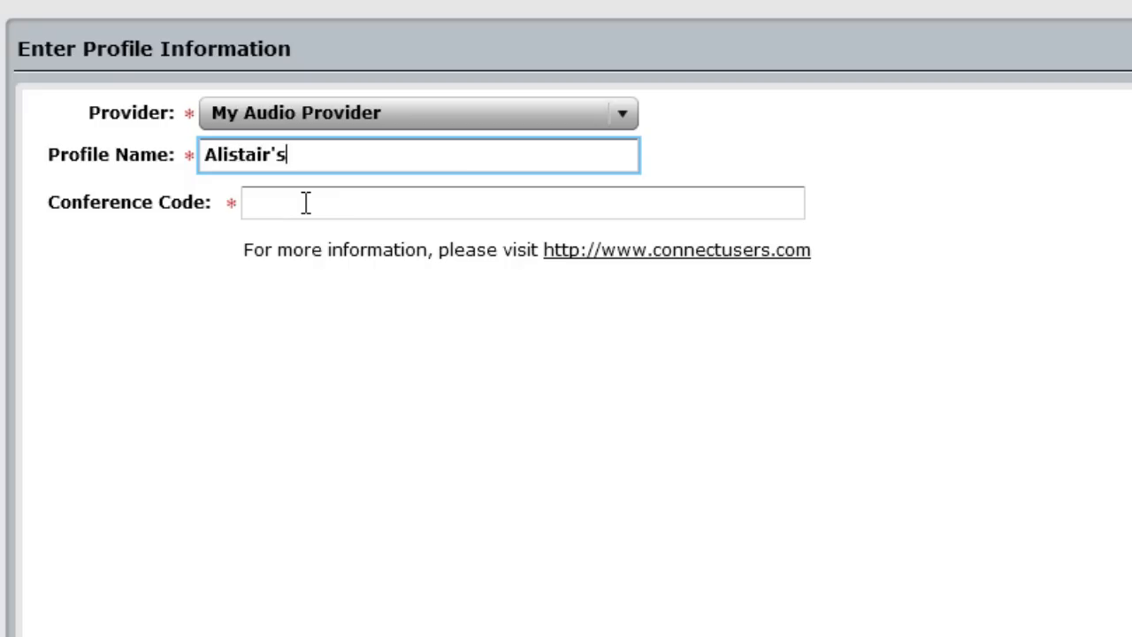
pyautogui.write('Audio Profile')
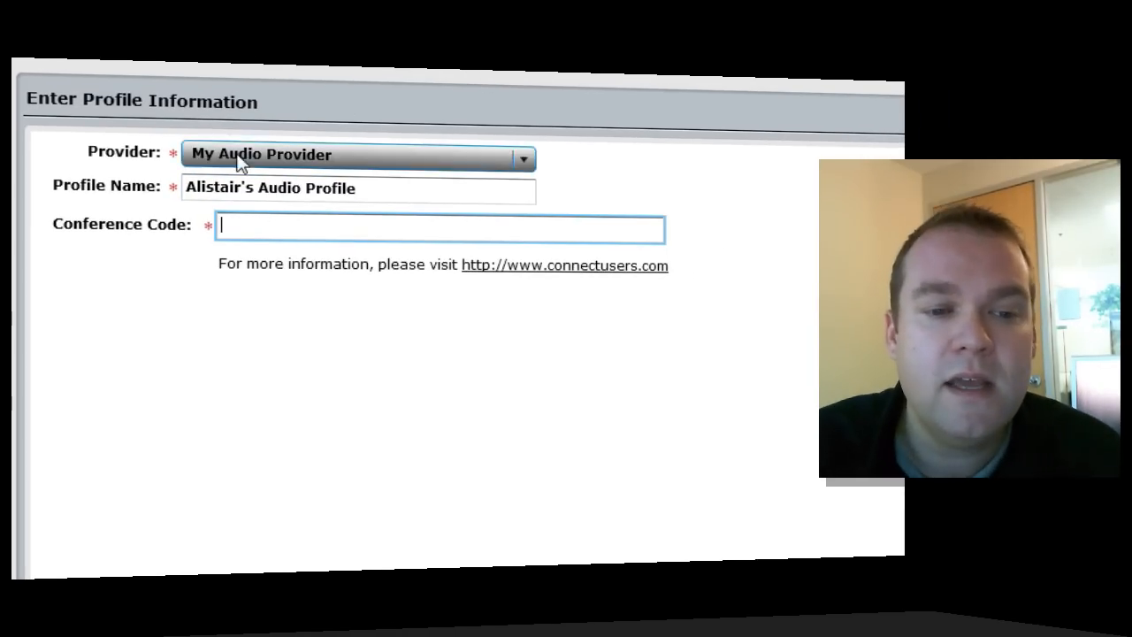
pyautogui.doubleClick(212, 187)
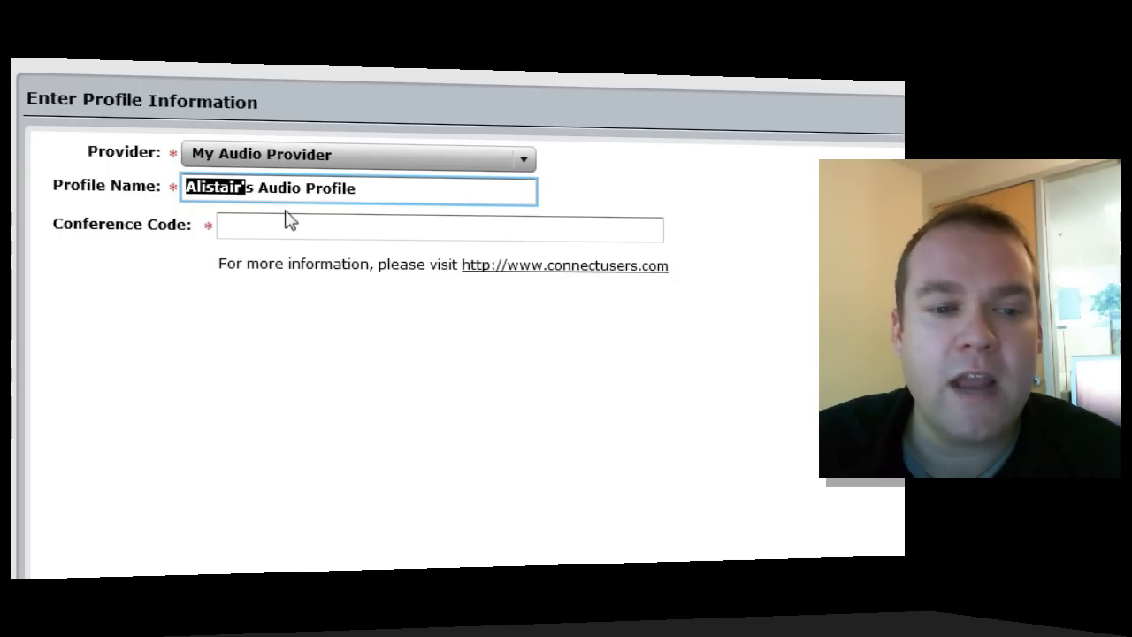
pyautogui.click(440, 229)
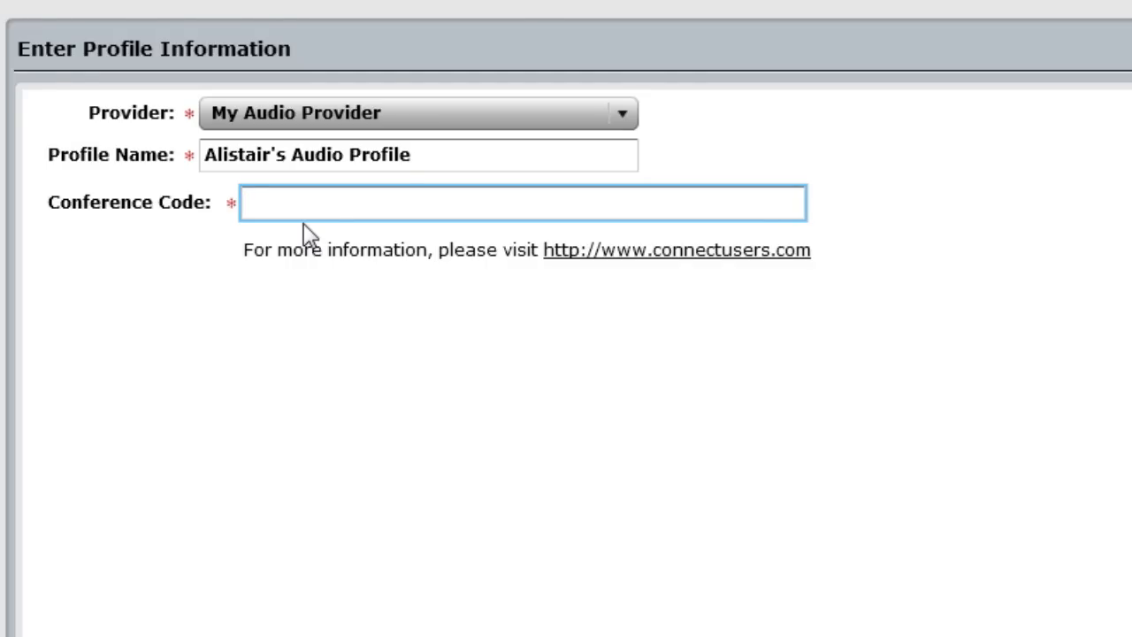
# - Enter conference code 53535353 in the audio profile's Conference Code field
pyautogui.click(522, 204)
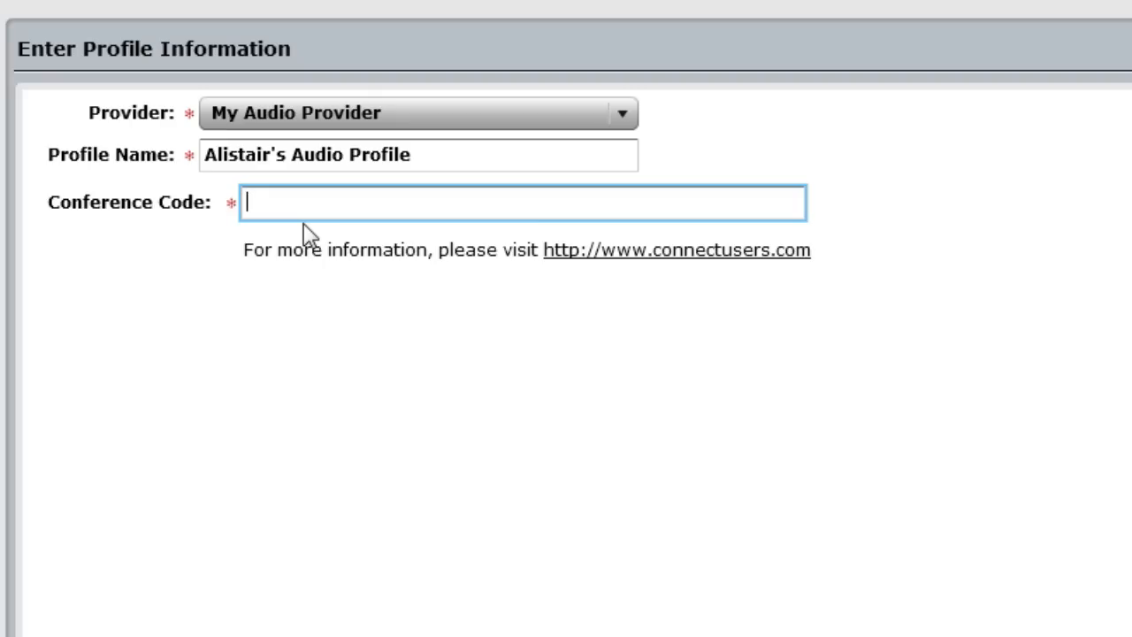
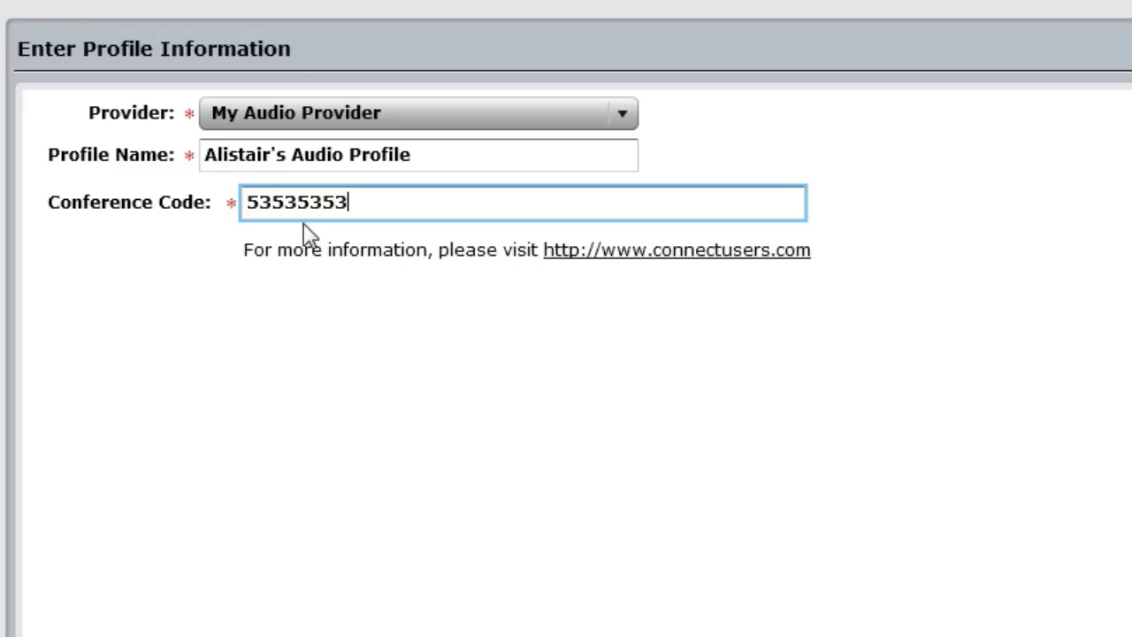
pyautogui.moveTo(820, 195)
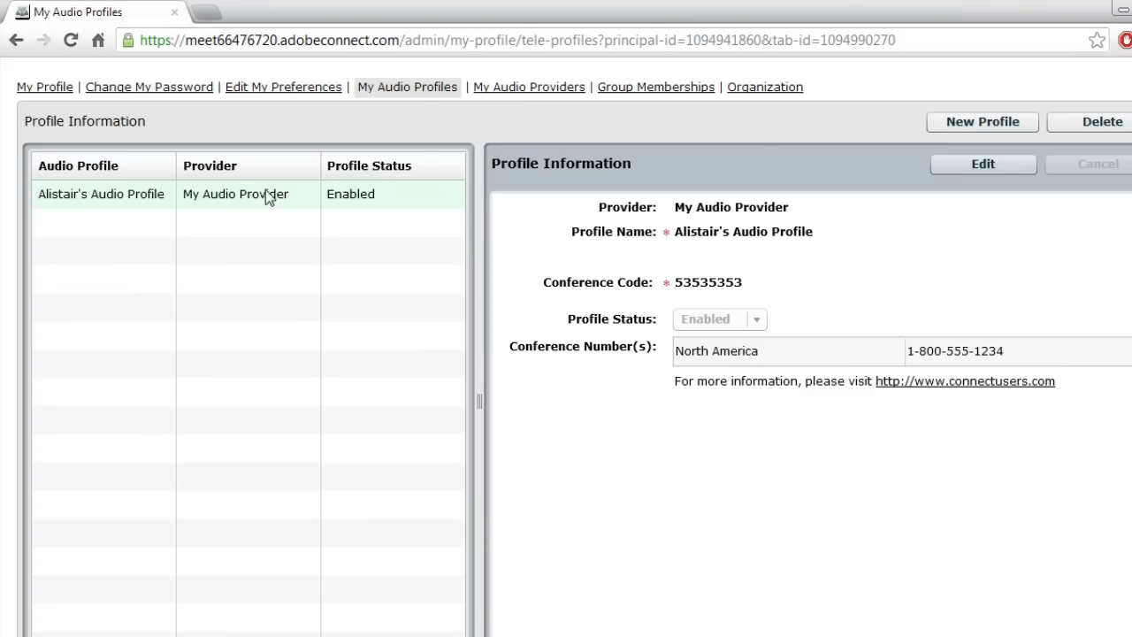
pyautogui.click(982, 121)
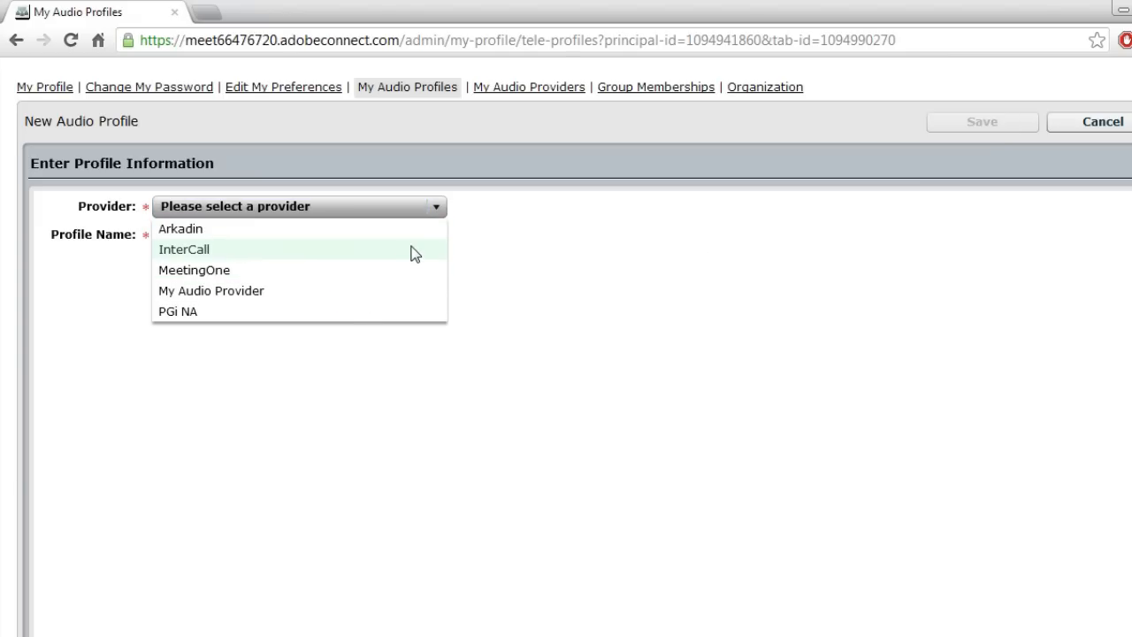
pyautogui.moveTo(406, 277)
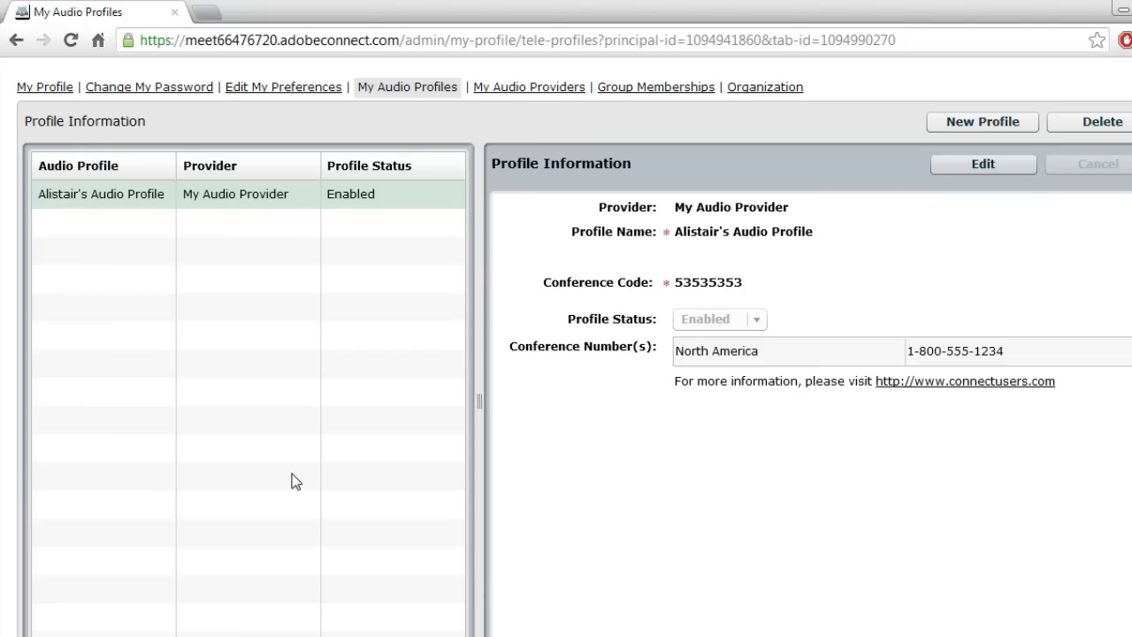
pyautogui.moveTo(435, 256)
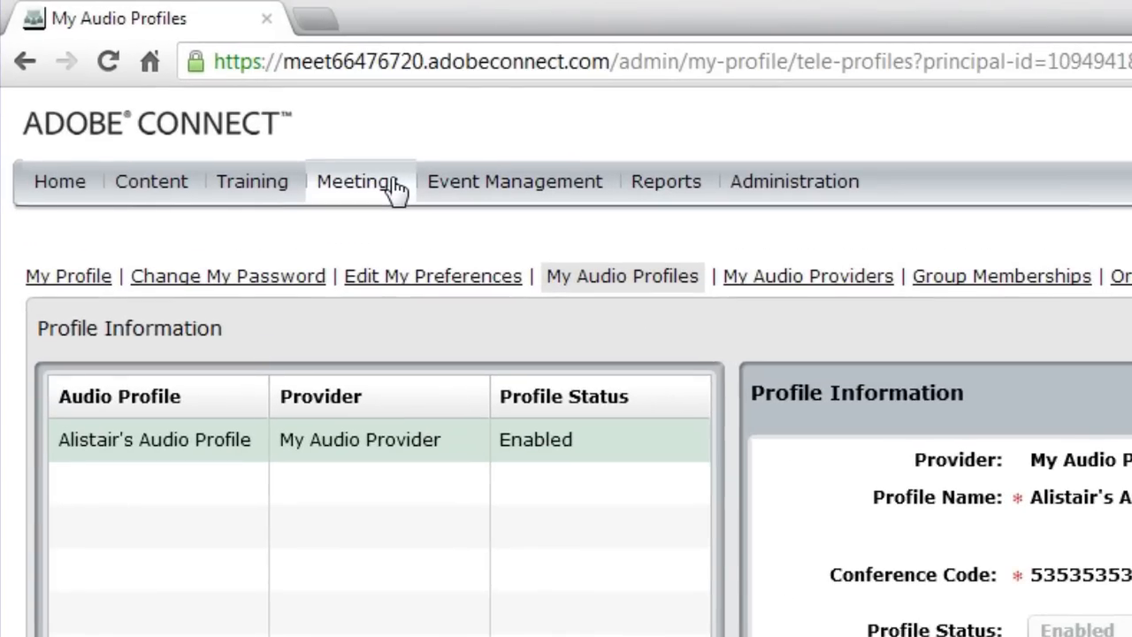
pyautogui.moveTo(354, 234)
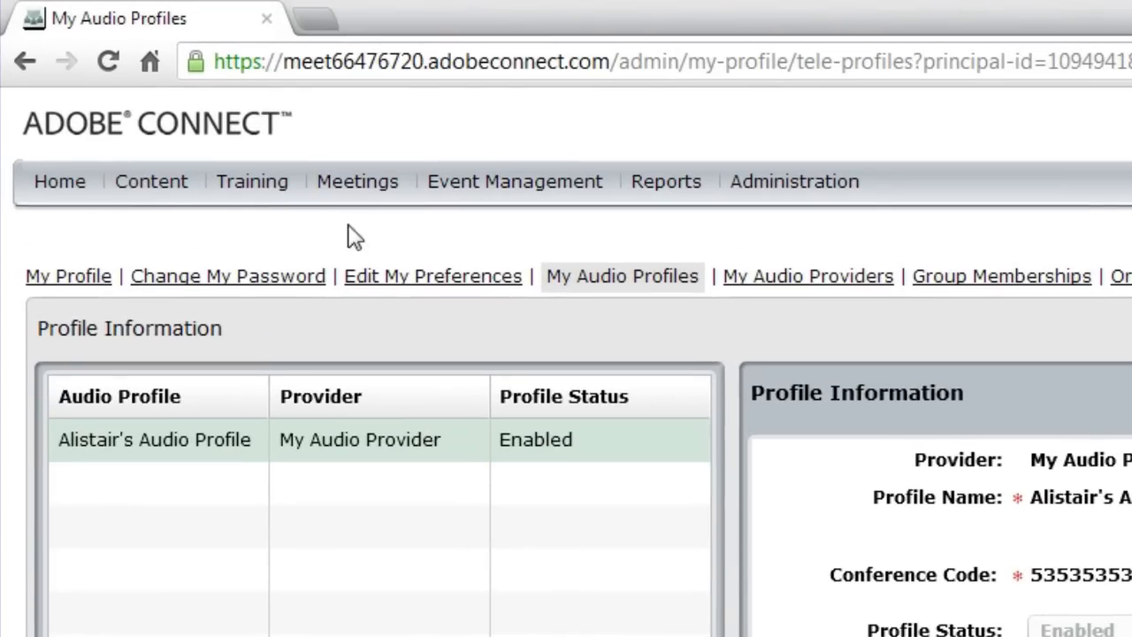
# - Go to My Meetings and open Alistair's Meeting Room
pyautogui.click(357, 181)
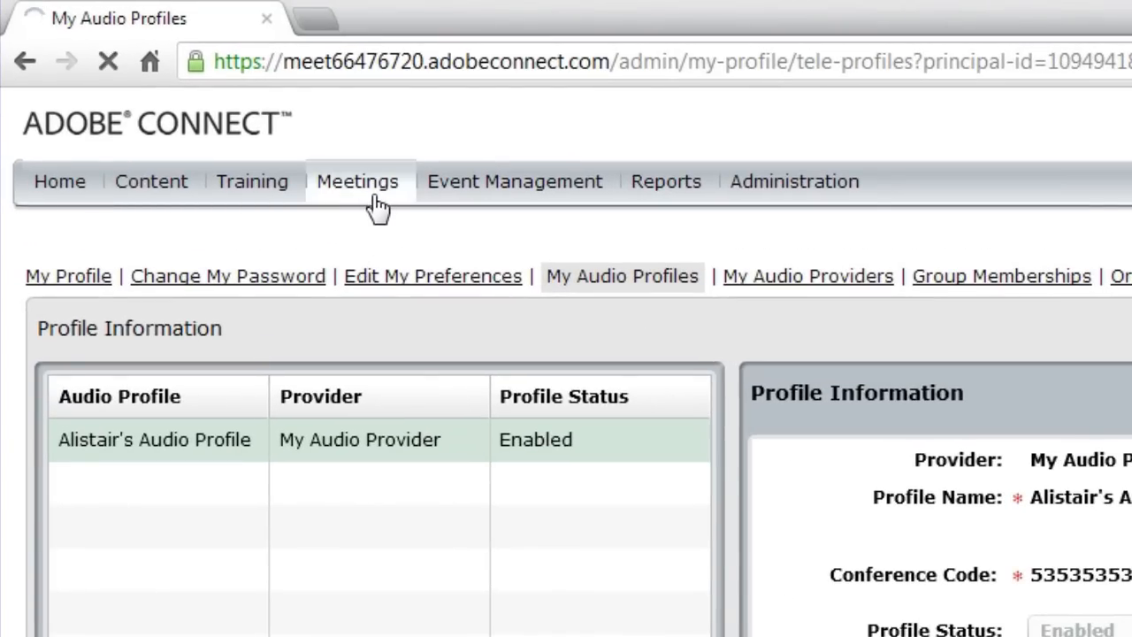
pyautogui.click(357, 182)
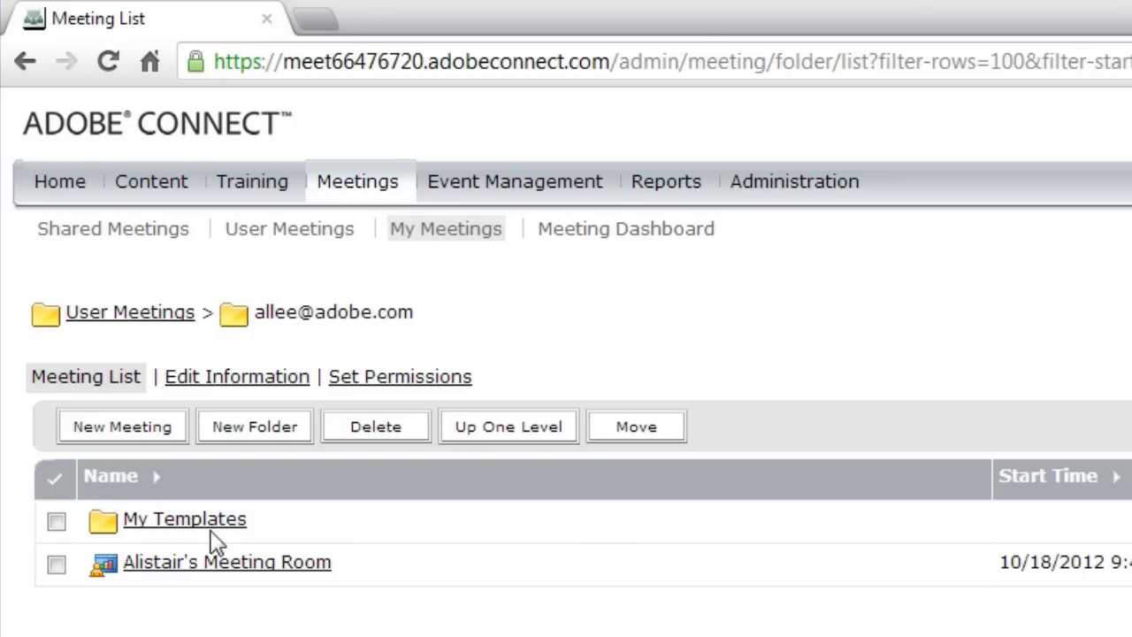
pyautogui.click(226, 562)
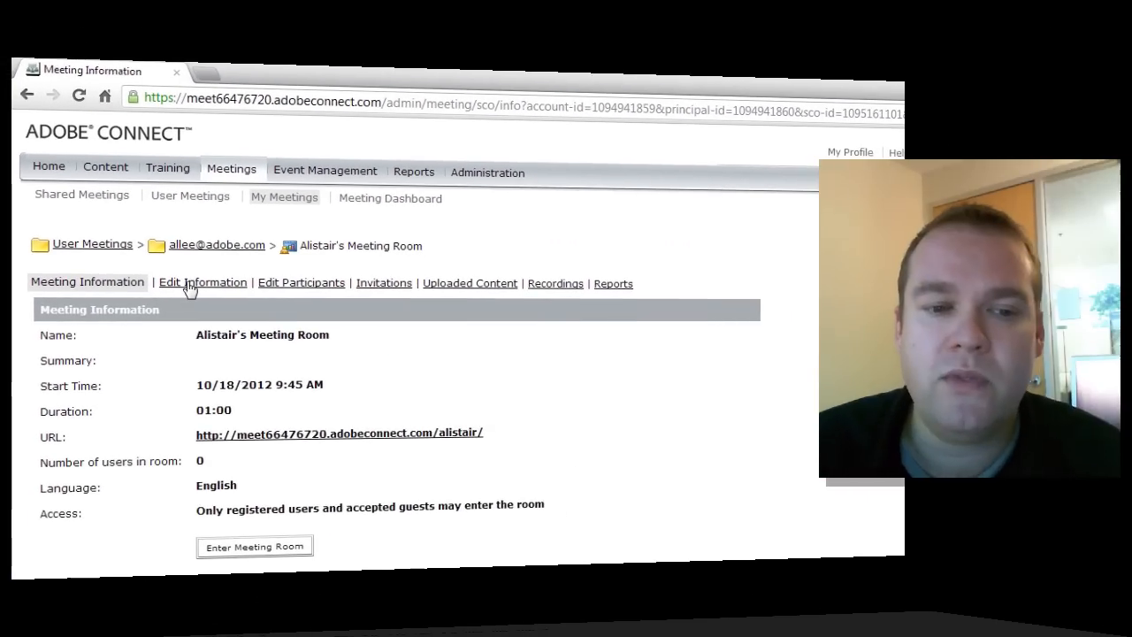
# - Edit the meeting to include Alistair's Audio Profile as its audio conference, then save
pyautogui.click(203, 282)
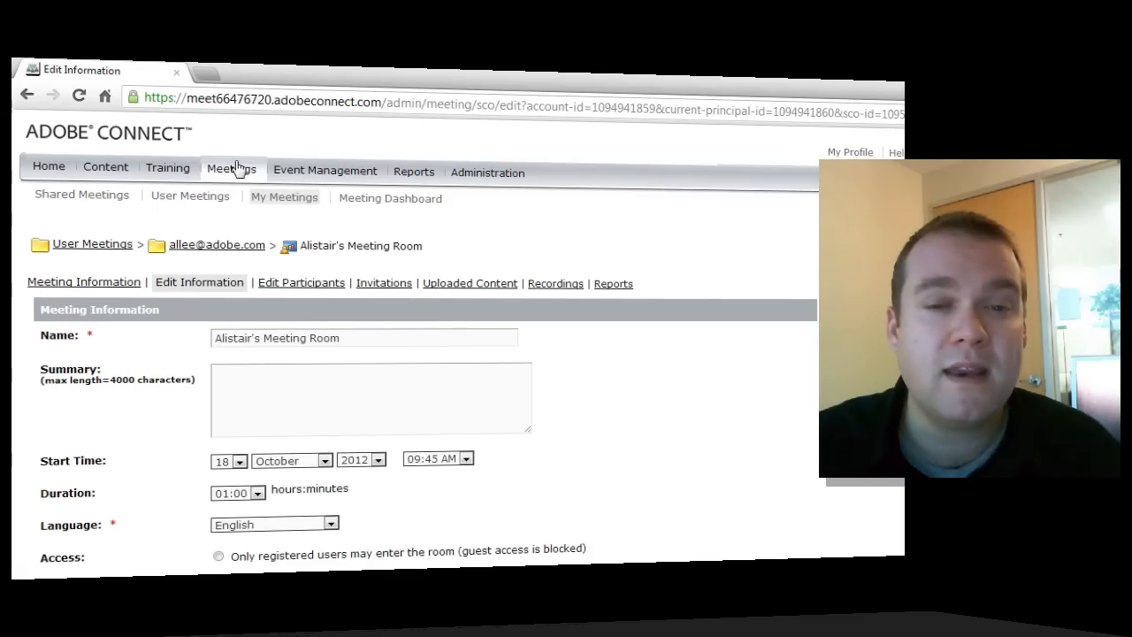
pyautogui.moveTo(628, 358)
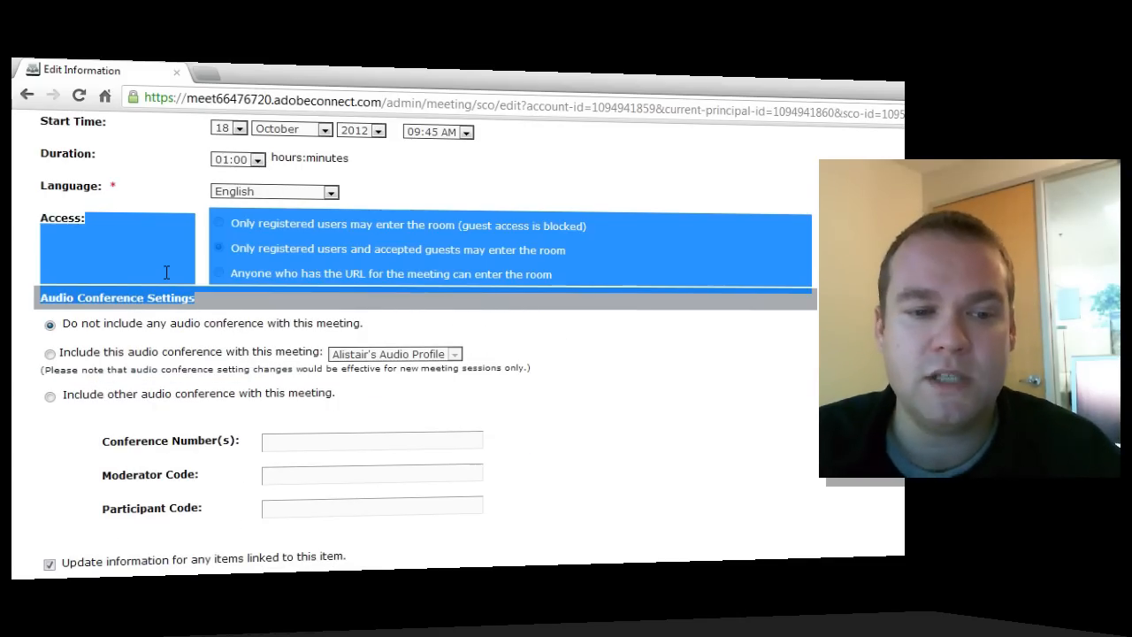
pyautogui.click(219, 249)
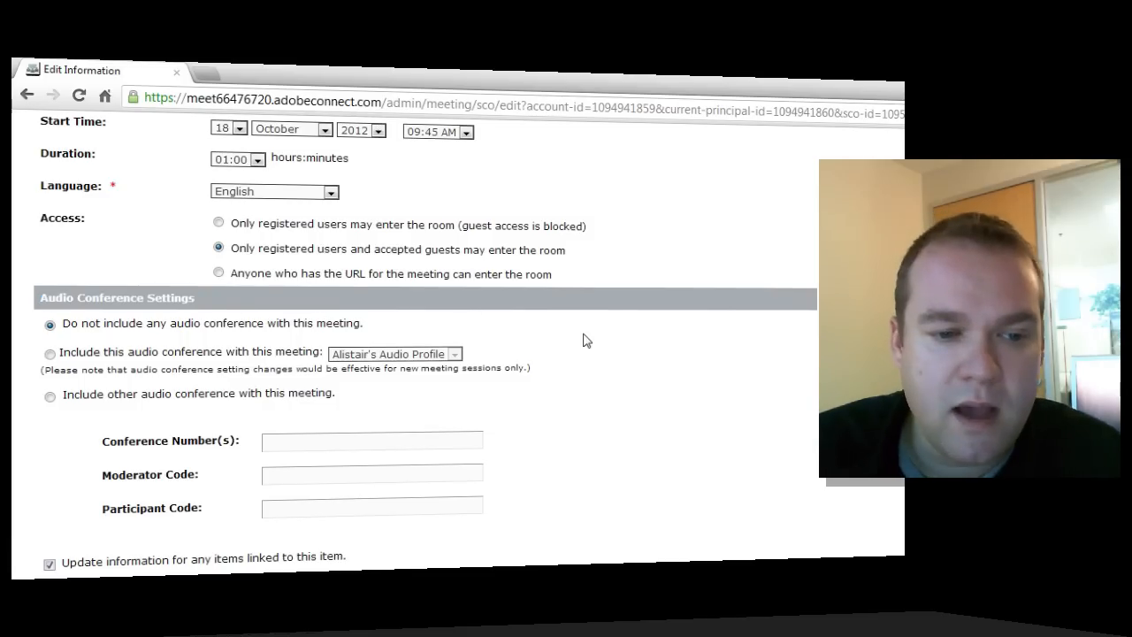
pyautogui.scroll(-3)
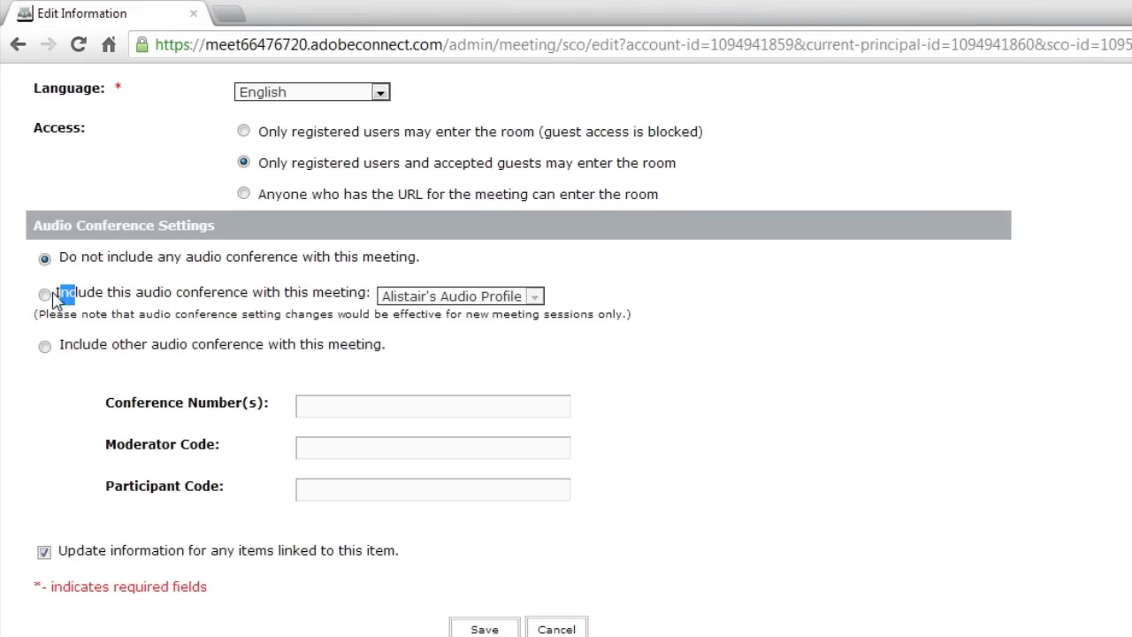
pyautogui.click(45, 295)
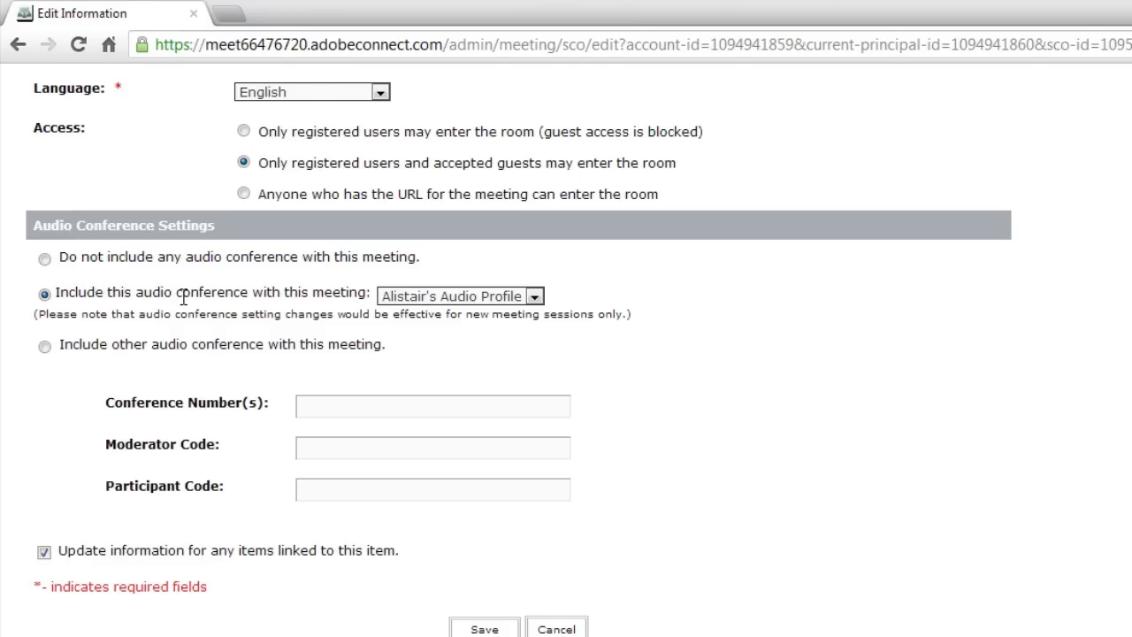
pyautogui.moveTo(93, 313)
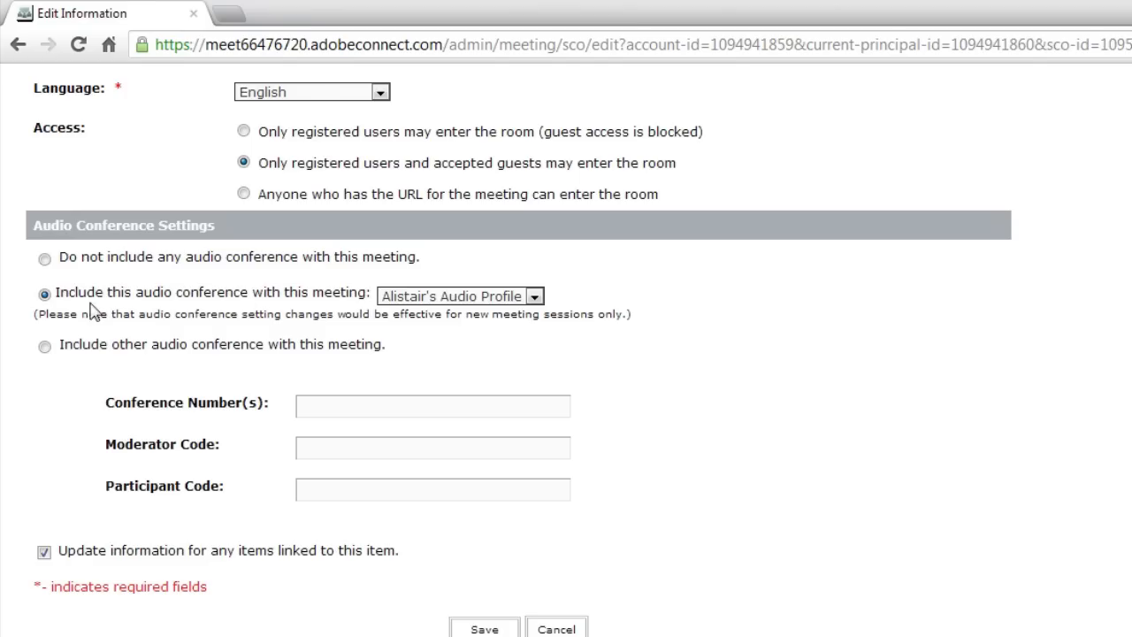
pyautogui.moveTo(260, 312)
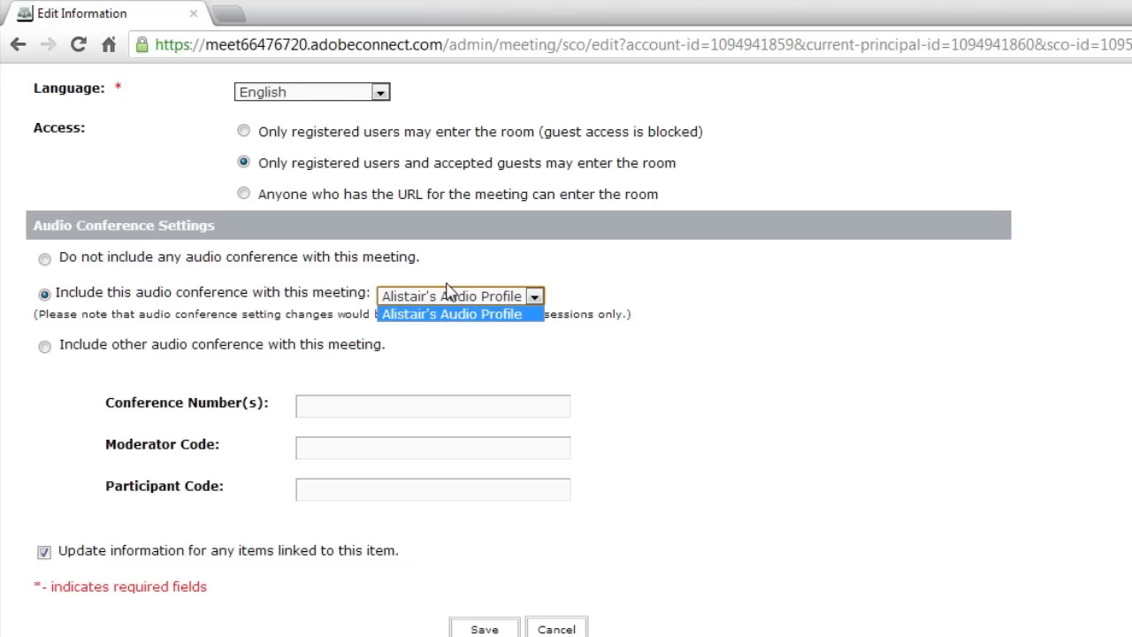
pyautogui.moveTo(434, 295)
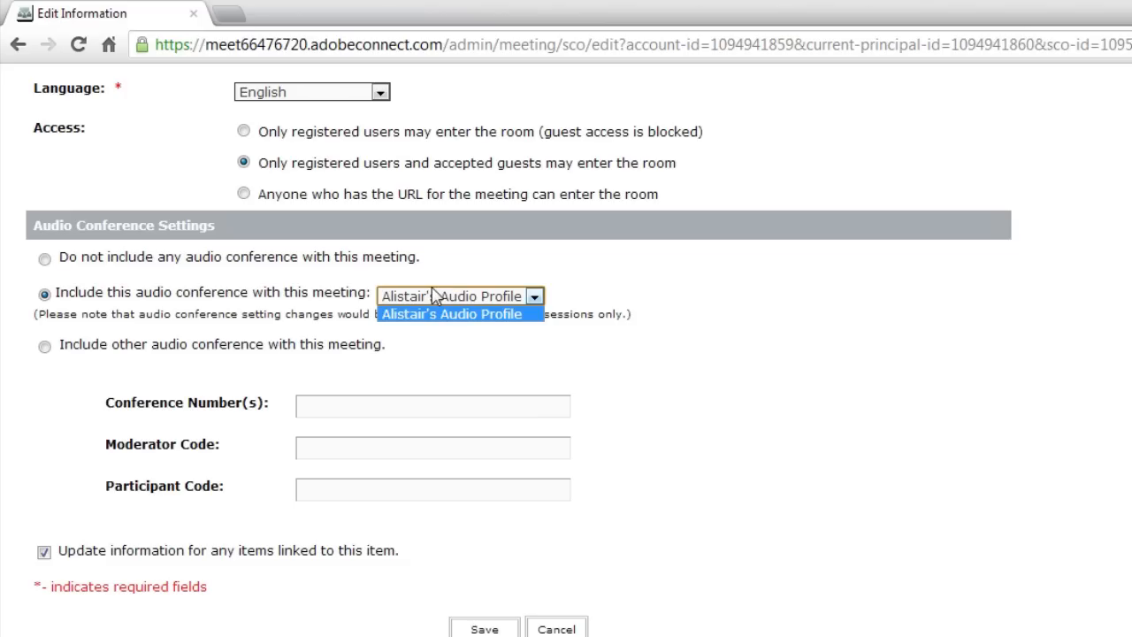
pyautogui.click(451, 314)
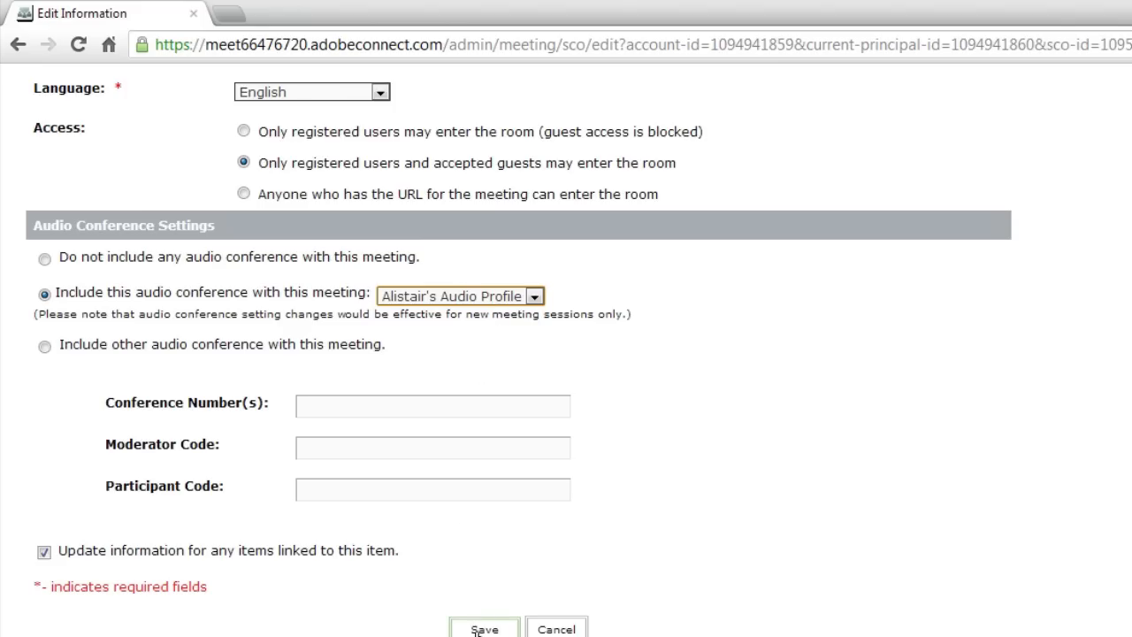
pyautogui.click(484, 629)
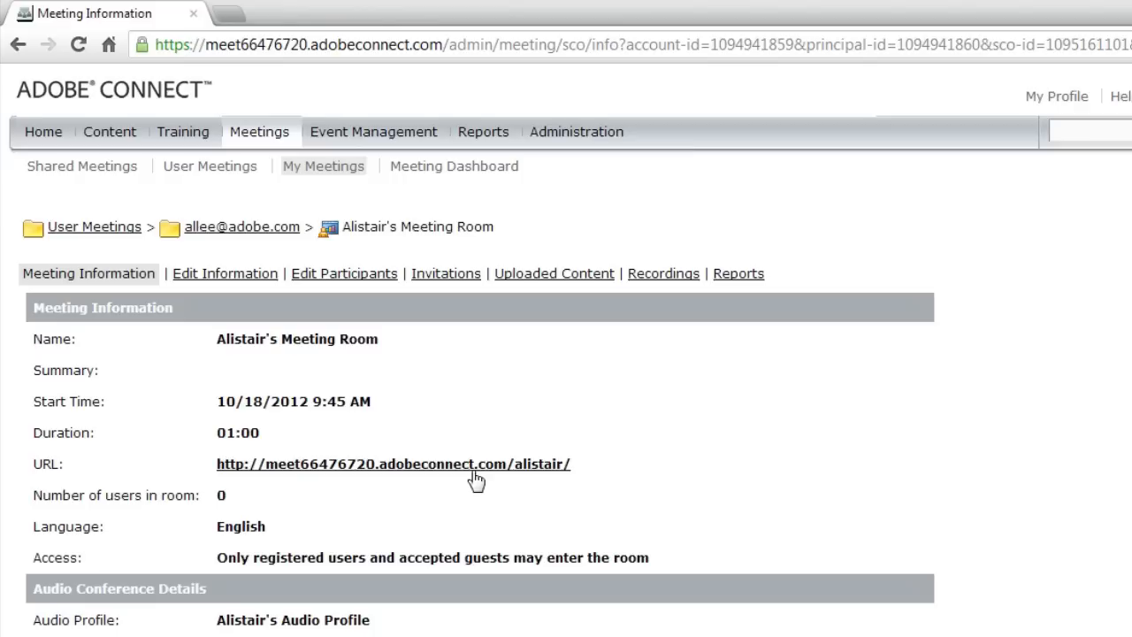
# - Open the meeting URL to enter Alistair's Meeting Room
pyautogui.click(392, 464)
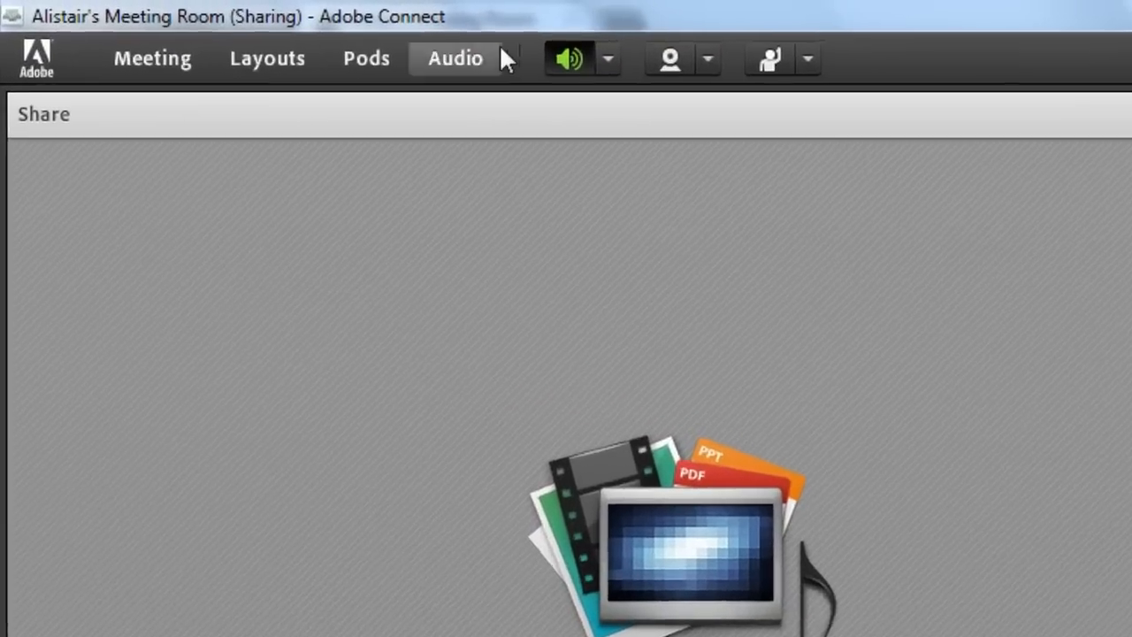
# - Choose Start Meeting Audio from the meeting room's Audio menu
pyautogui.click(455, 58)
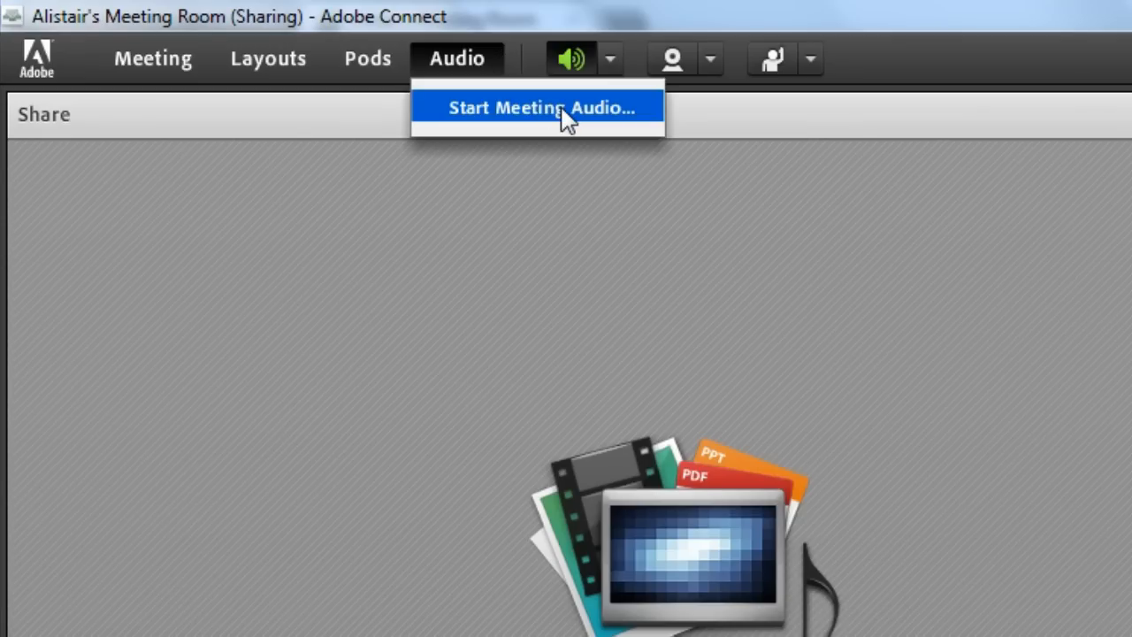
pyautogui.click(540, 107)
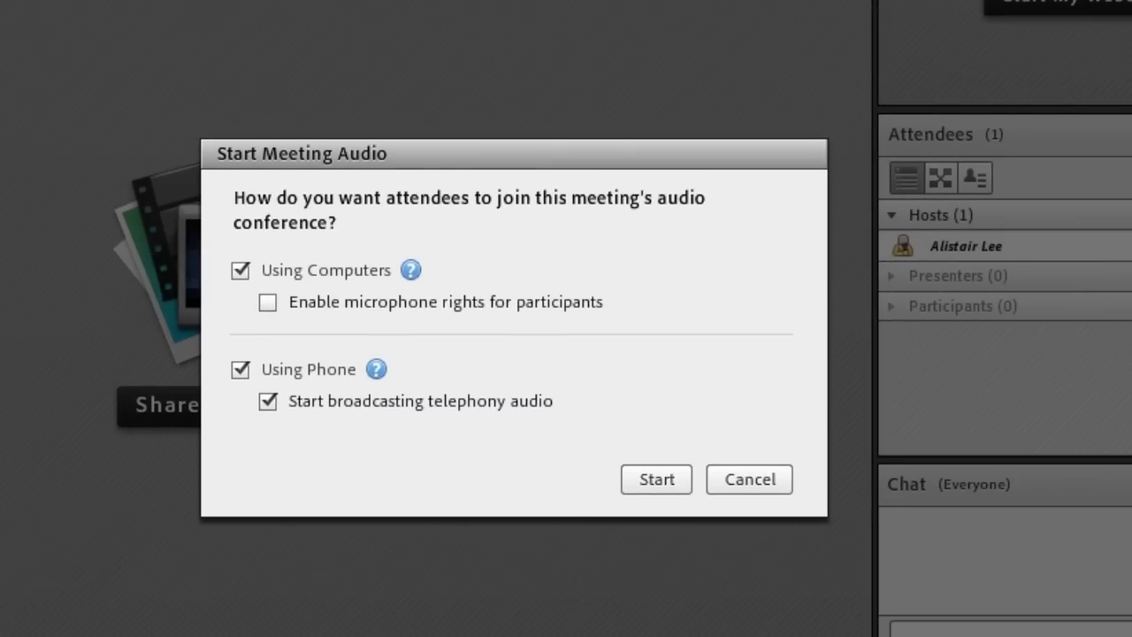
pyautogui.moveTo(433, 129)
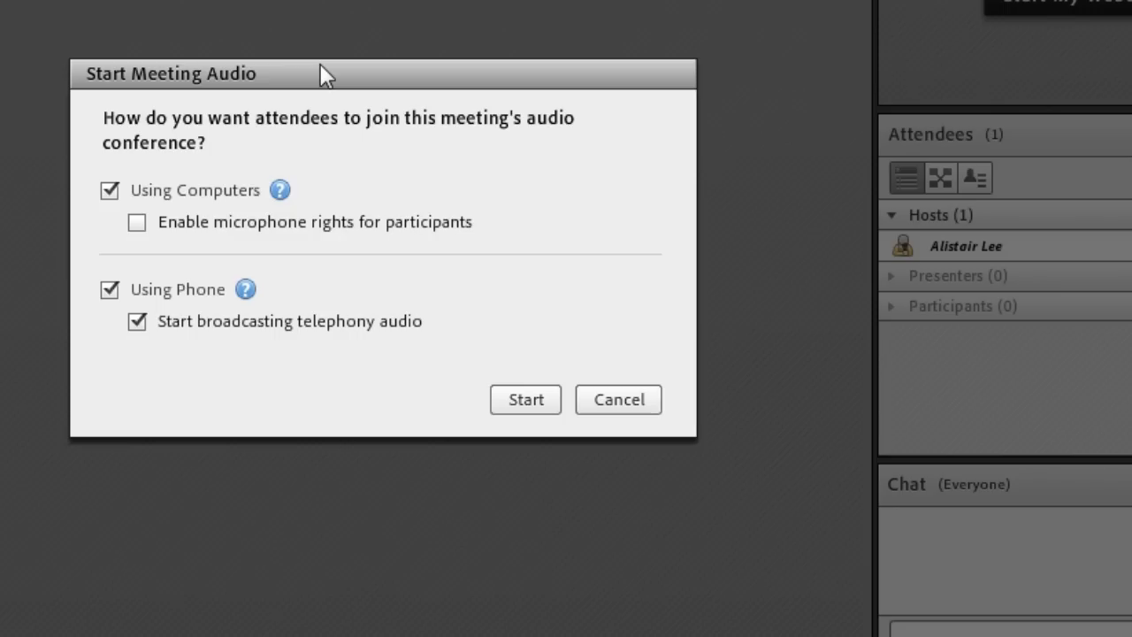
pyautogui.moveTo(270, 166)
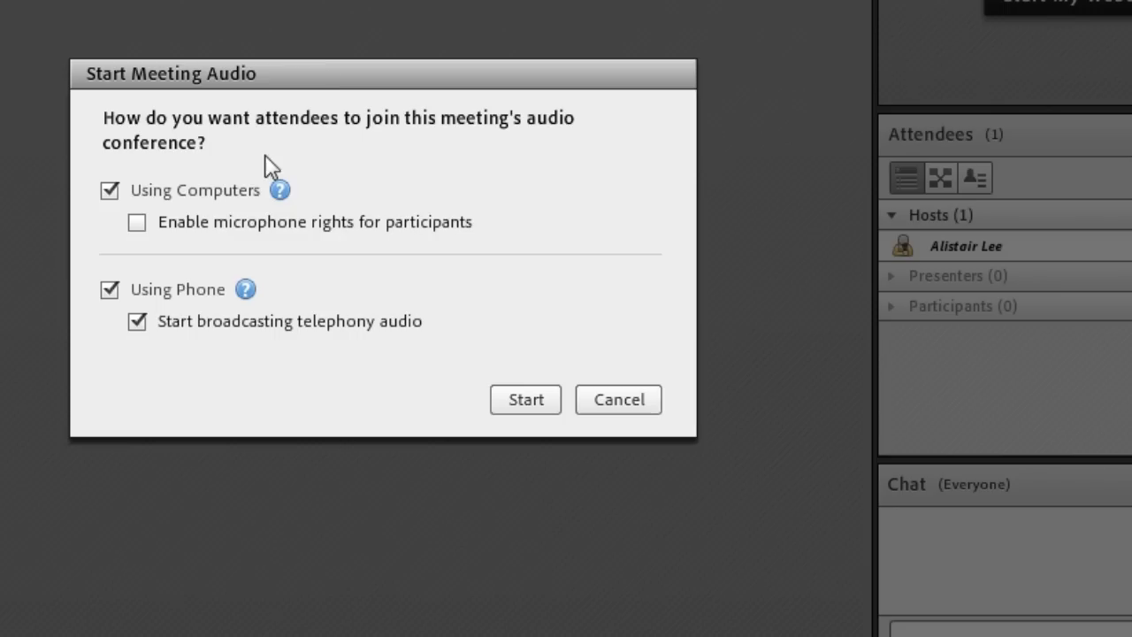
pyautogui.moveTo(305, 268)
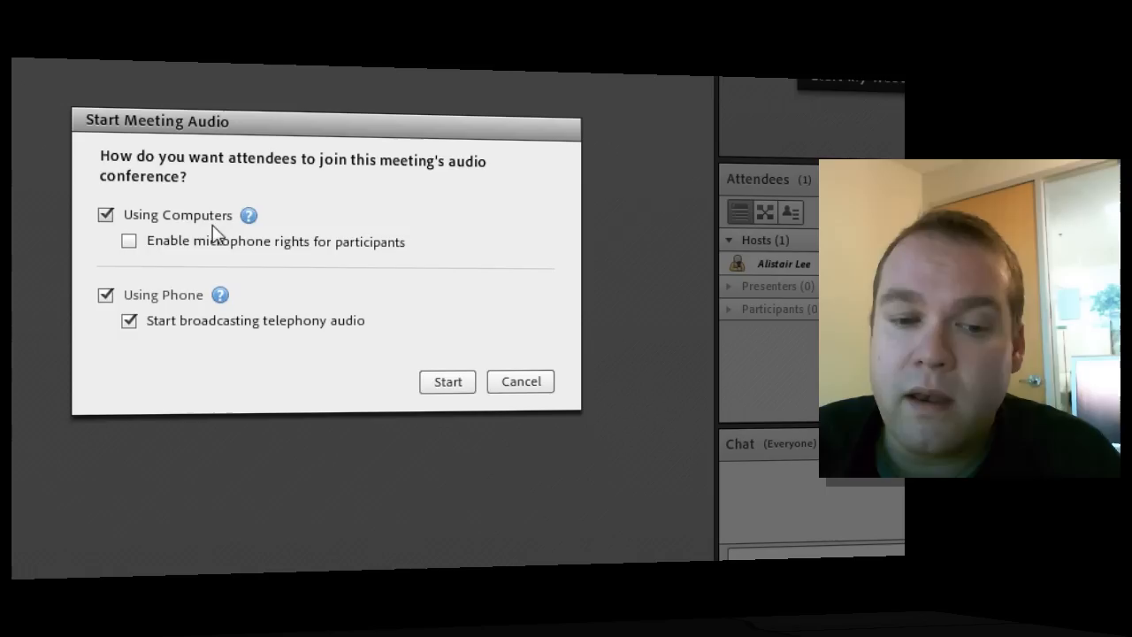
pyautogui.click(129, 241)
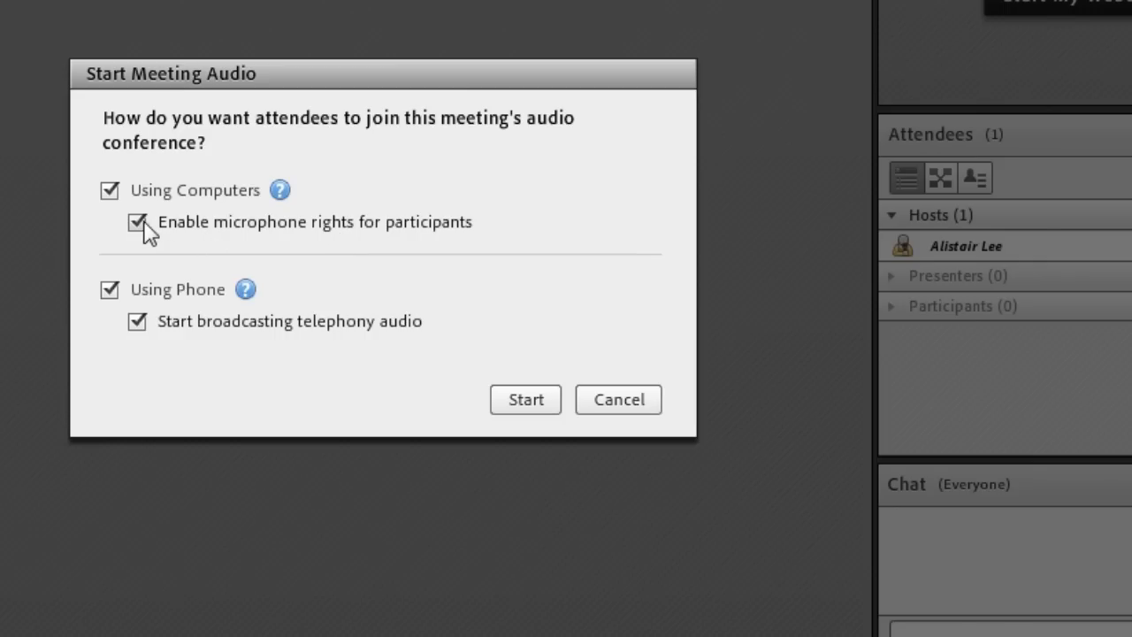
pyautogui.click(136, 221)
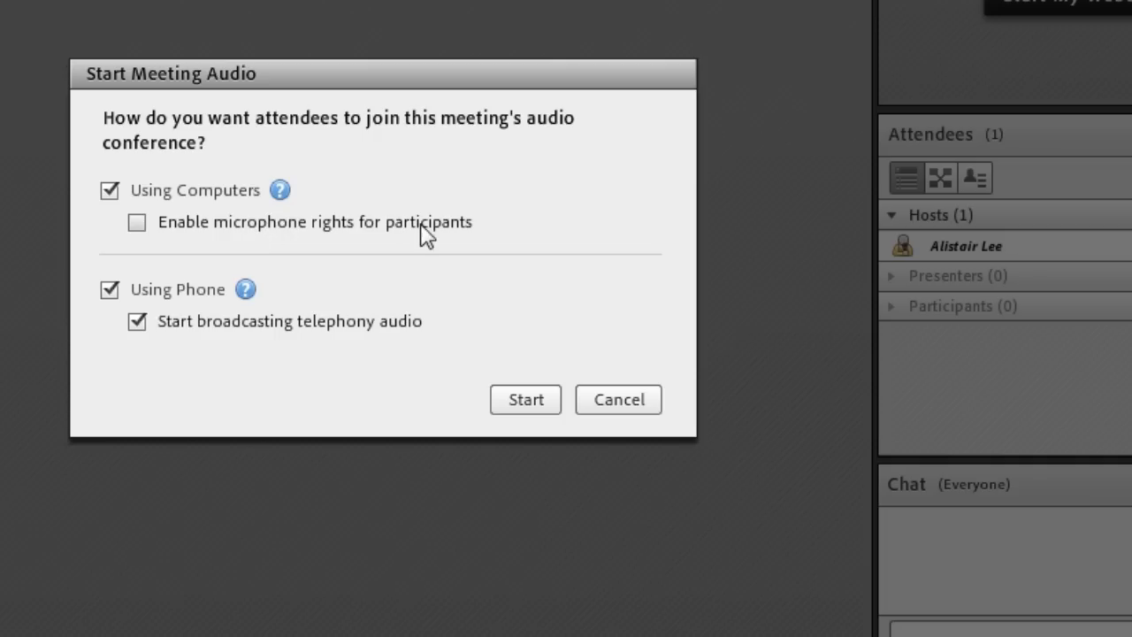
pyautogui.moveTo(409, 226)
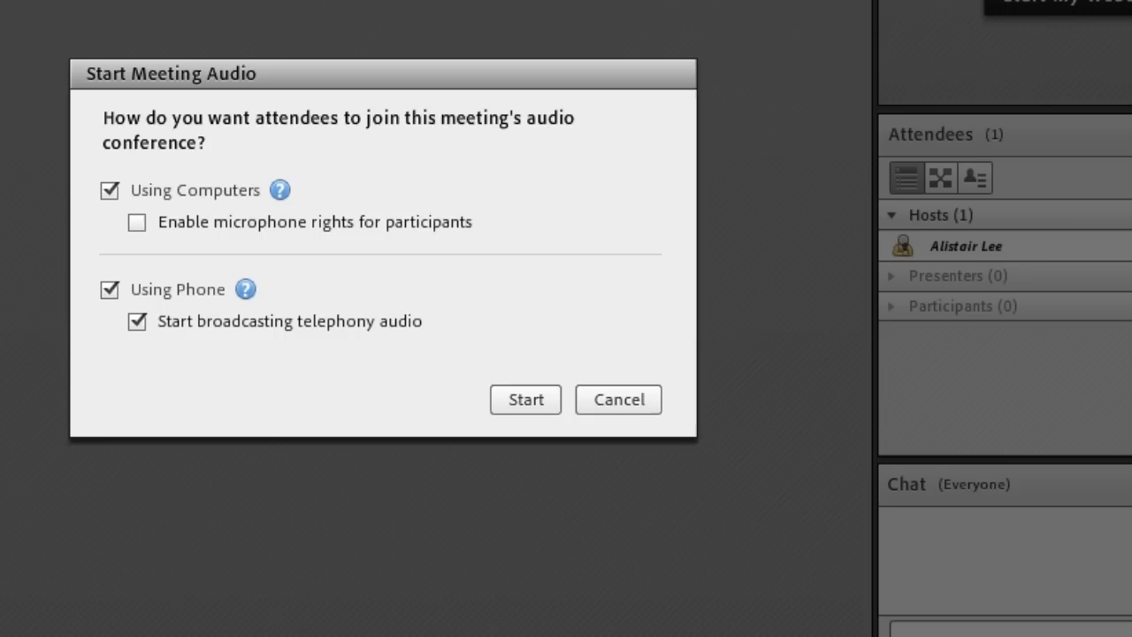
pyautogui.moveTo(168, 172)
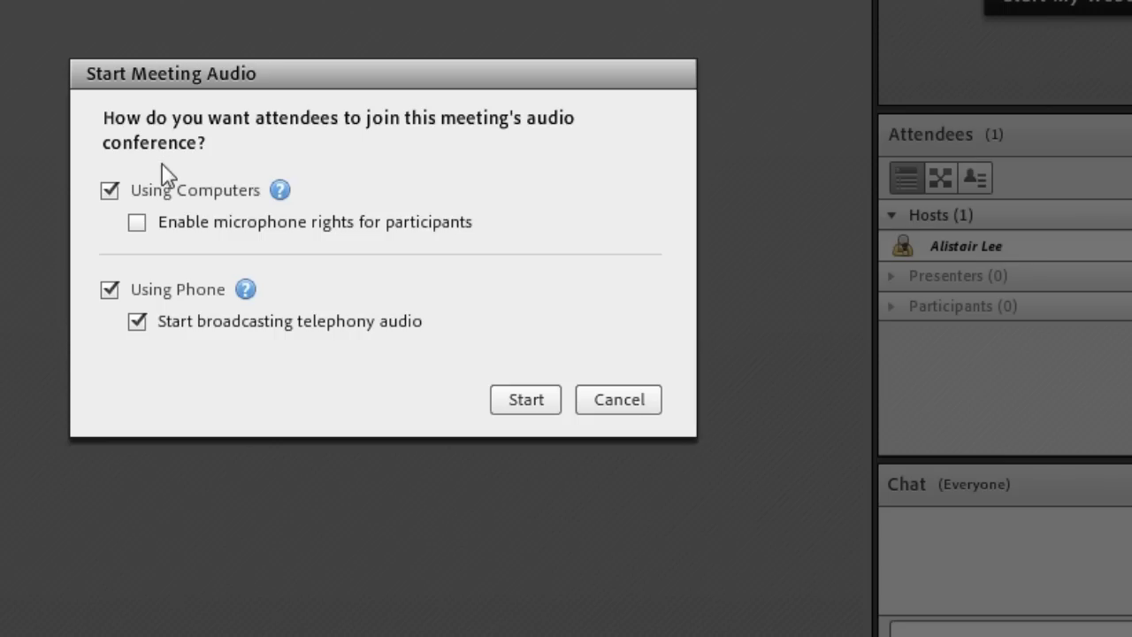
pyautogui.click(109, 190)
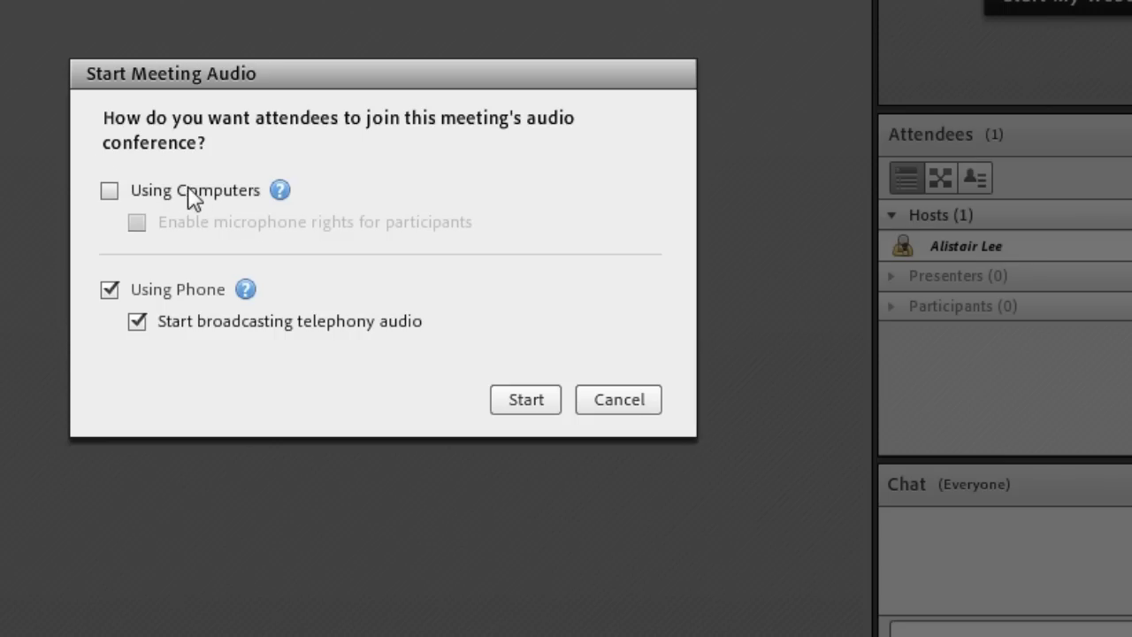
pyautogui.moveTo(205, 232)
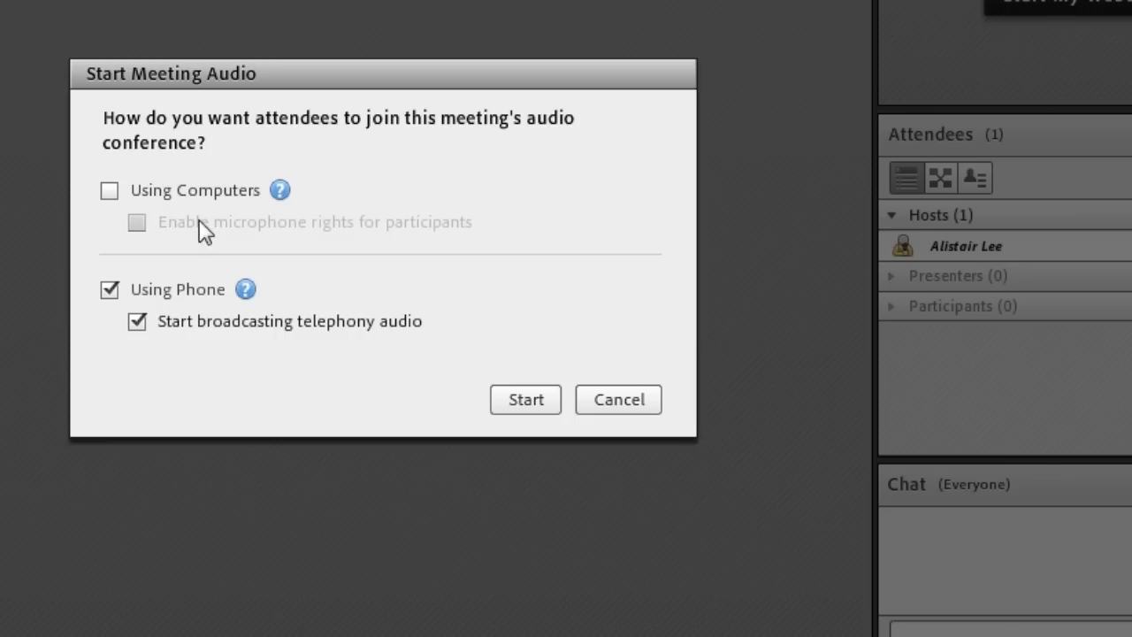
pyautogui.click(109, 190)
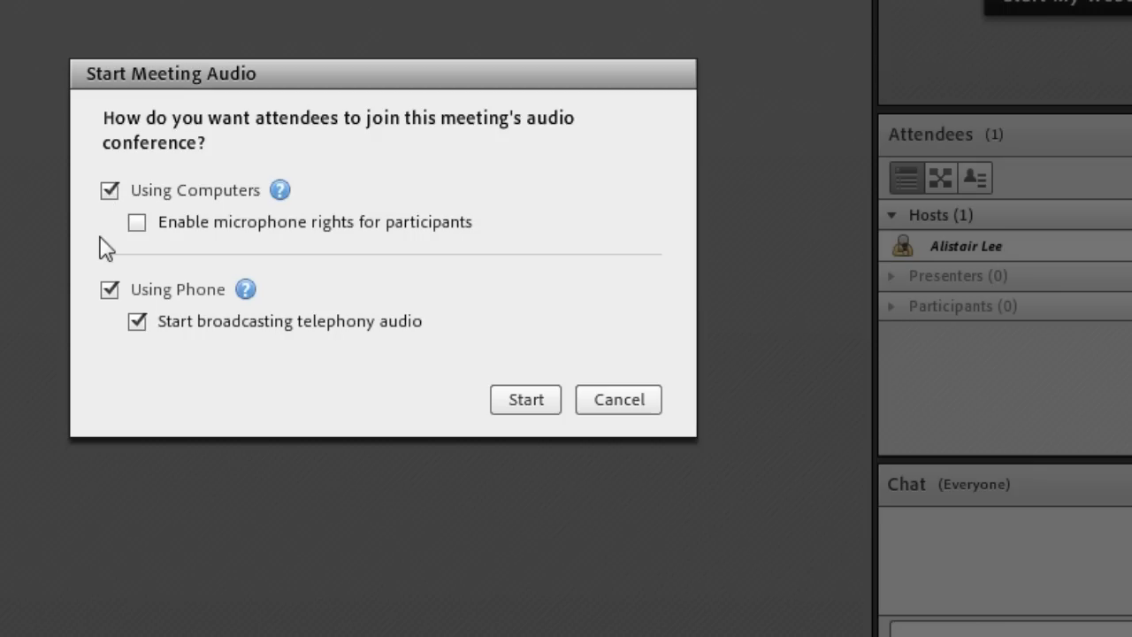
pyautogui.moveTo(128, 239)
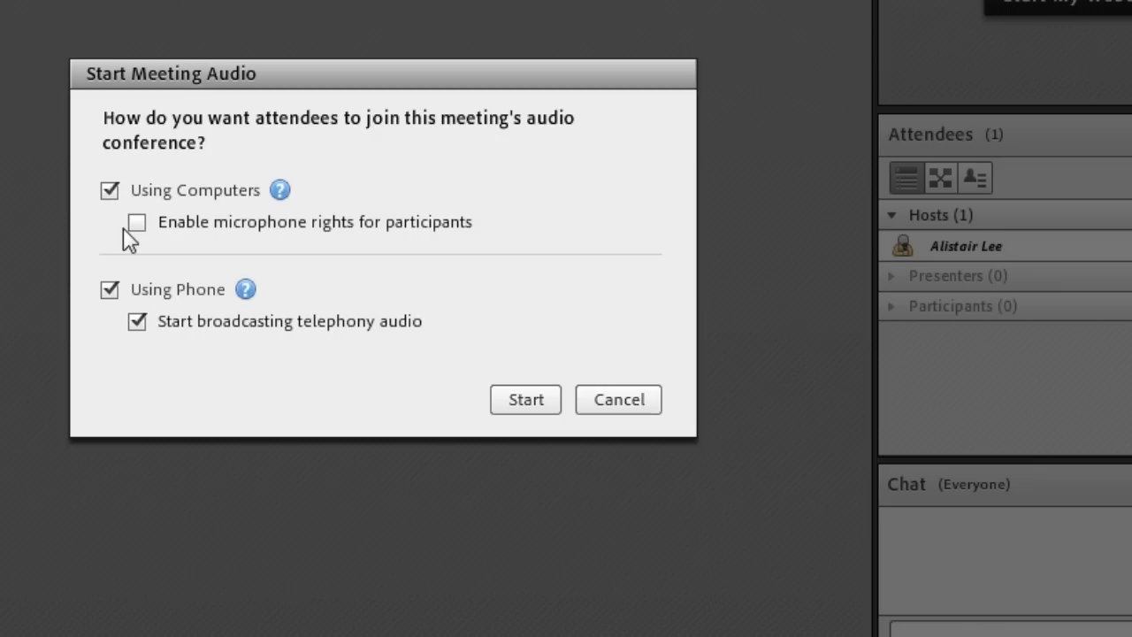
pyautogui.moveTo(75, 299)
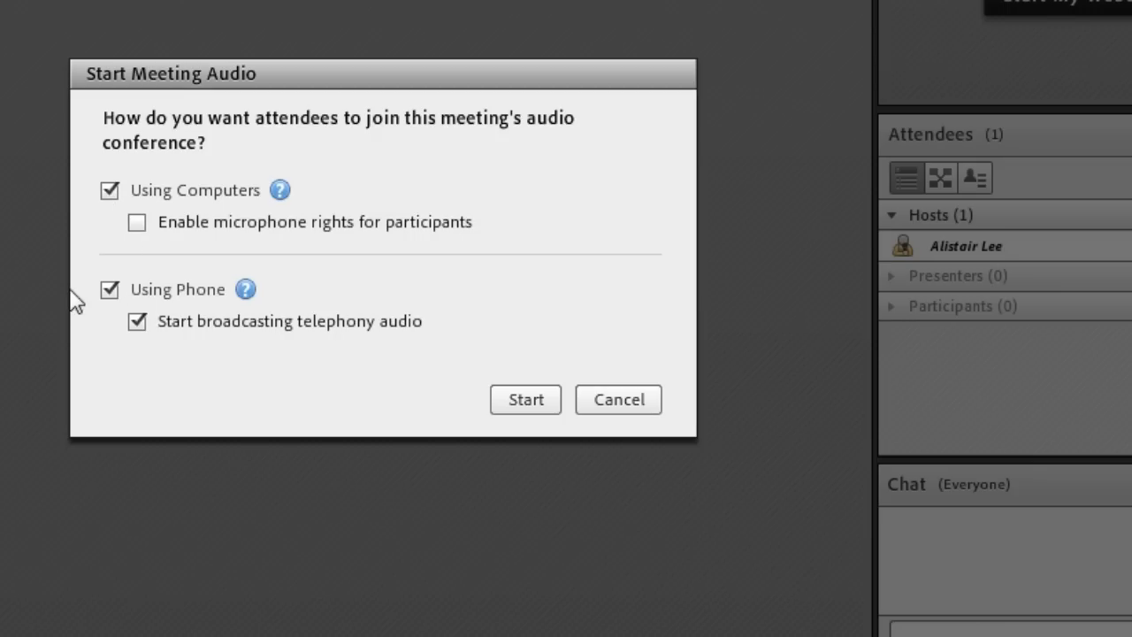
pyautogui.moveTo(170, 250)
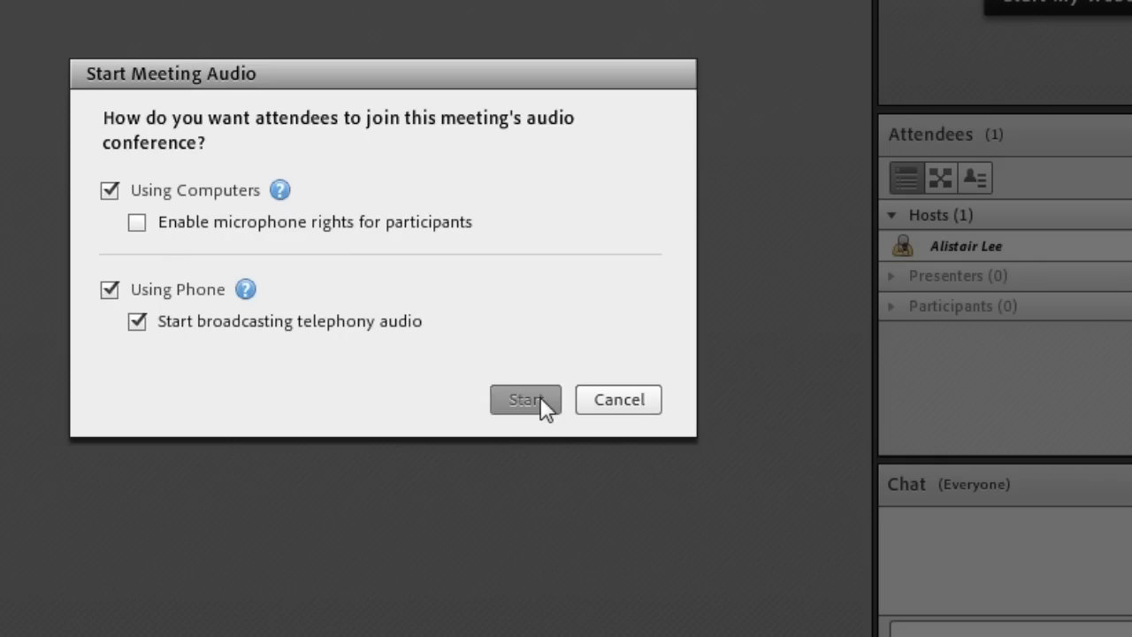
# - Start the meeting audio, then cancel the 'Error in joining Audio Conference' dialog
pyautogui.click(525, 399)
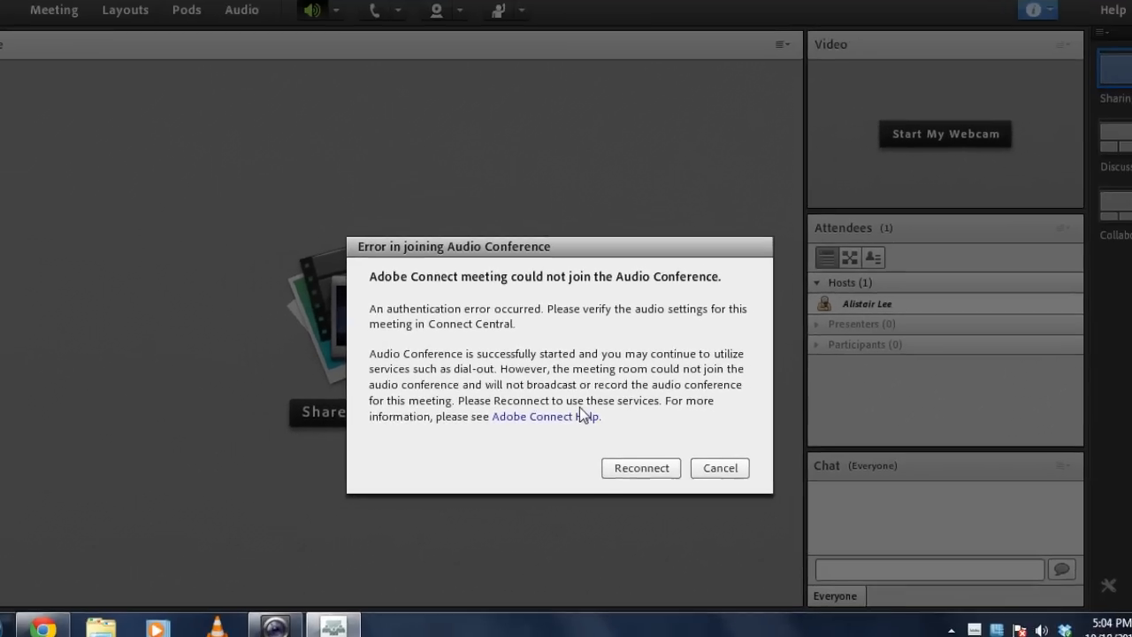
pyautogui.click(719, 468)
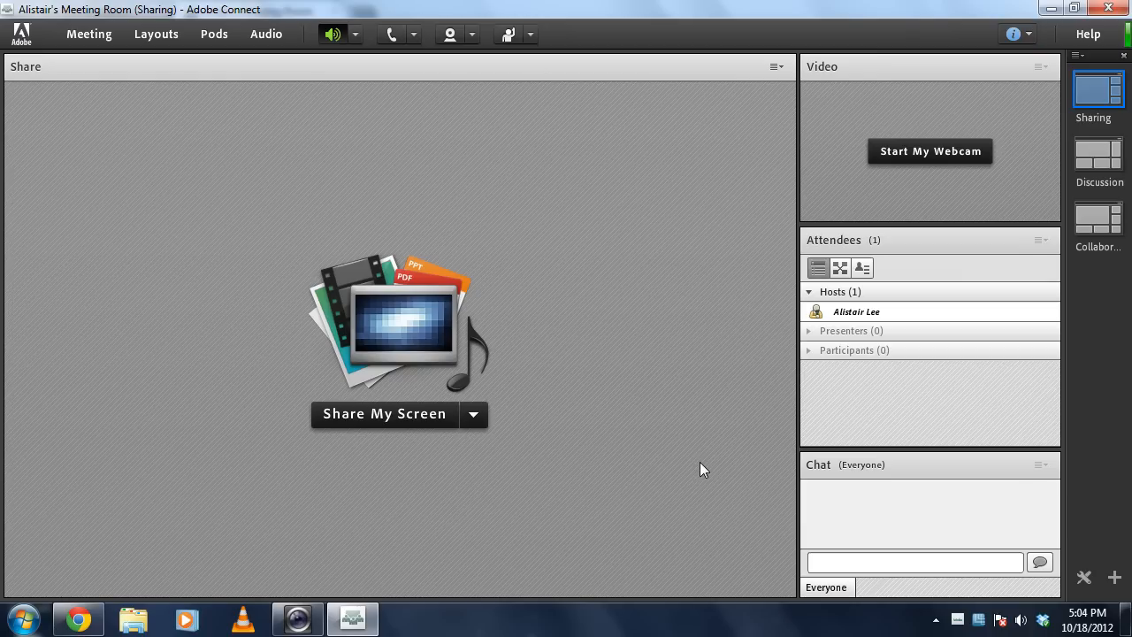